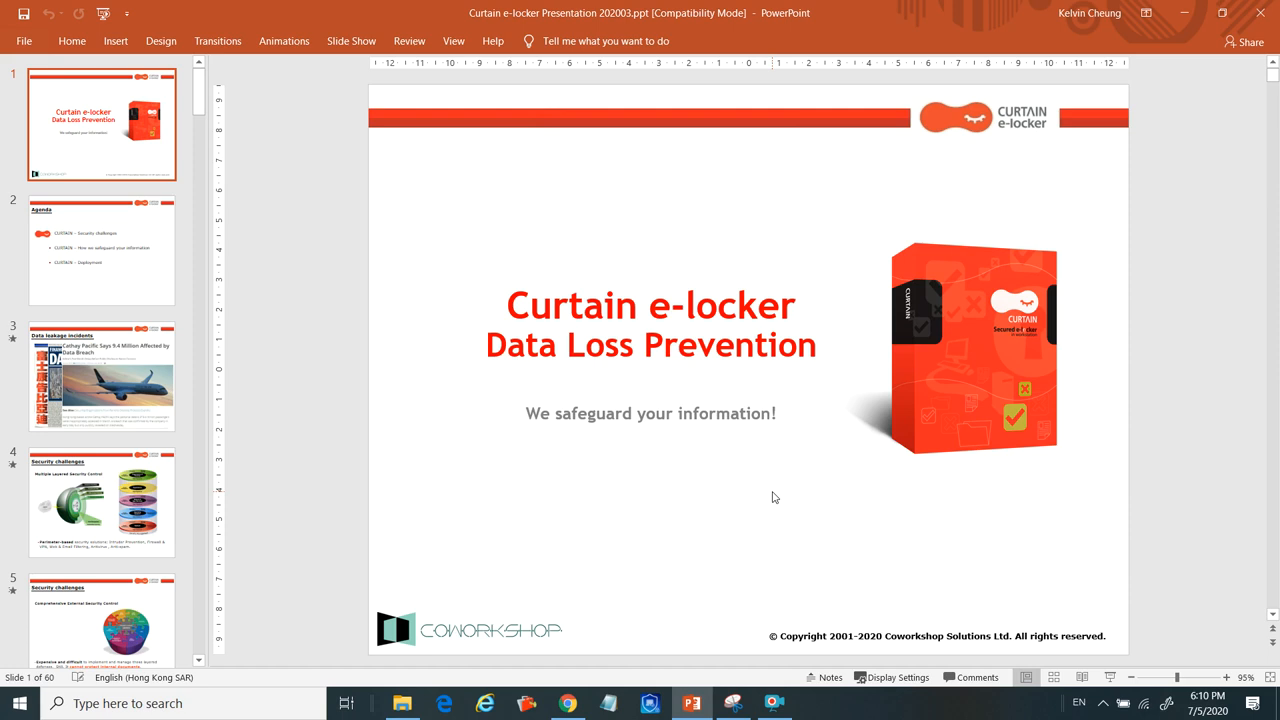
# Scroll the slide thumbnails and select slide 15, the Architecture slide.
pyautogui.scroll(-3)
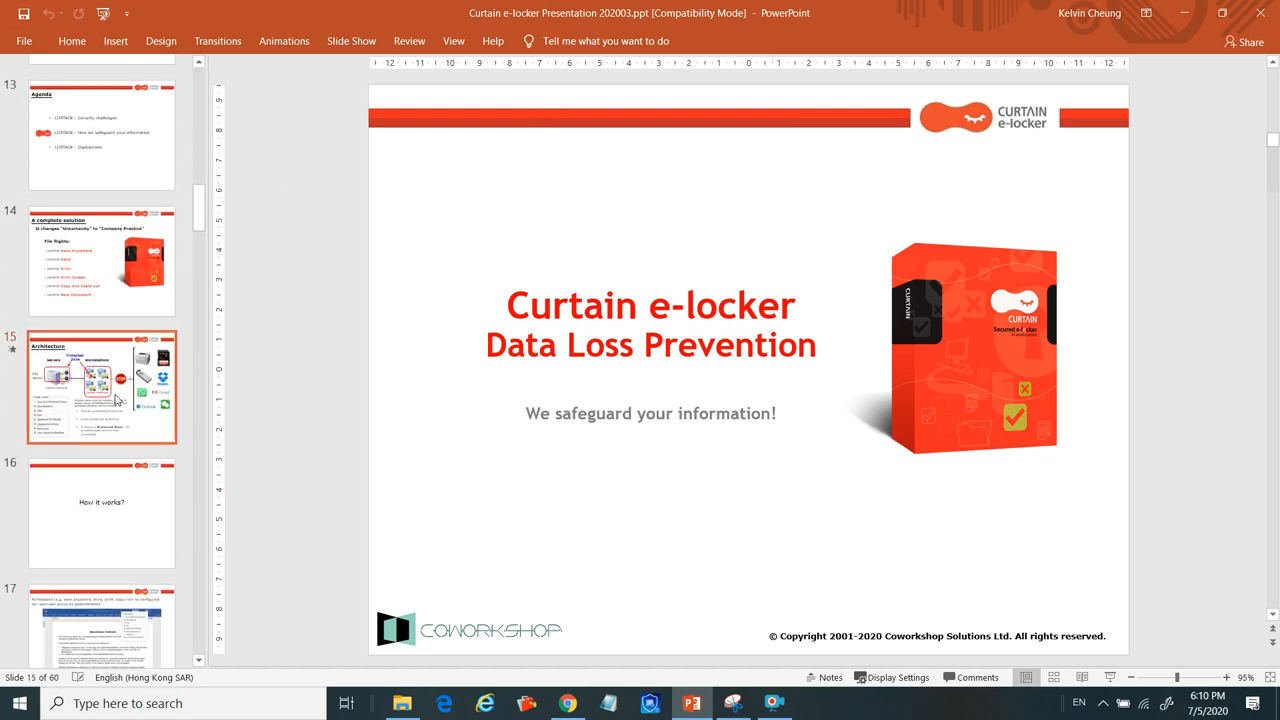
pyautogui.click(101, 388)
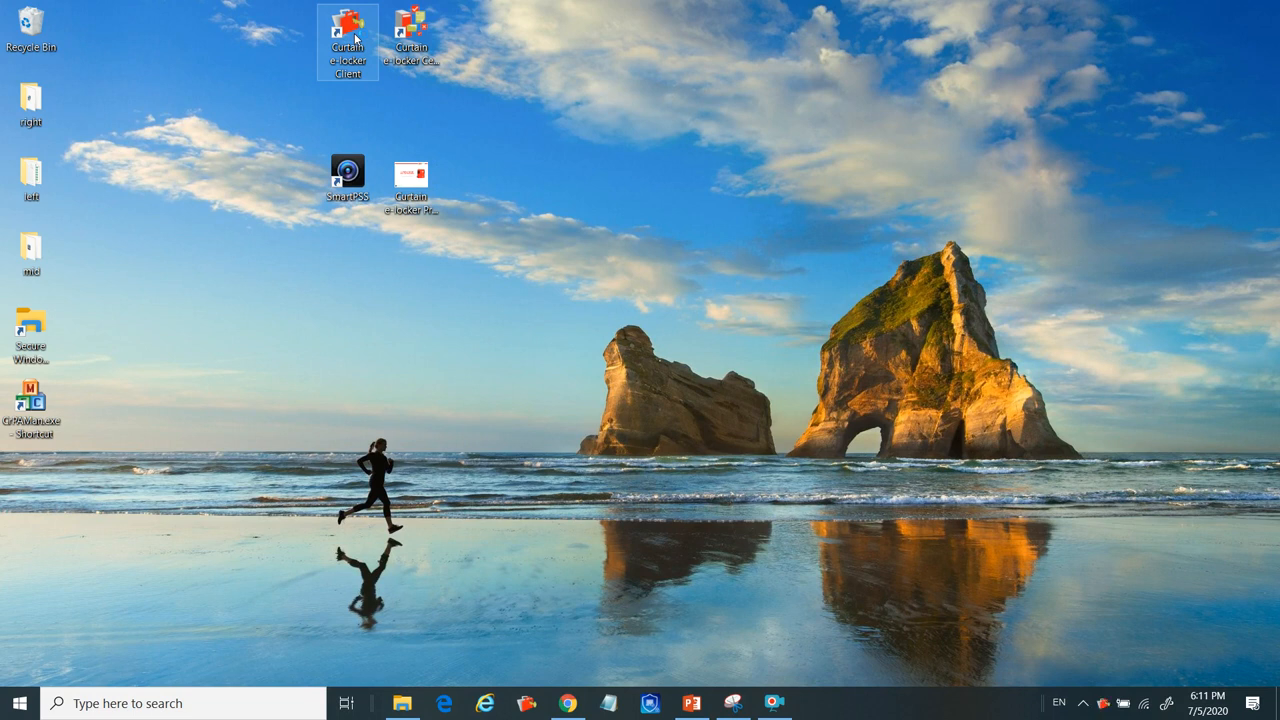
# Launch the Curtain e-locker Client maximized and select CRM effort.xlsx on the Y: drive.
pyautogui.doubleClick(347, 25)
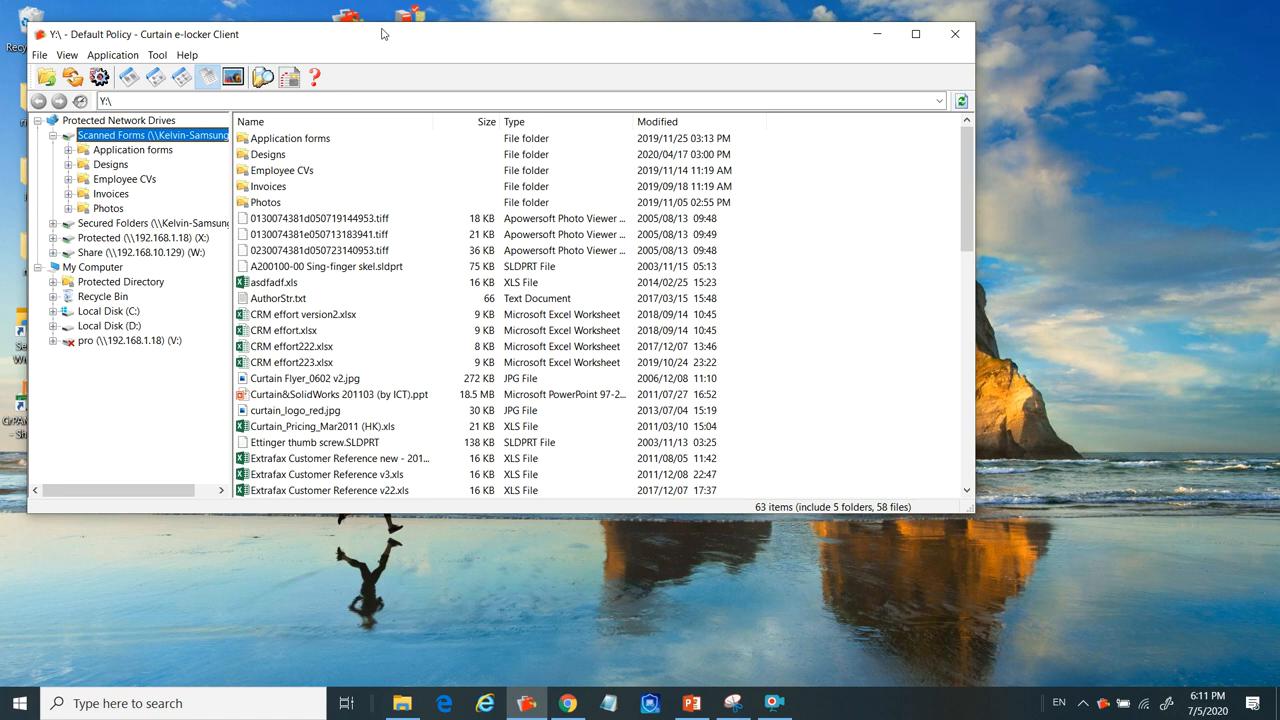
pyautogui.click(913, 33)
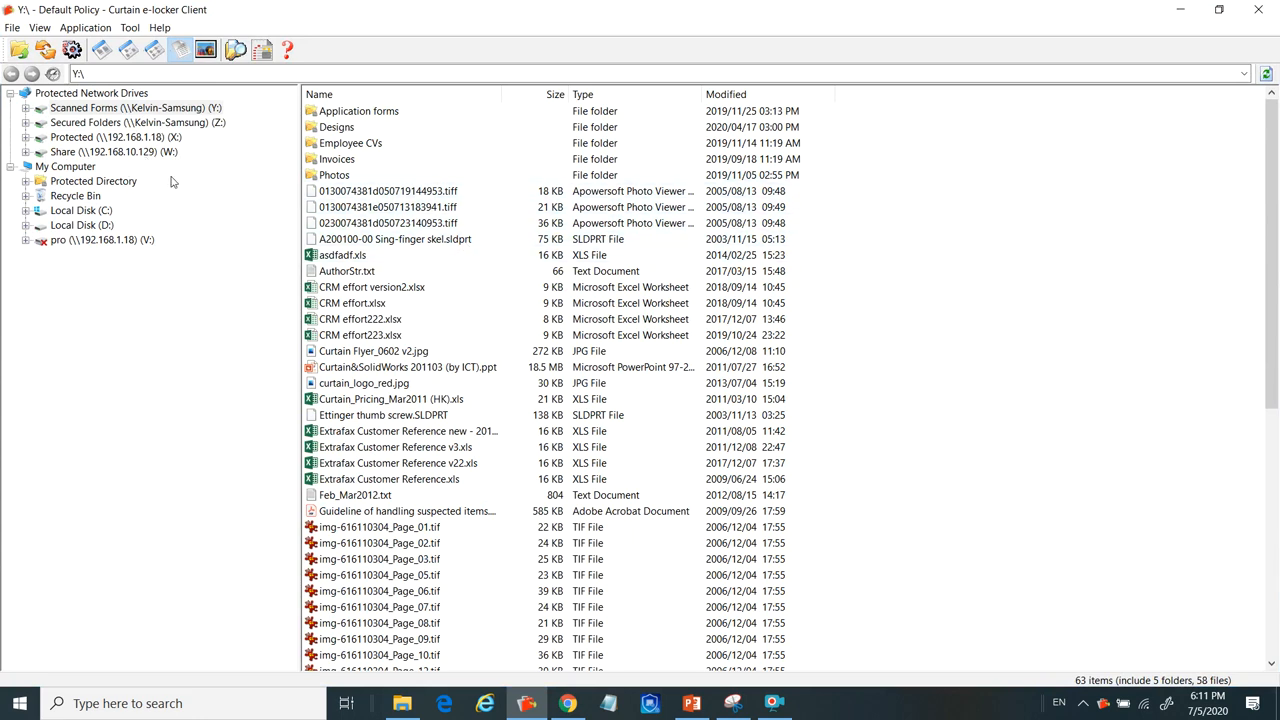
pyautogui.moveTo(234, 137)
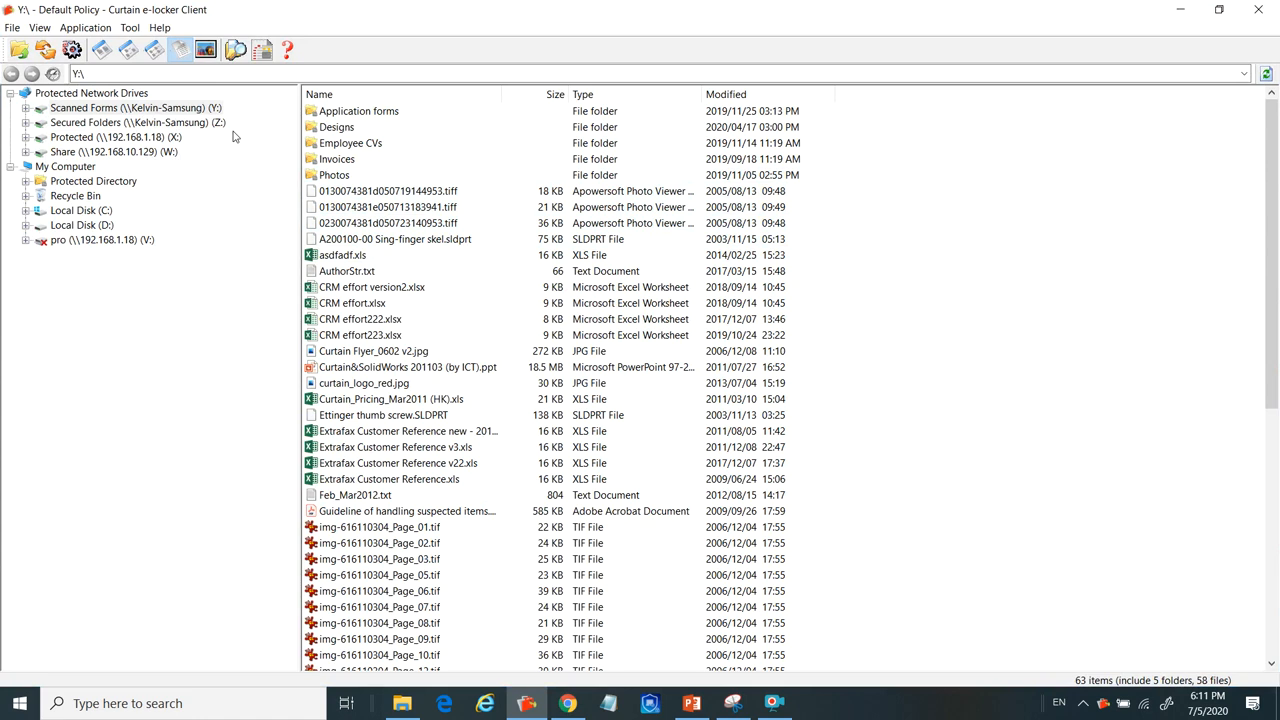
pyautogui.click(352, 303)
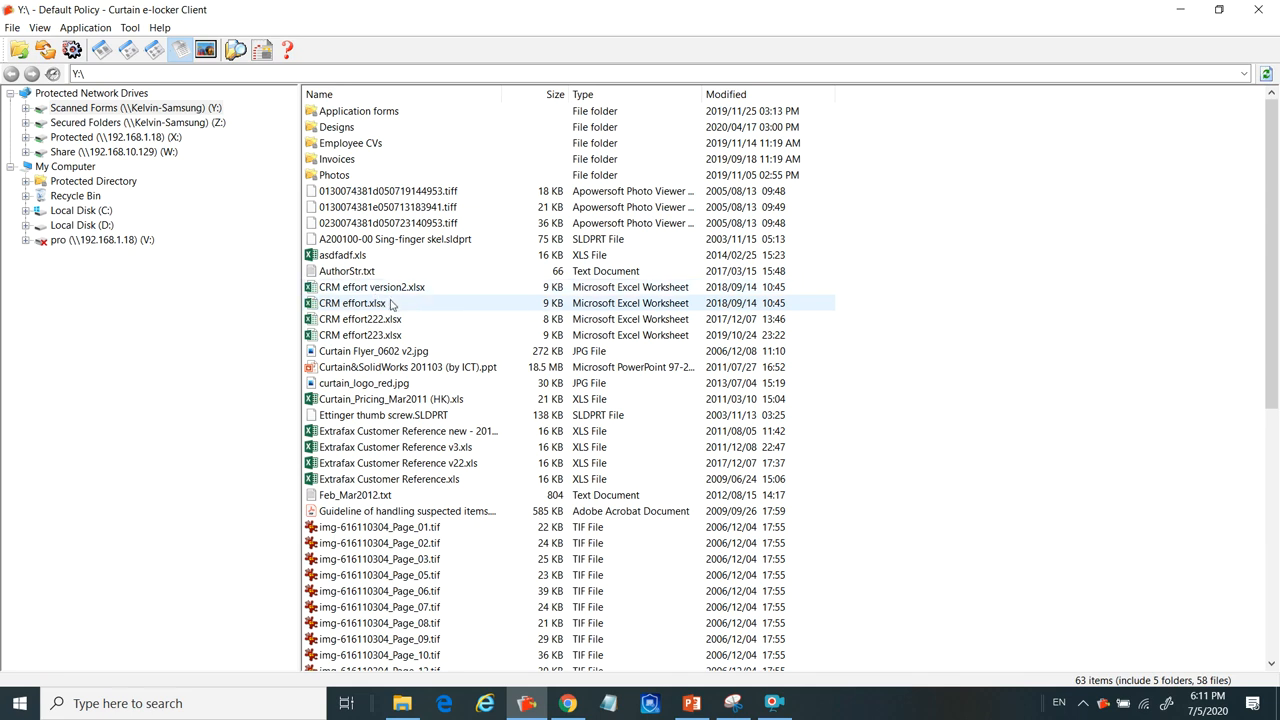
pyautogui.click(353, 303)
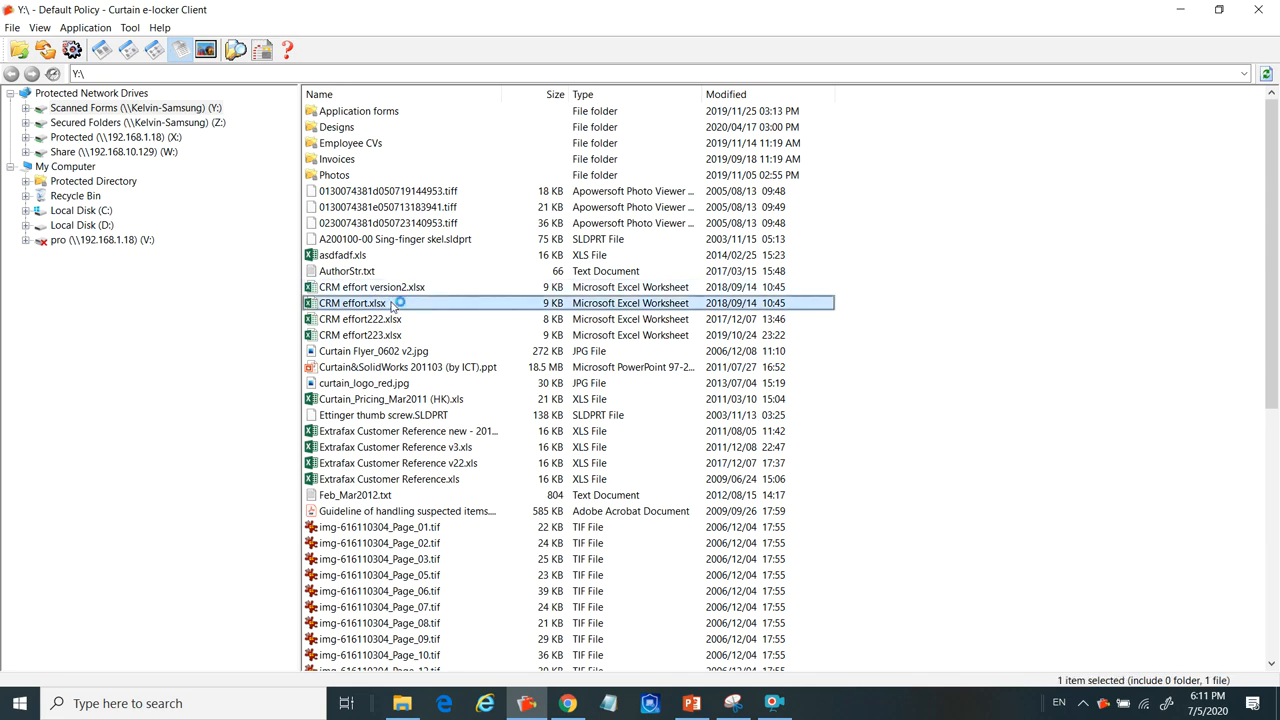
# Open CRM effort.xlsx in Excel and view its Curtain e-locker permissions list.
pyautogui.doubleClick(352, 303)
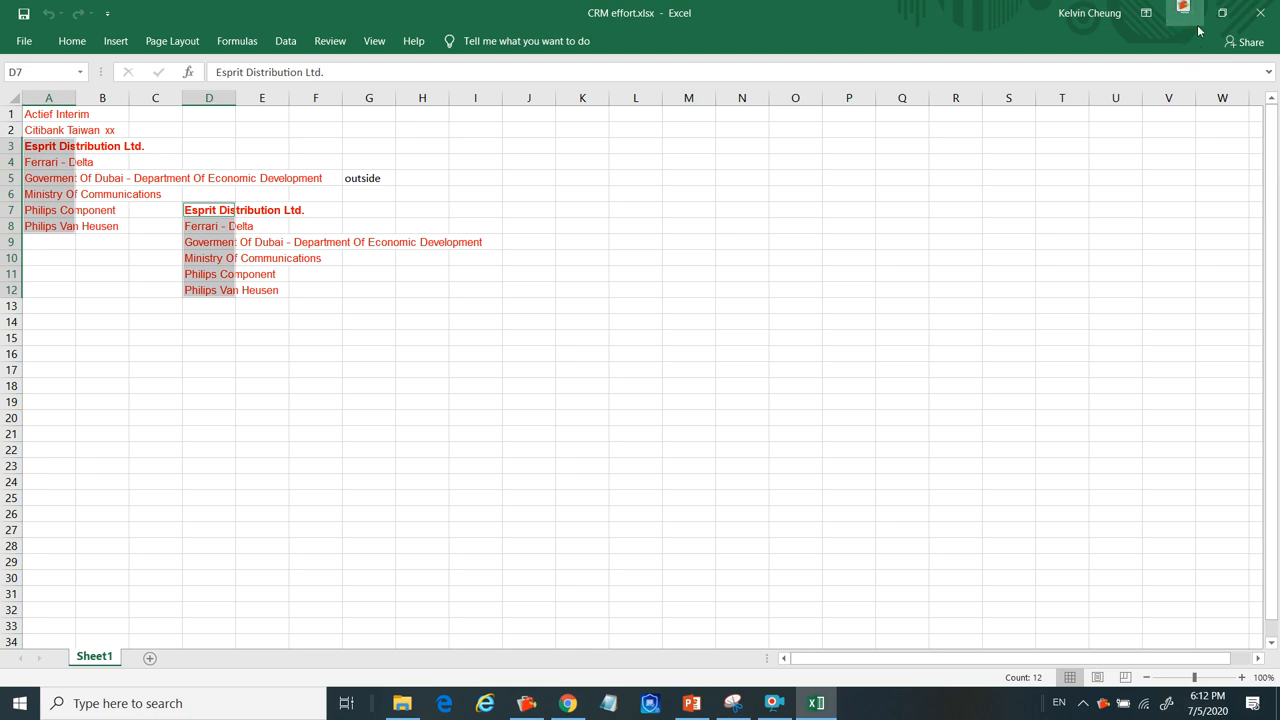
pyautogui.click(1182, 8)
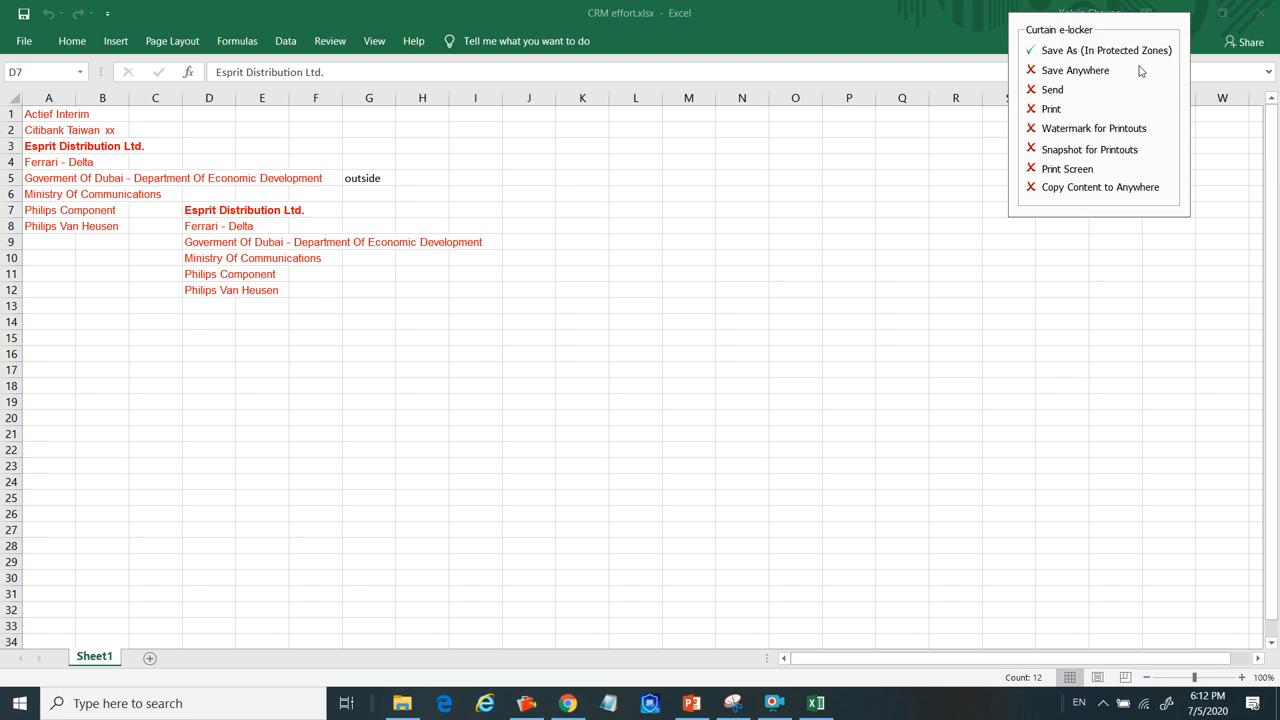
pyautogui.moveTo(1136, 89)
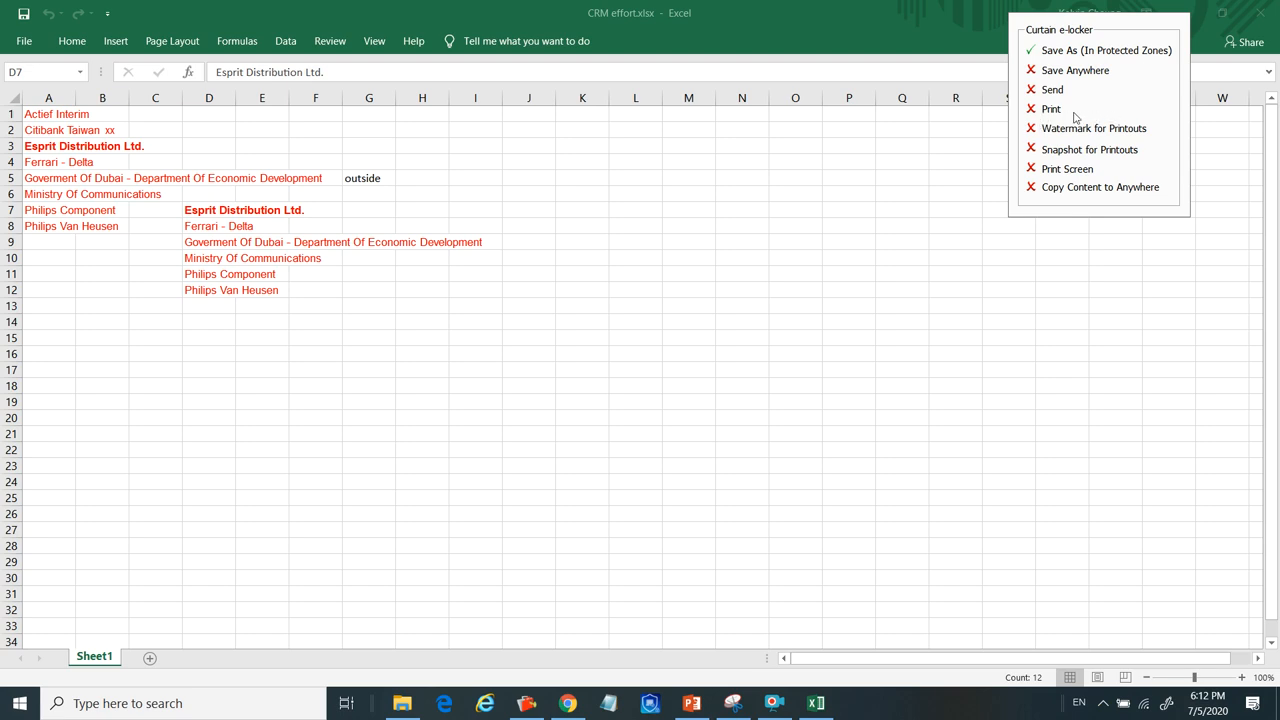
pyautogui.moveTo(1081, 153)
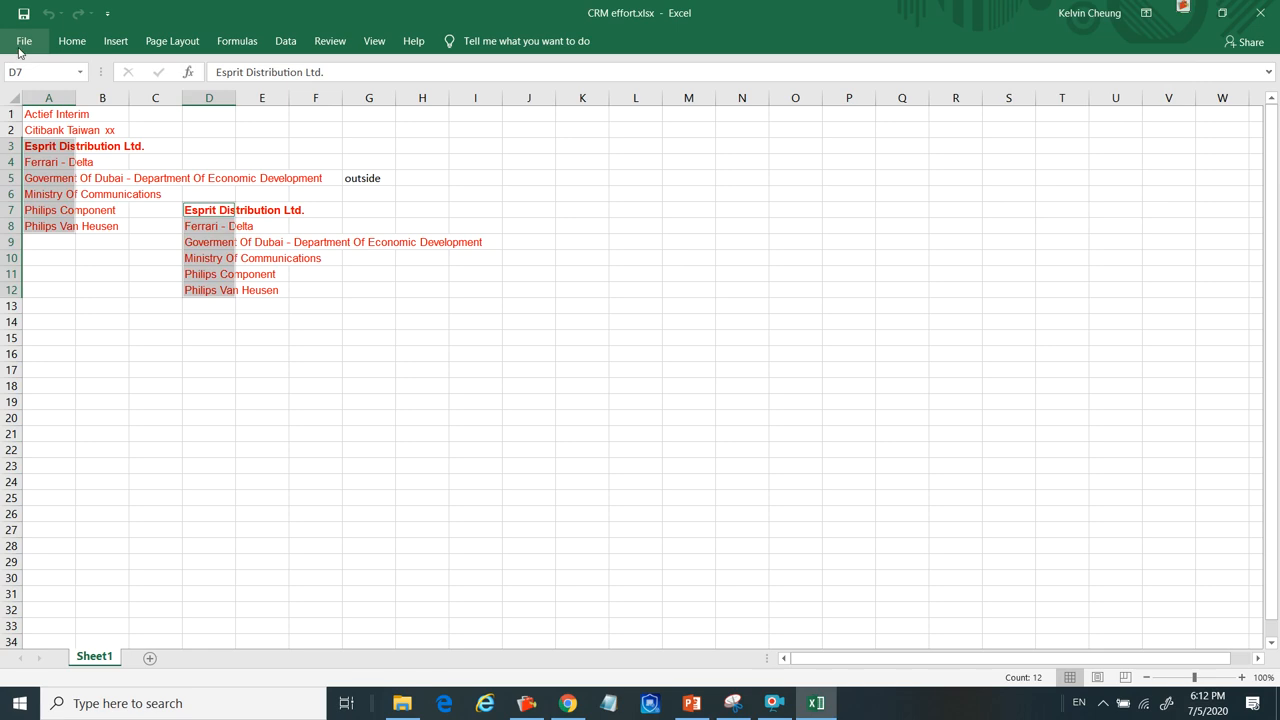
# Attempt to Save As the workbook to the Desktop, which is refused.
pyautogui.click(33, 39)
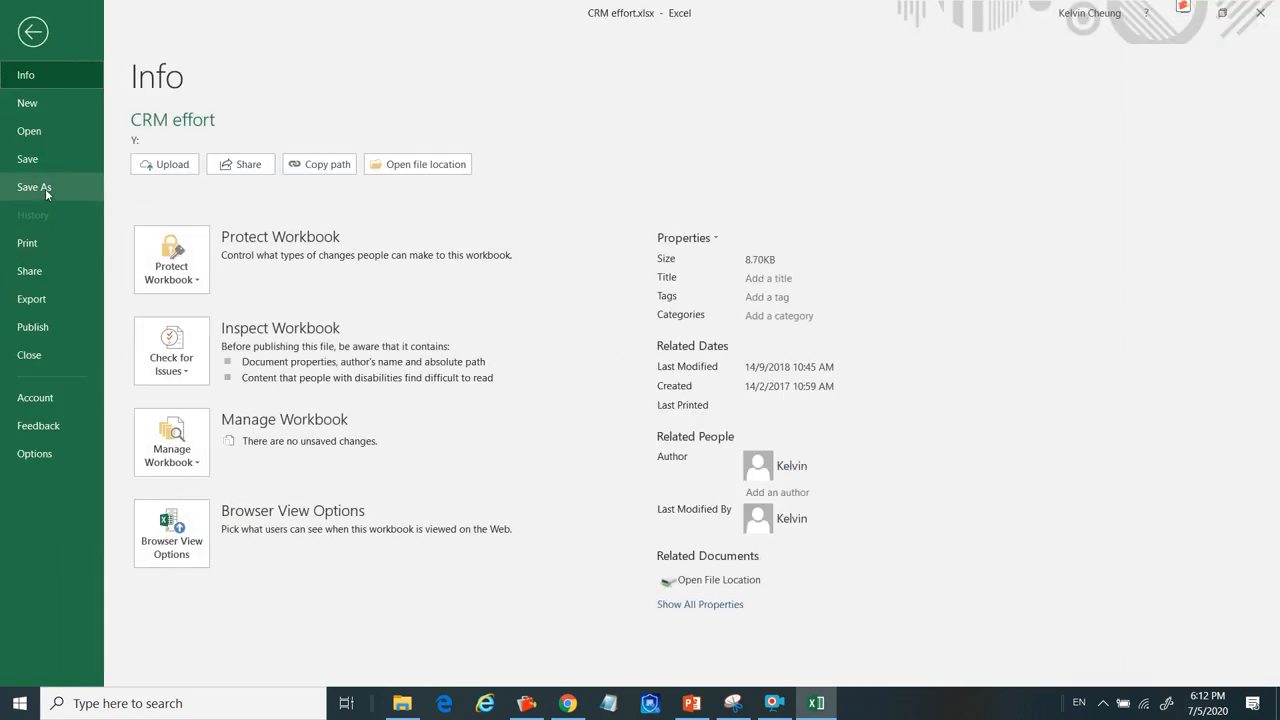
pyautogui.click(34, 187)
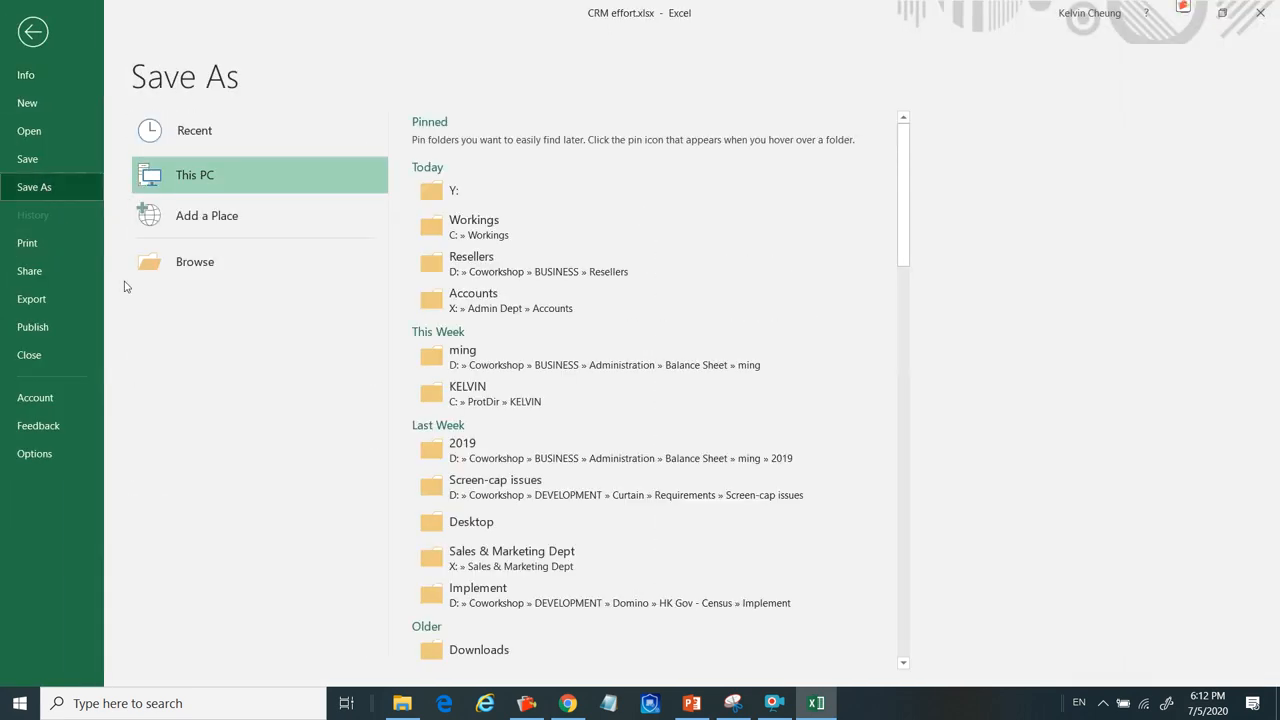
pyautogui.moveTo(751, 413)
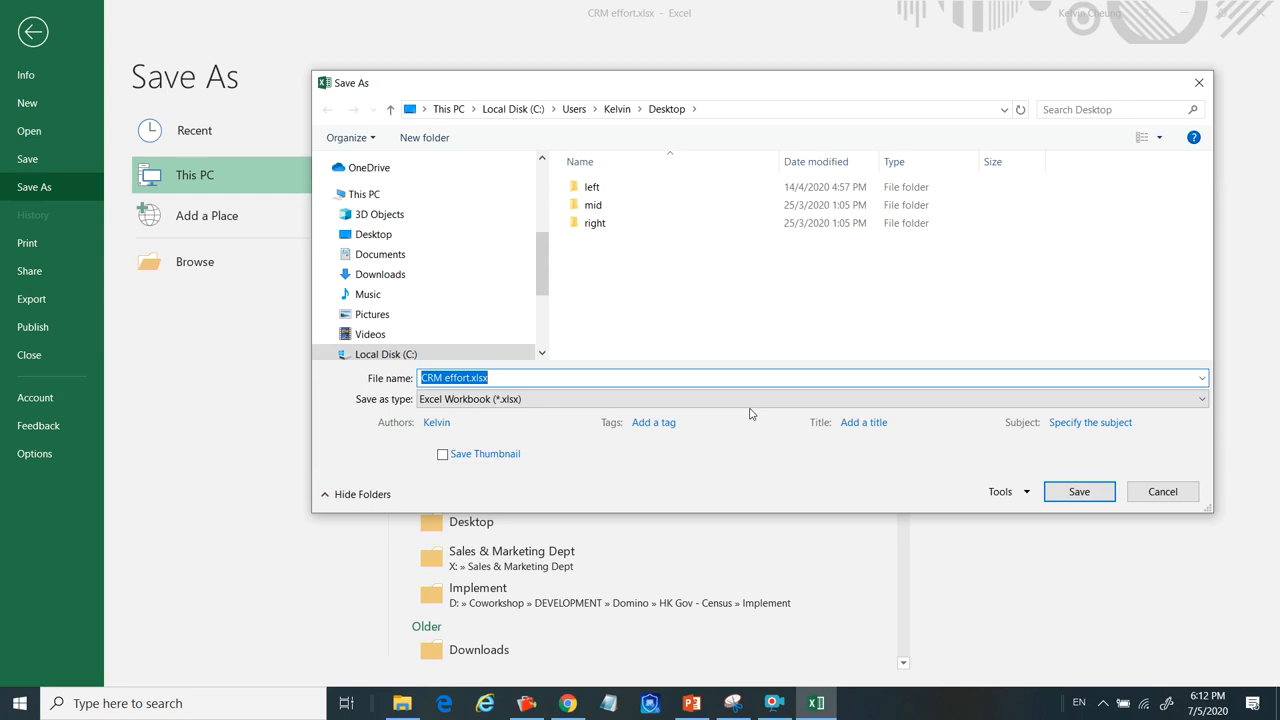
pyautogui.click(1079, 491)
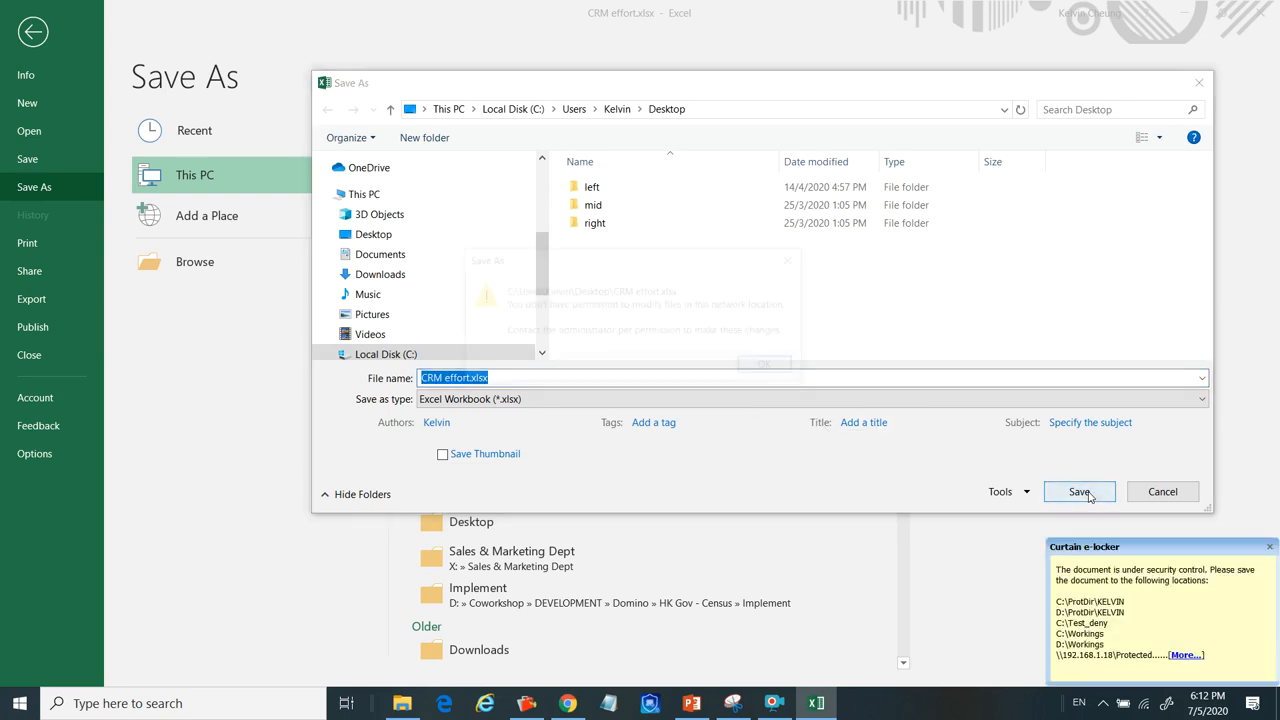
pyautogui.click(1079, 491)
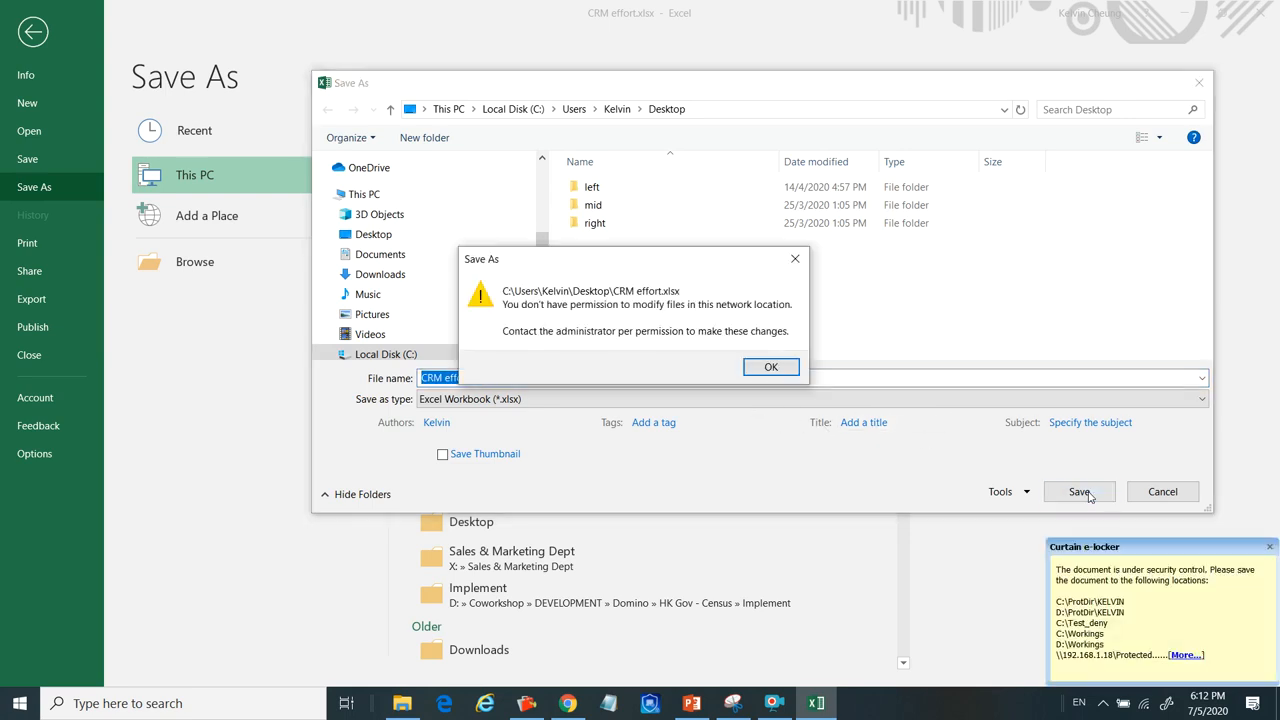
pyautogui.moveTo(1194, 565)
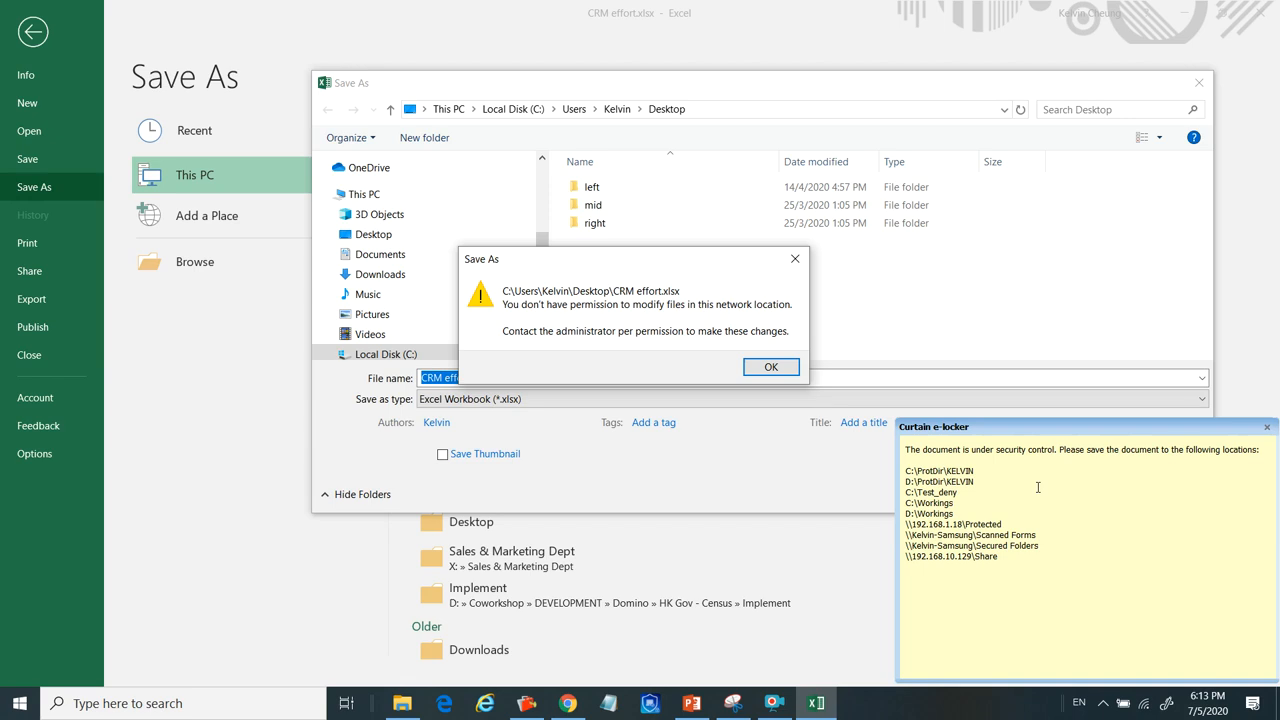
pyautogui.moveTo(1068, 458)
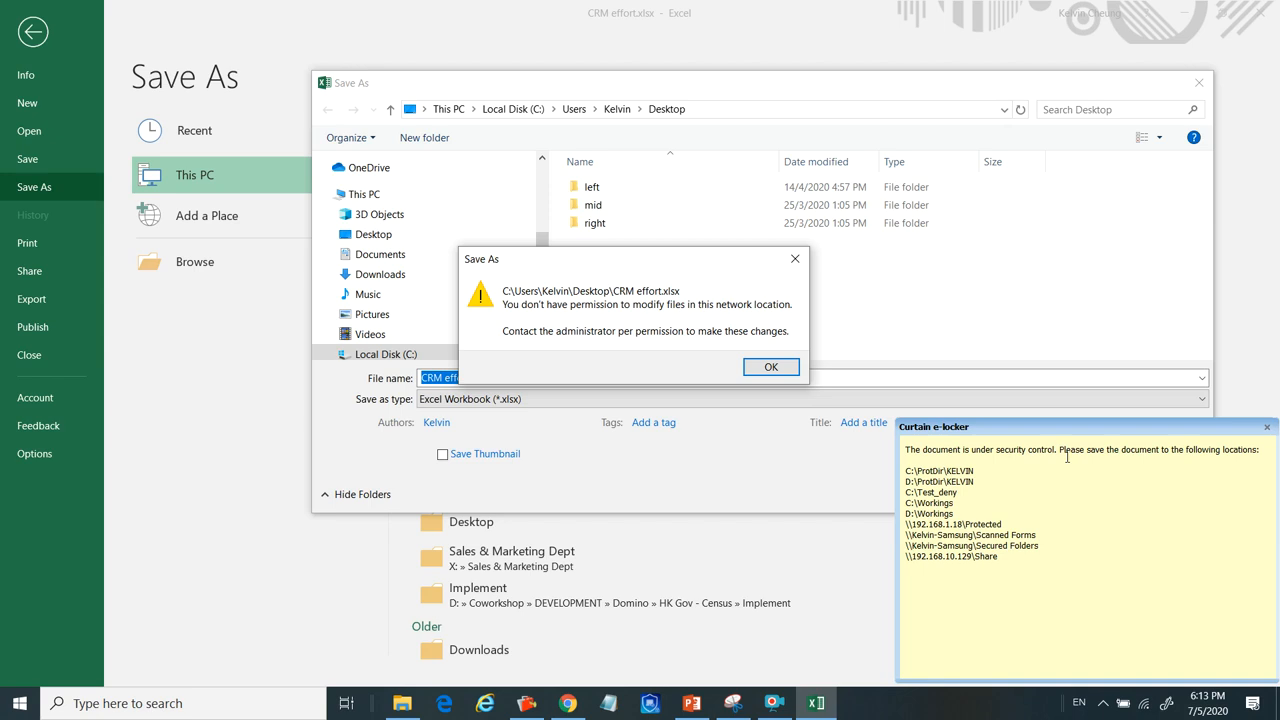
pyautogui.moveTo(1001, 568)
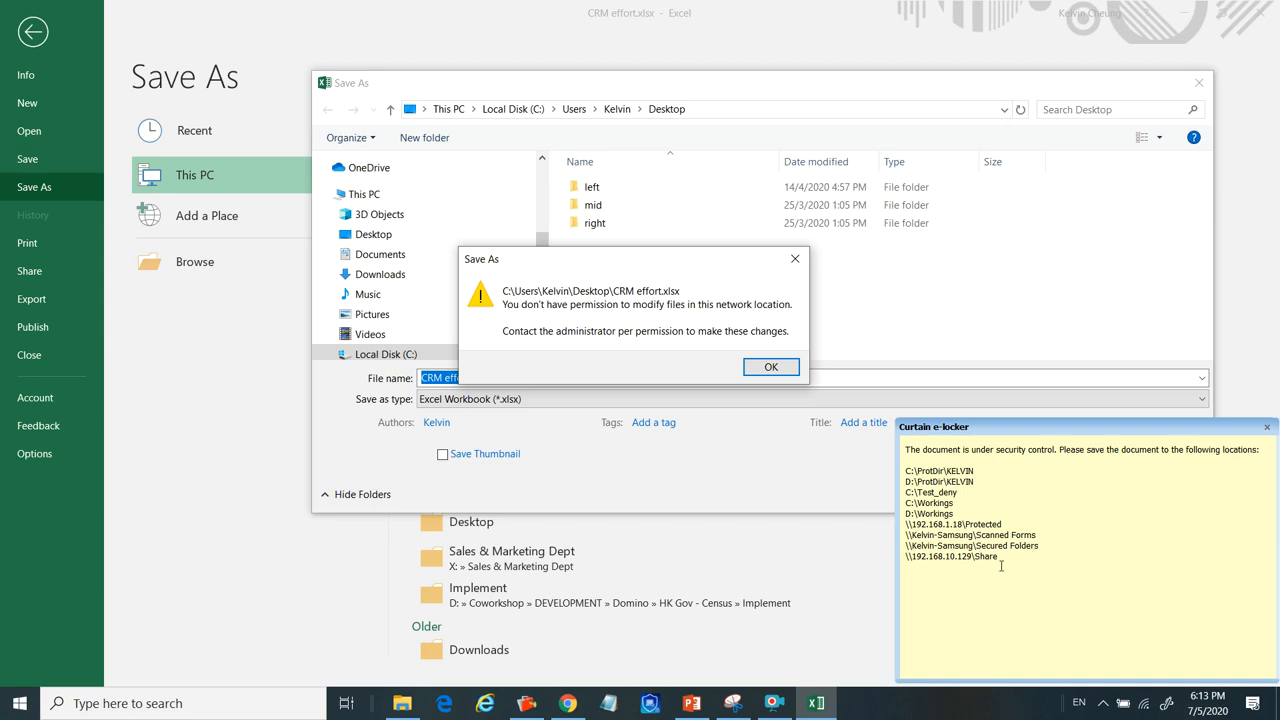
pyautogui.moveTo(1266, 427)
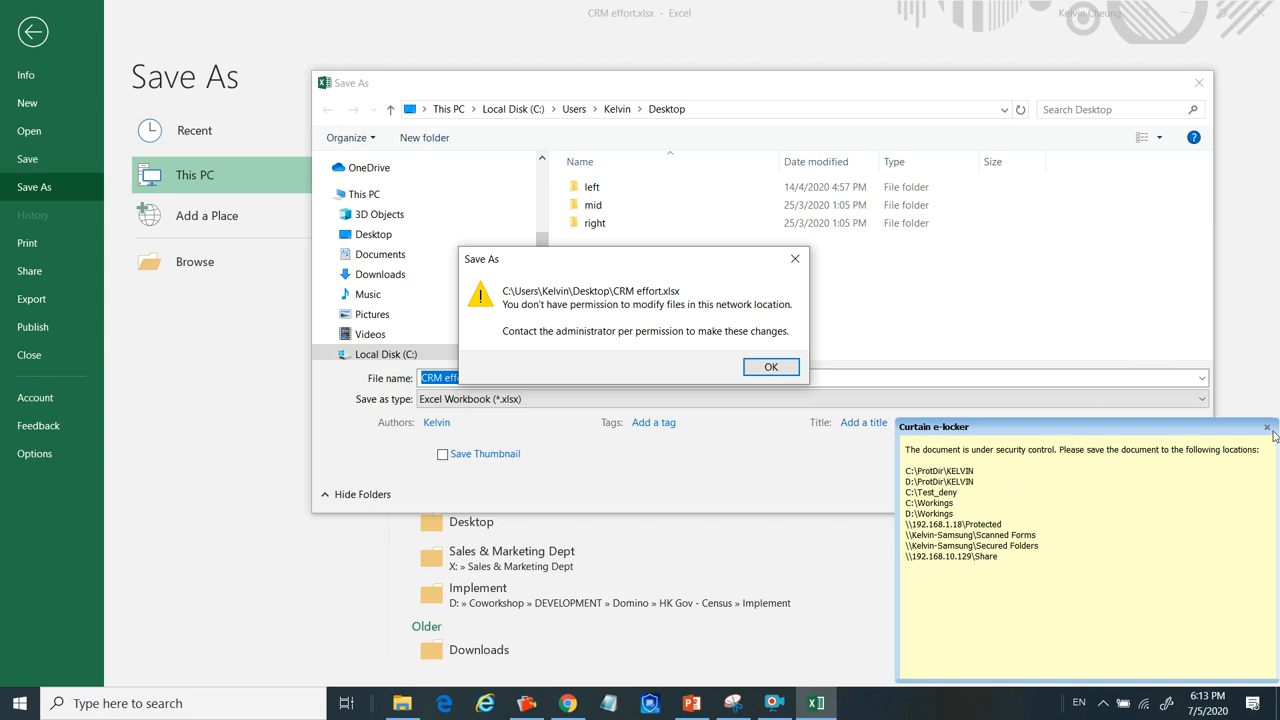
# Dismiss the allowed-locations warning and save the workbook into C:\Workings.
pyautogui.click(770, 367)
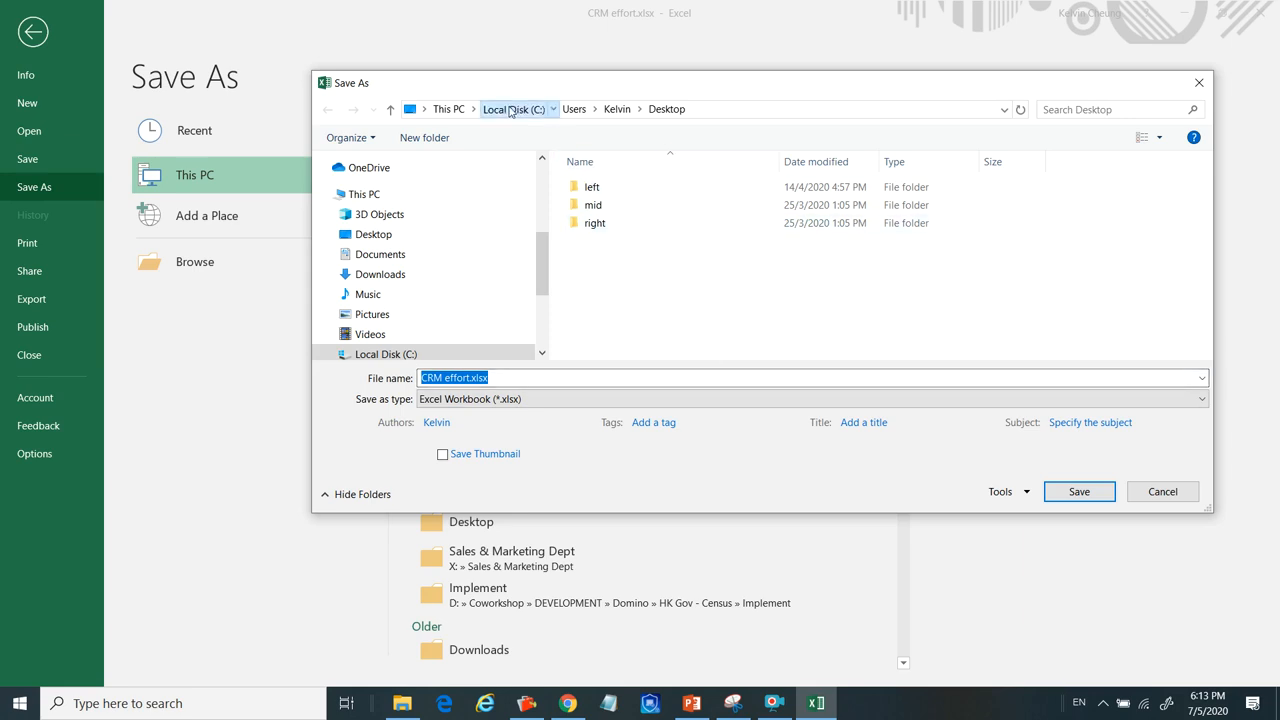
pyautogui.click(518, 109)
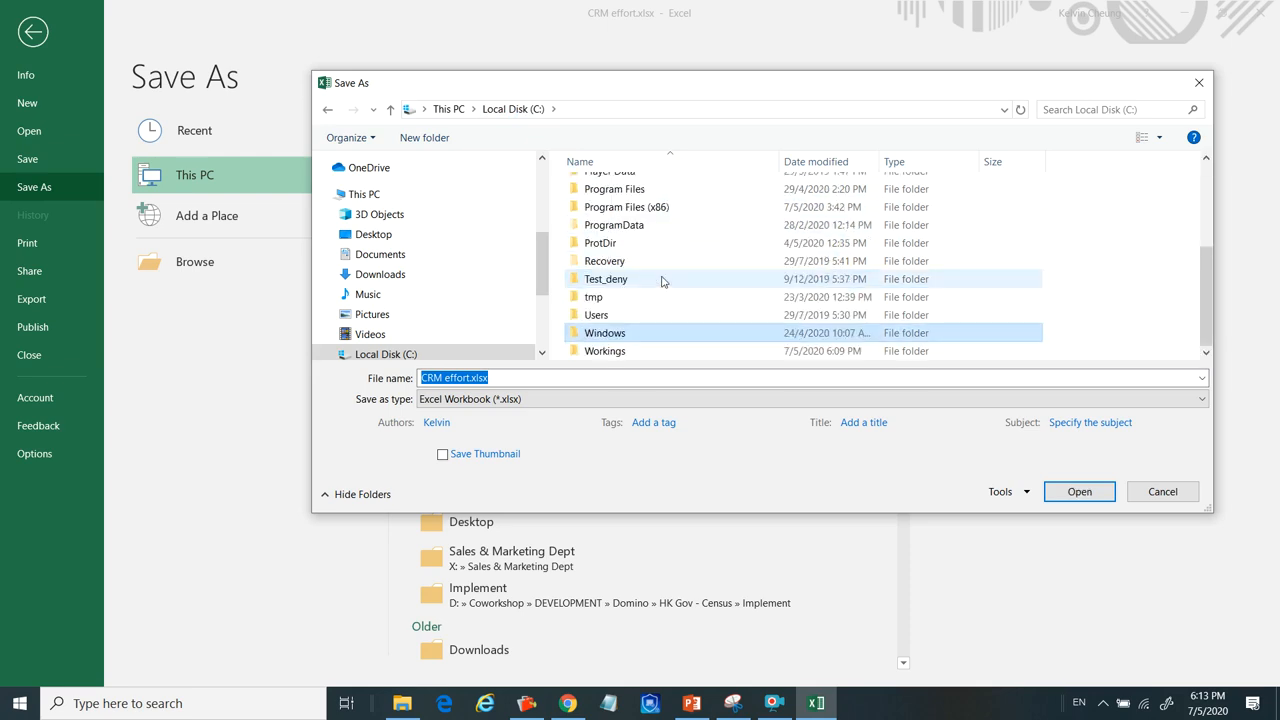
pyautogui.click(605, 350)
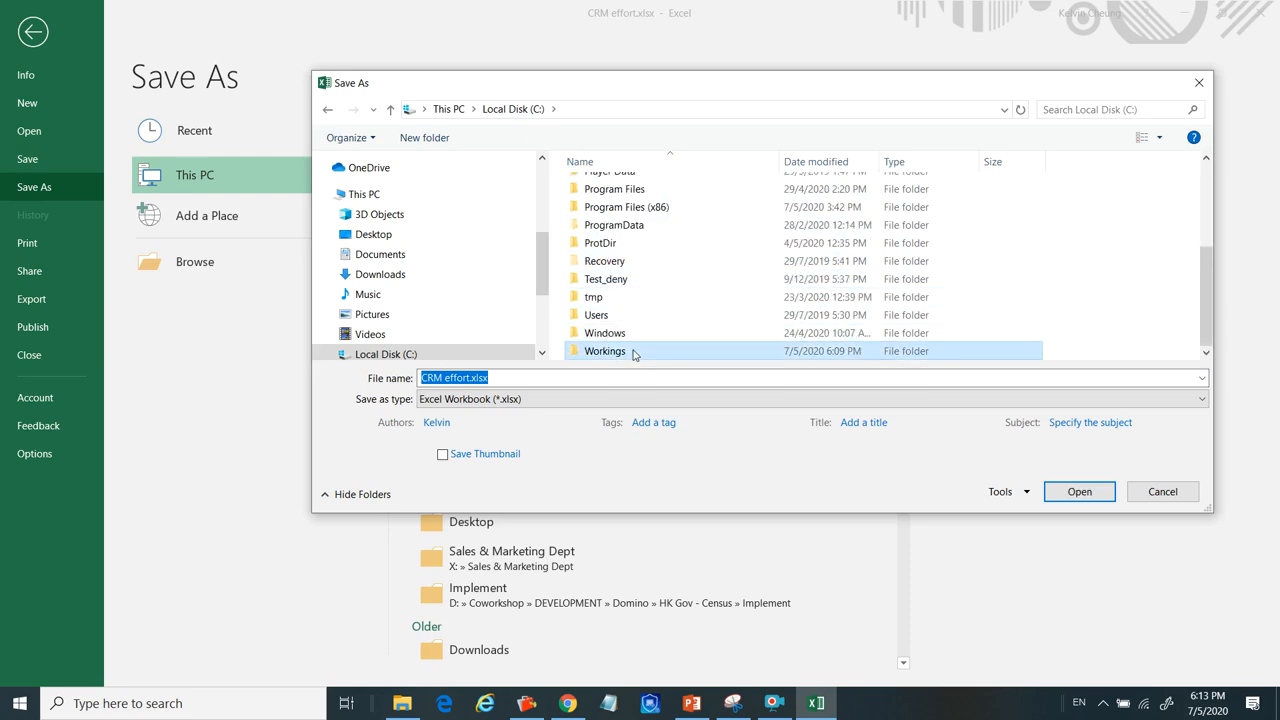
pyautogui.doubleClick(604, 351)
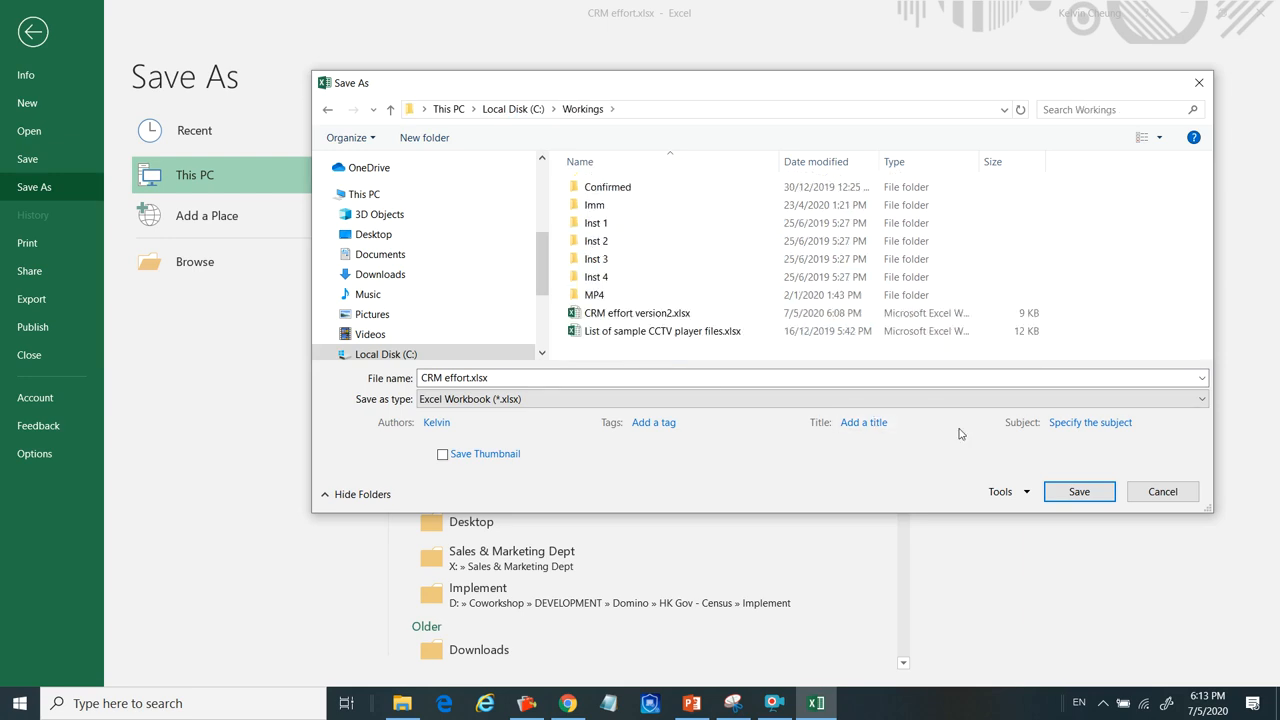
pyautogui.click(1079, 491)
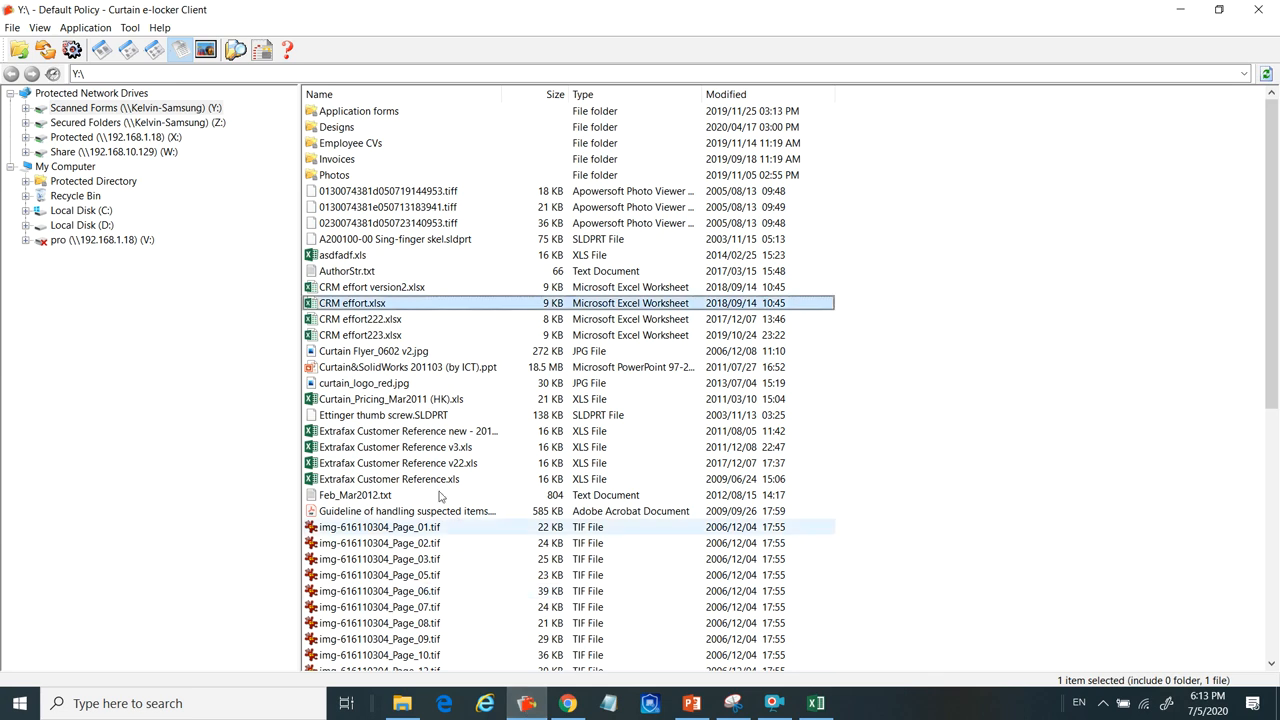
# In the client's C:\Workings folder, rename the copied workbook to 'CRM effort version9'.
pyautogui.click(91, 181)
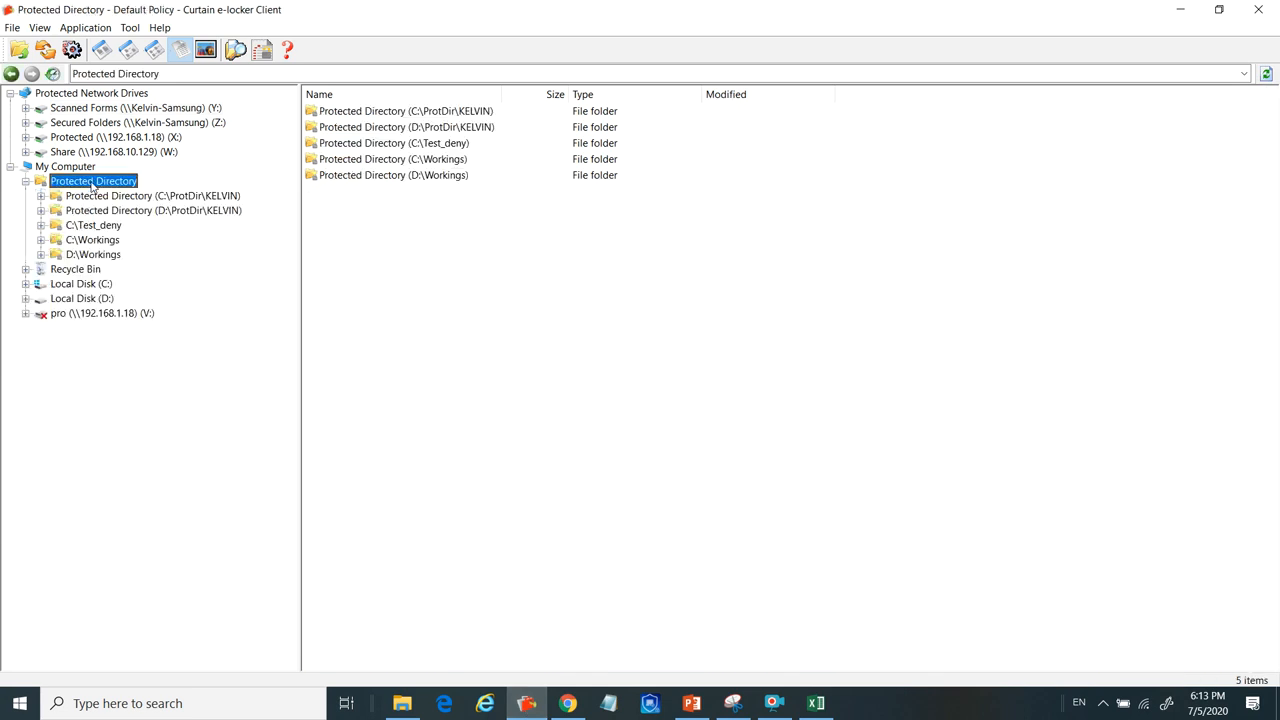
pyautogui.click(89, 240)
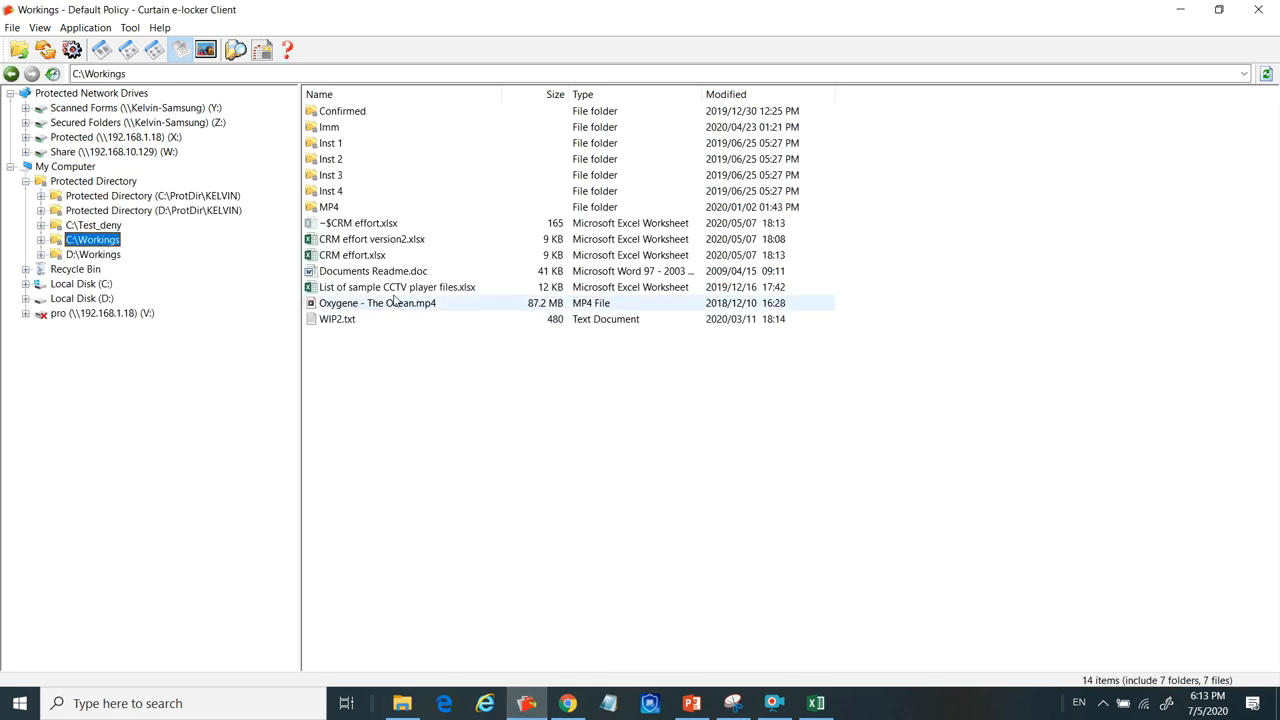
pyautogui.click(372, 239)
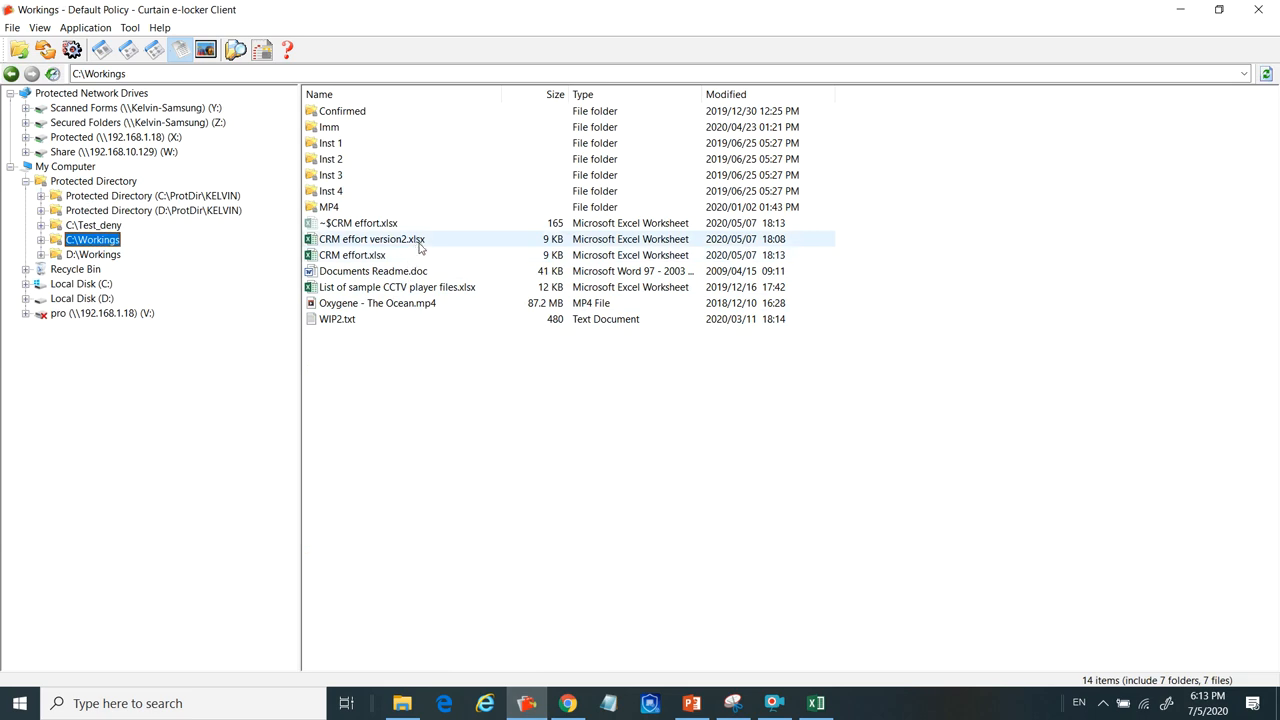
pyautogui.click(350, 254)
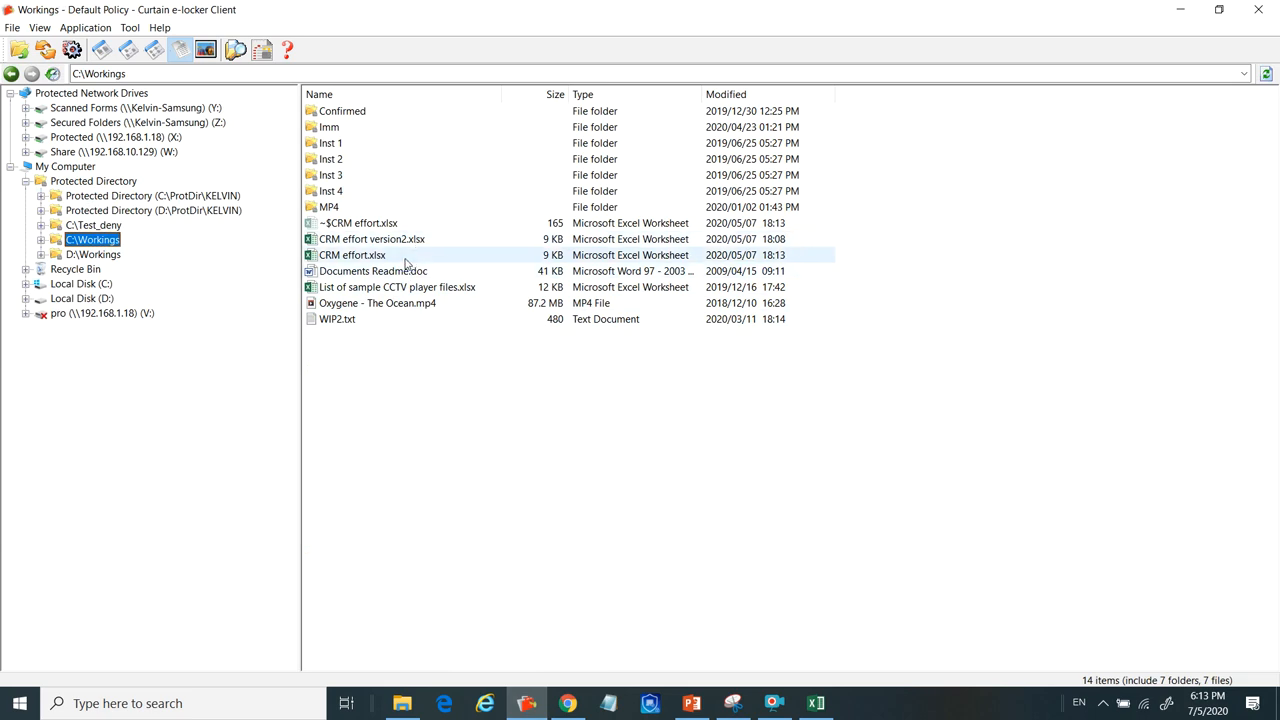
pyautogui.rightClick(351, 255)
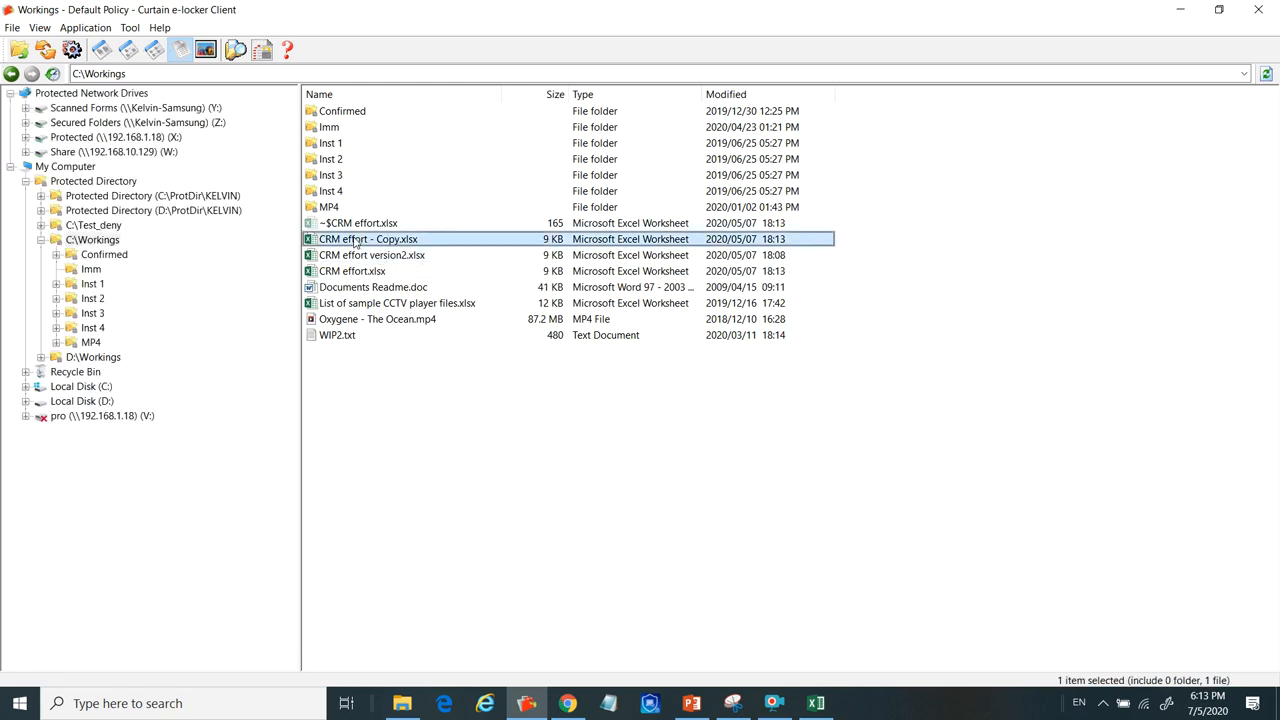
pyautogui.click(361, 238)
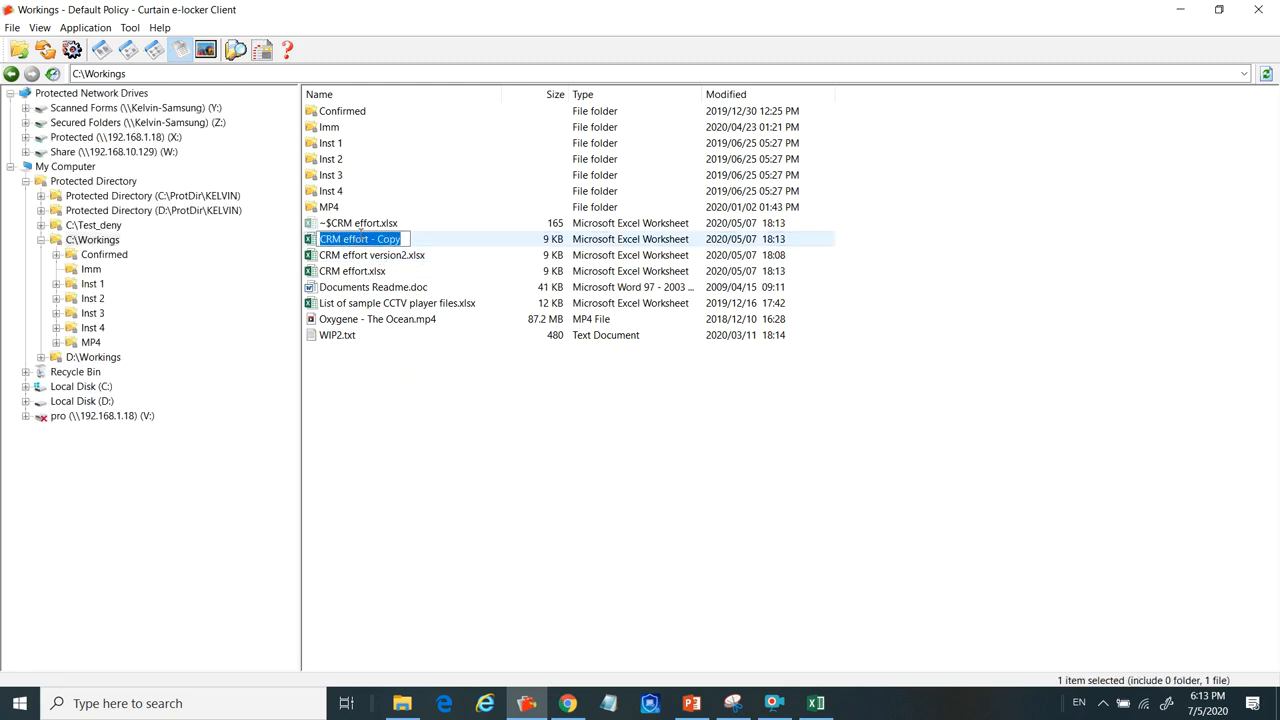
pyautogui.write('CRM effort v')
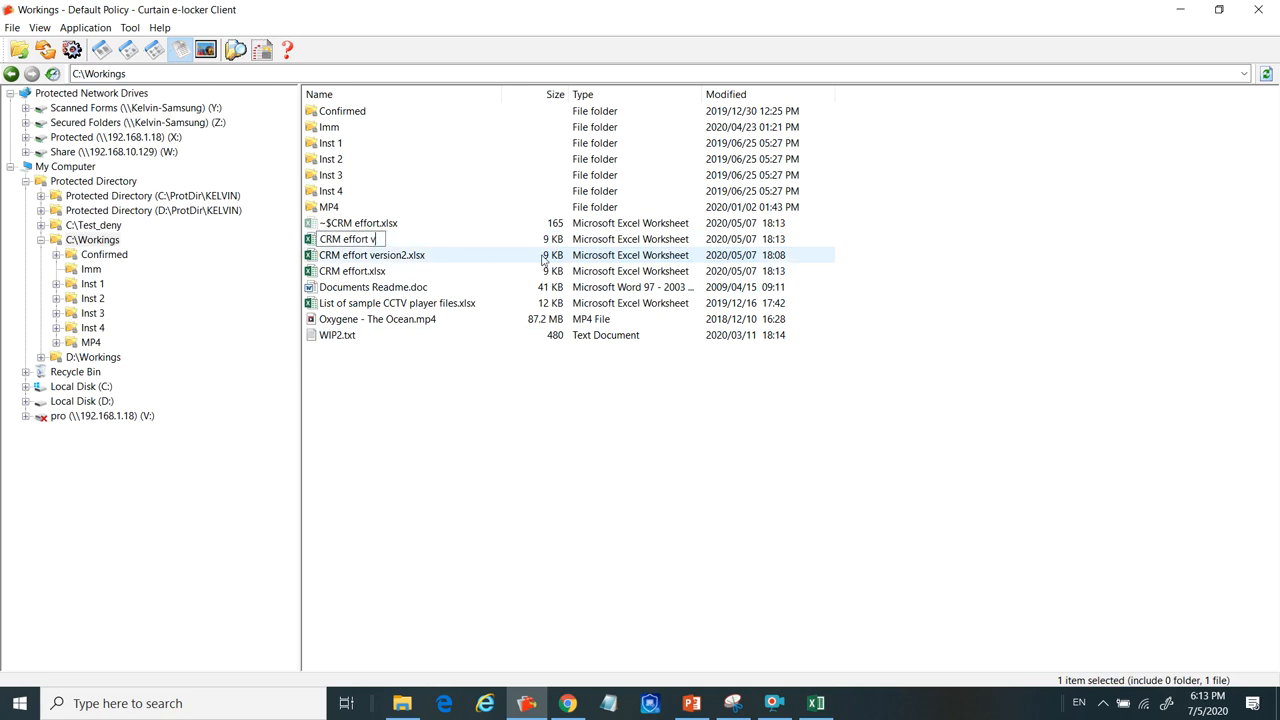
pyautogui.write('ersion9.xlsx')
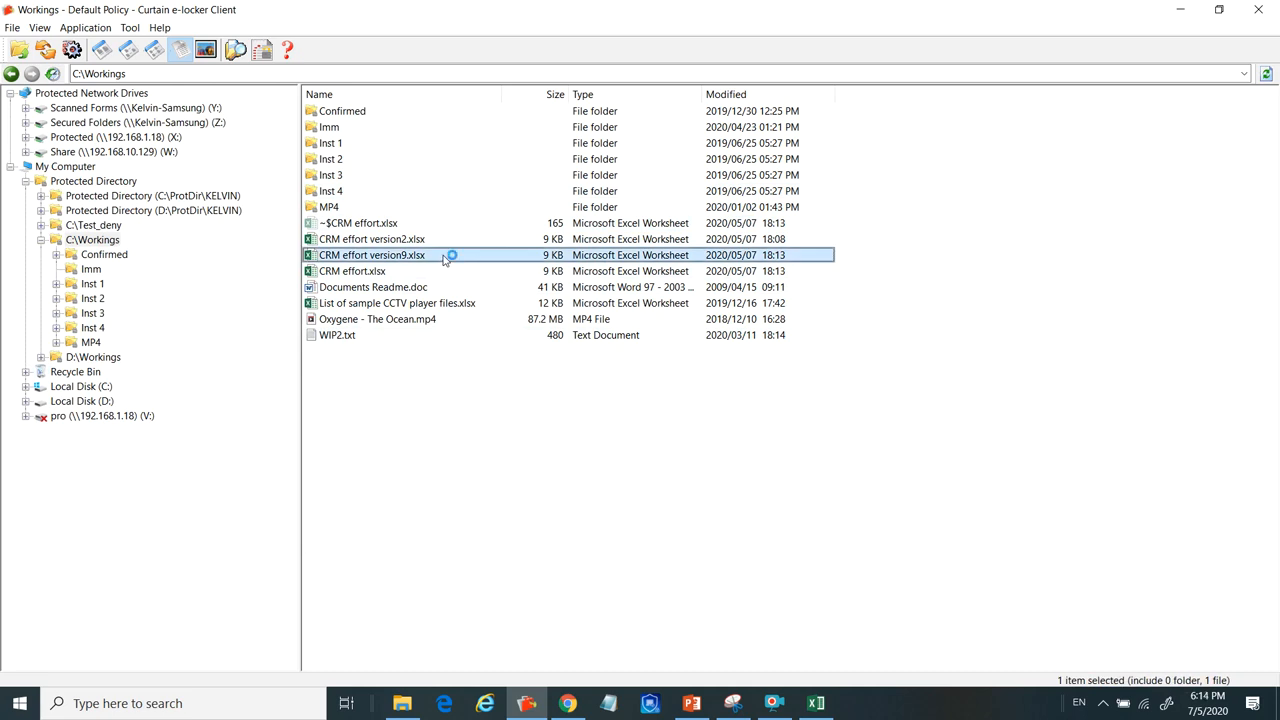
# Open CRM effort version9.xlsx, paste the copied company names into J14, then try pasting into an email.
pyautogui.doubleClick(352, 271)
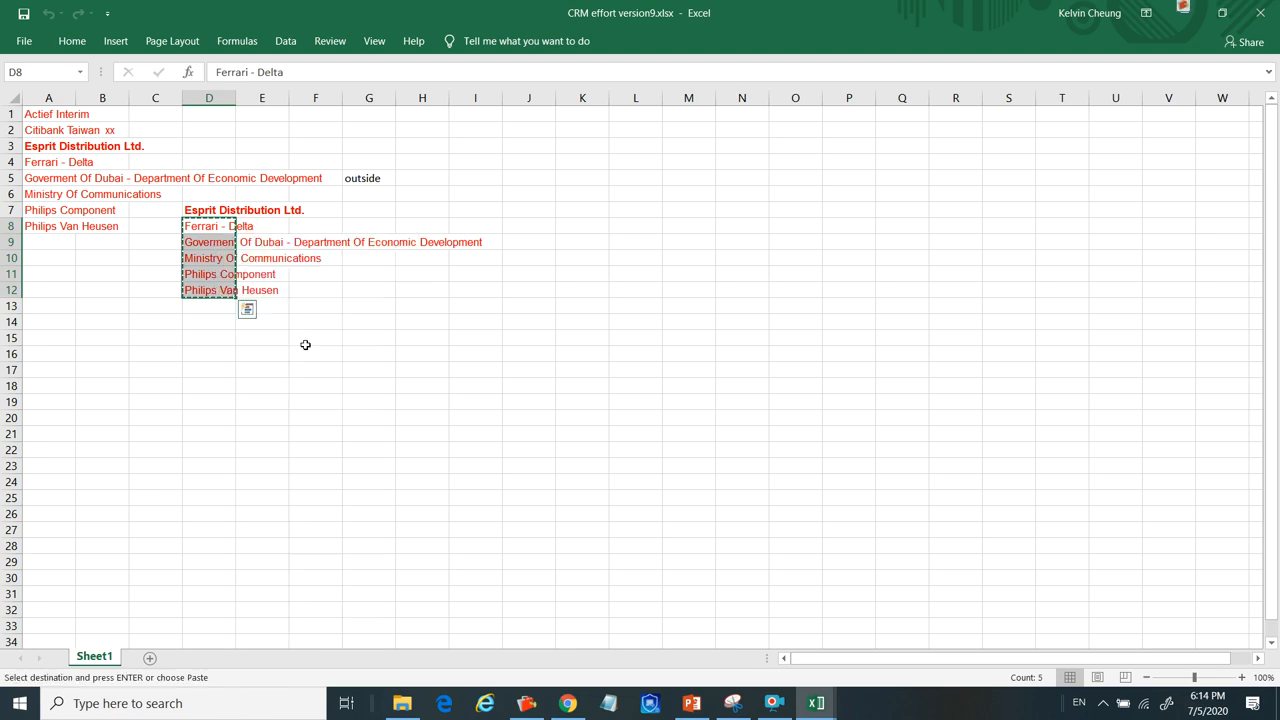
pyautogui.rightClick(529, 321)
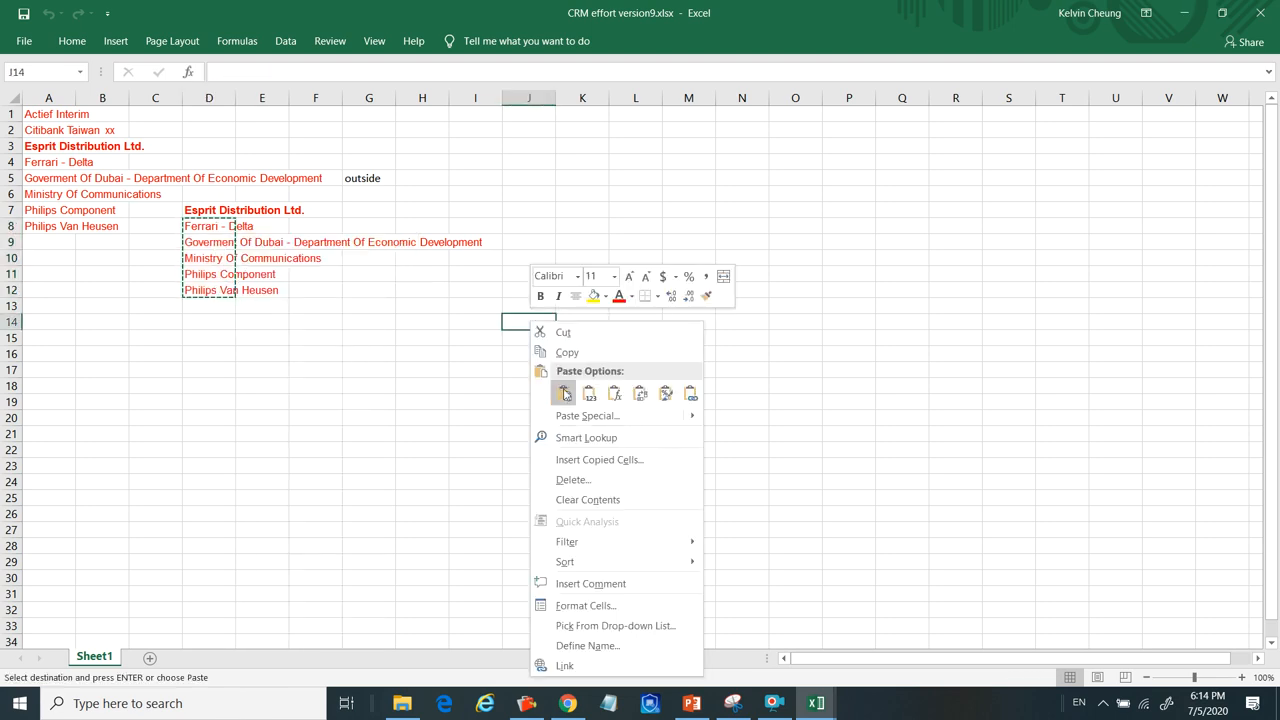
pyautogui.click(563, 393)
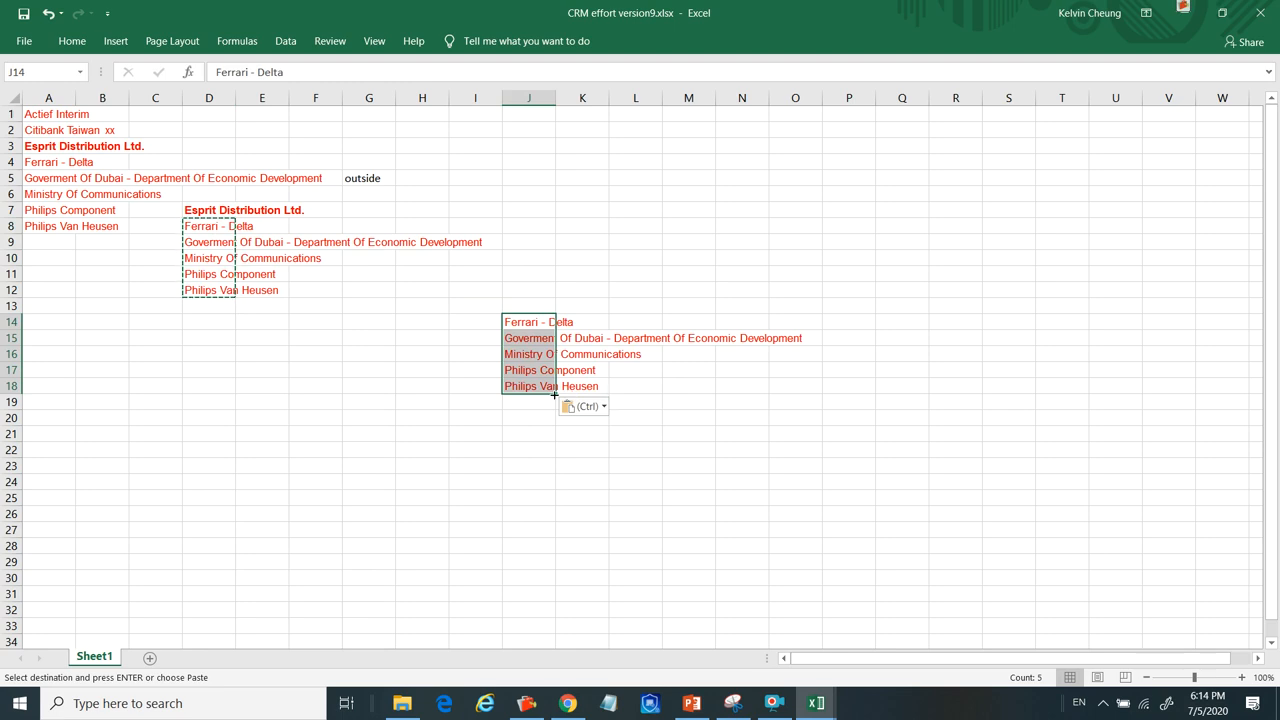
pyautogui.rightClick(530, 350)
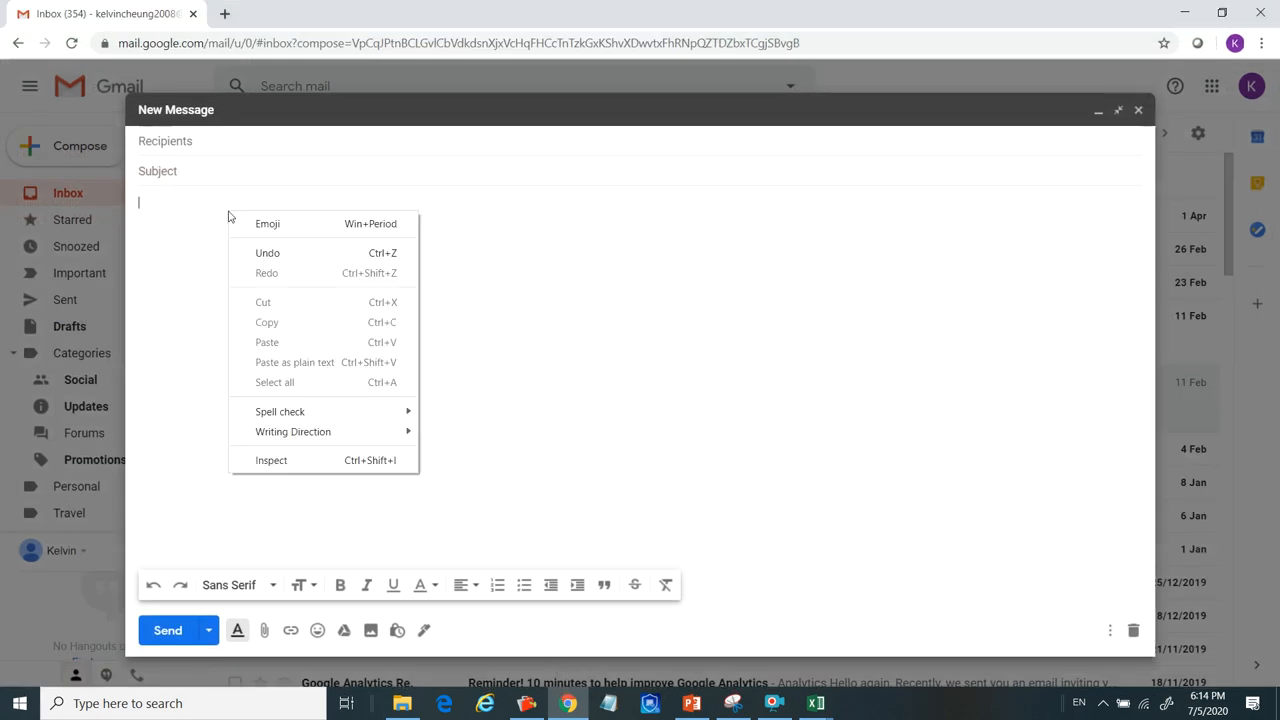
pyautogui.moveTo(296, 350)
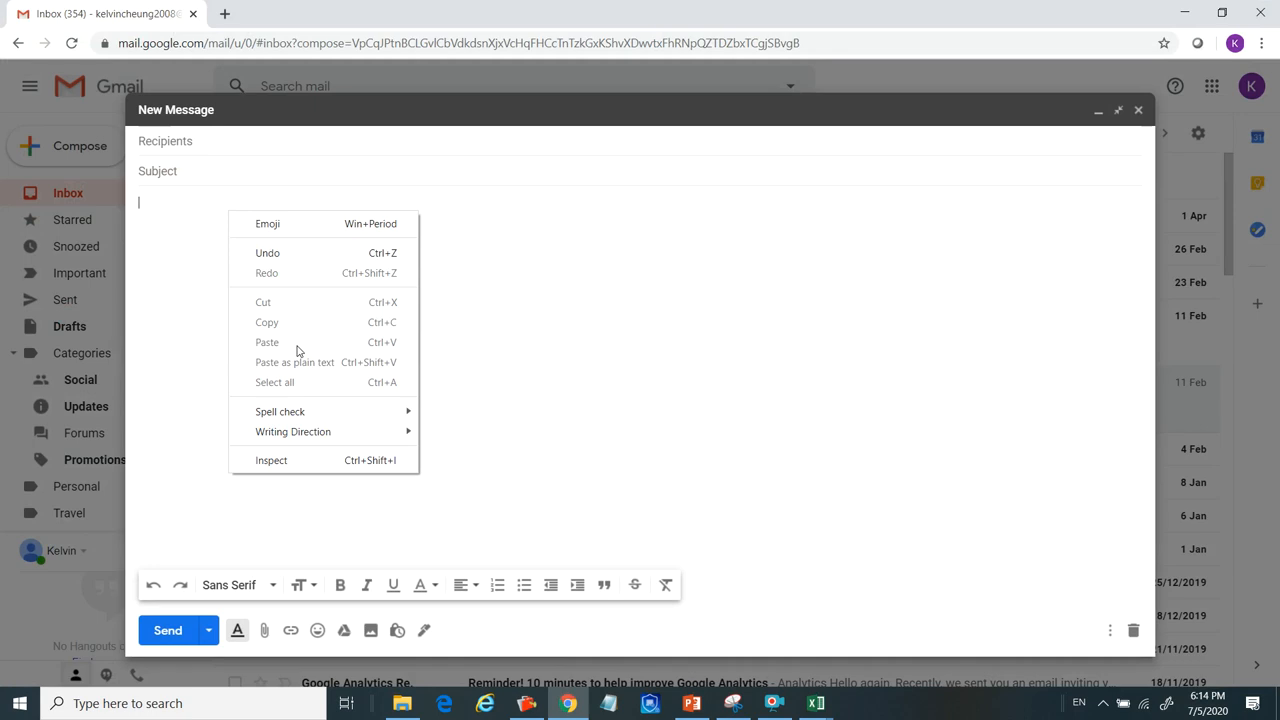
# Dismiss the greyed-out paste menu in Gmail and return to the Excel workbook.
pyautogui.click(695, 270)
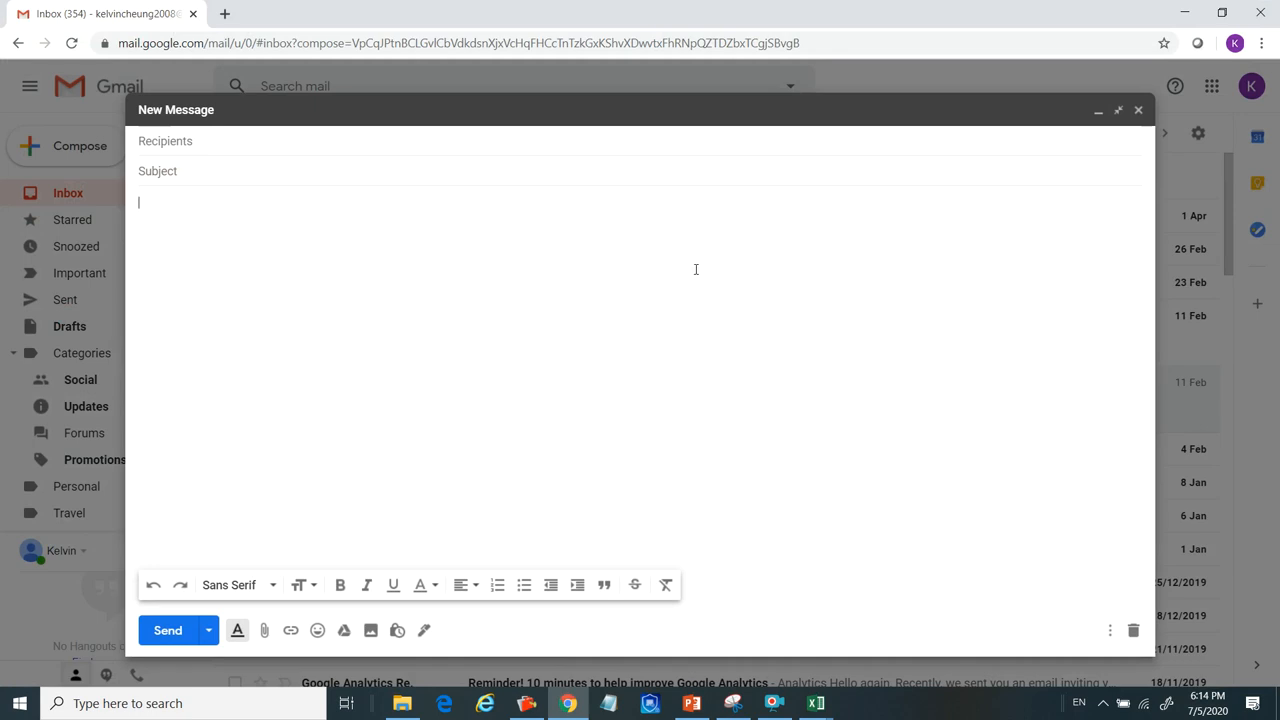
pyautogui.click(813, 702)
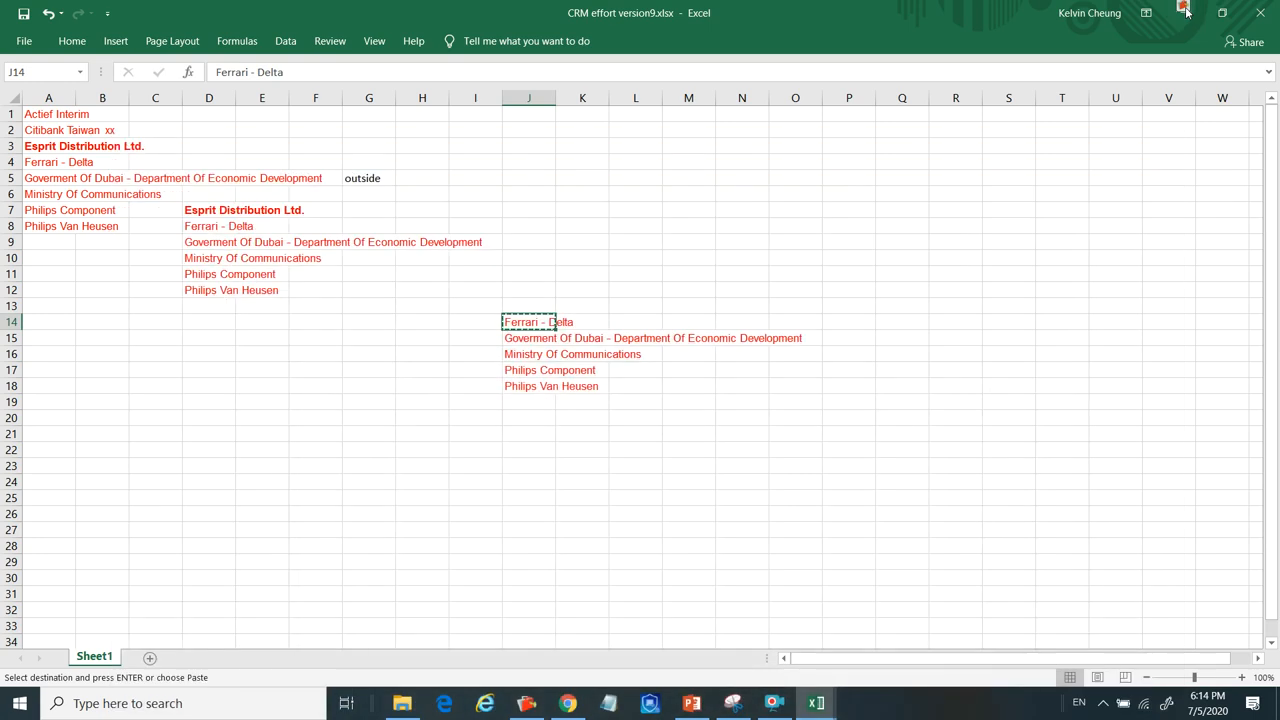
pyautogui.moveTo(959, 468)
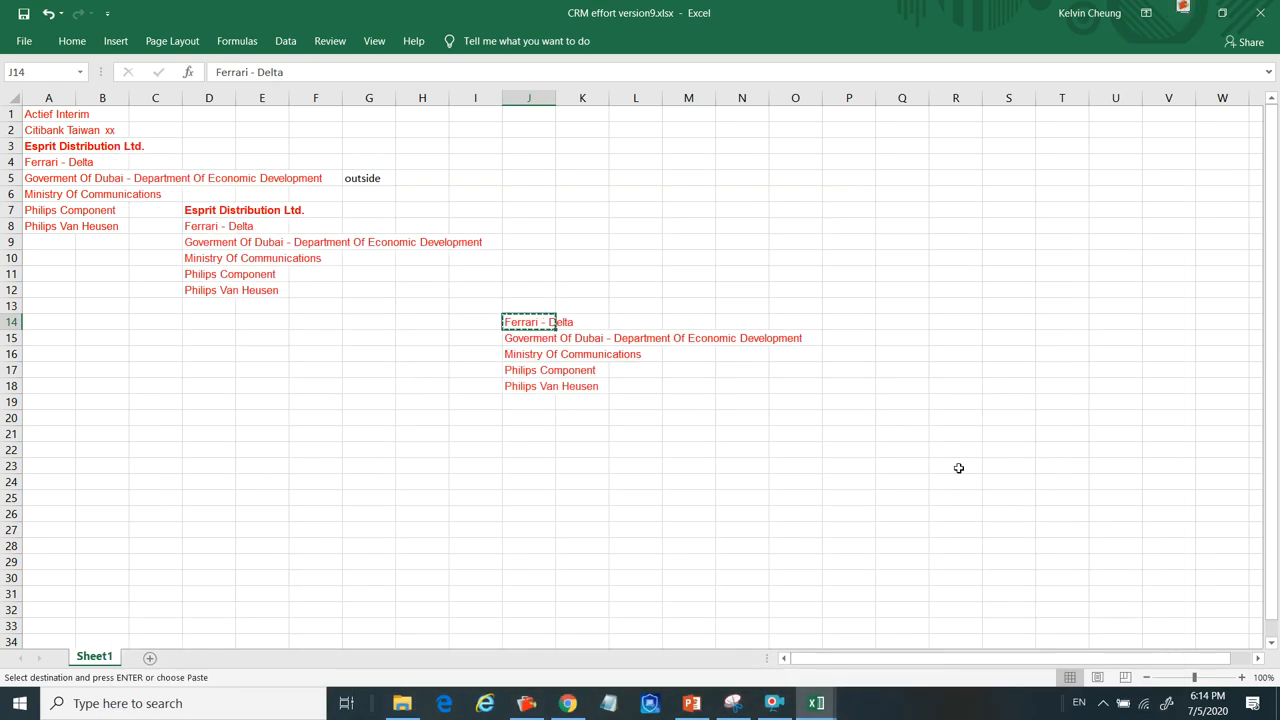
# Launch Snipping Tool and attempt a new snip of the spreadsheet.
pyautogui.click(736, 702)
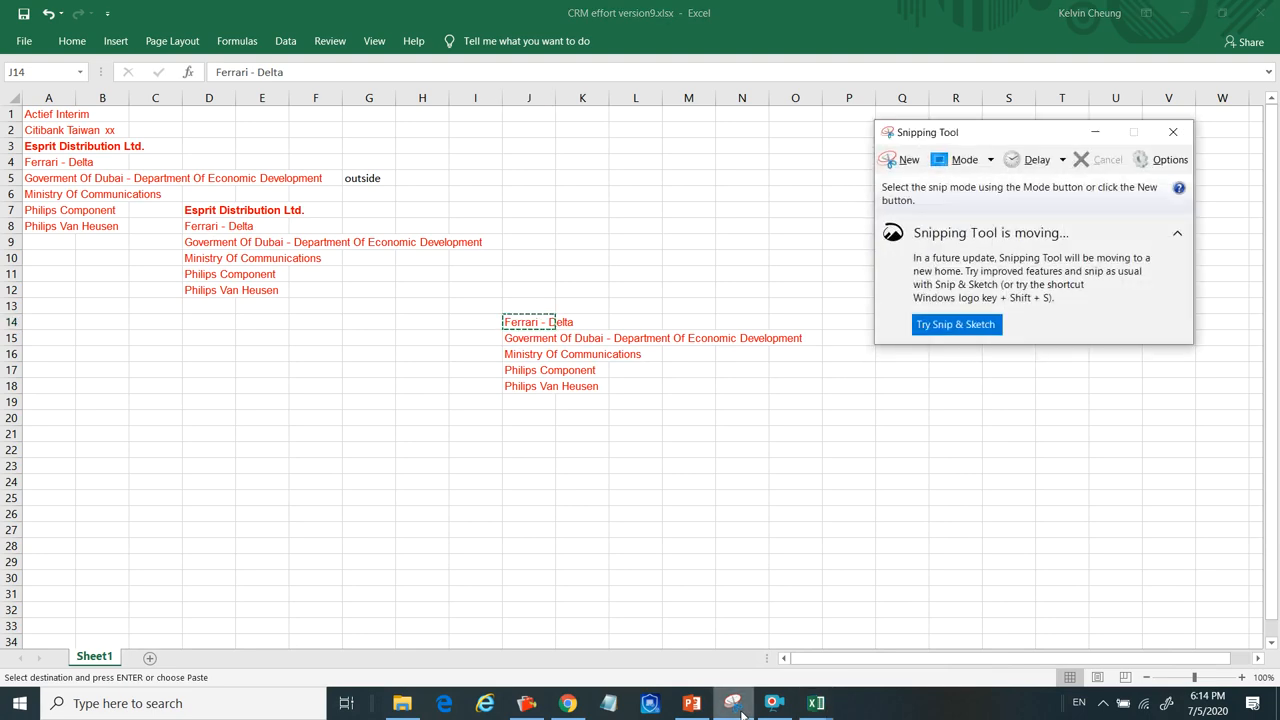
pyautogui.moveTo(902, 160)
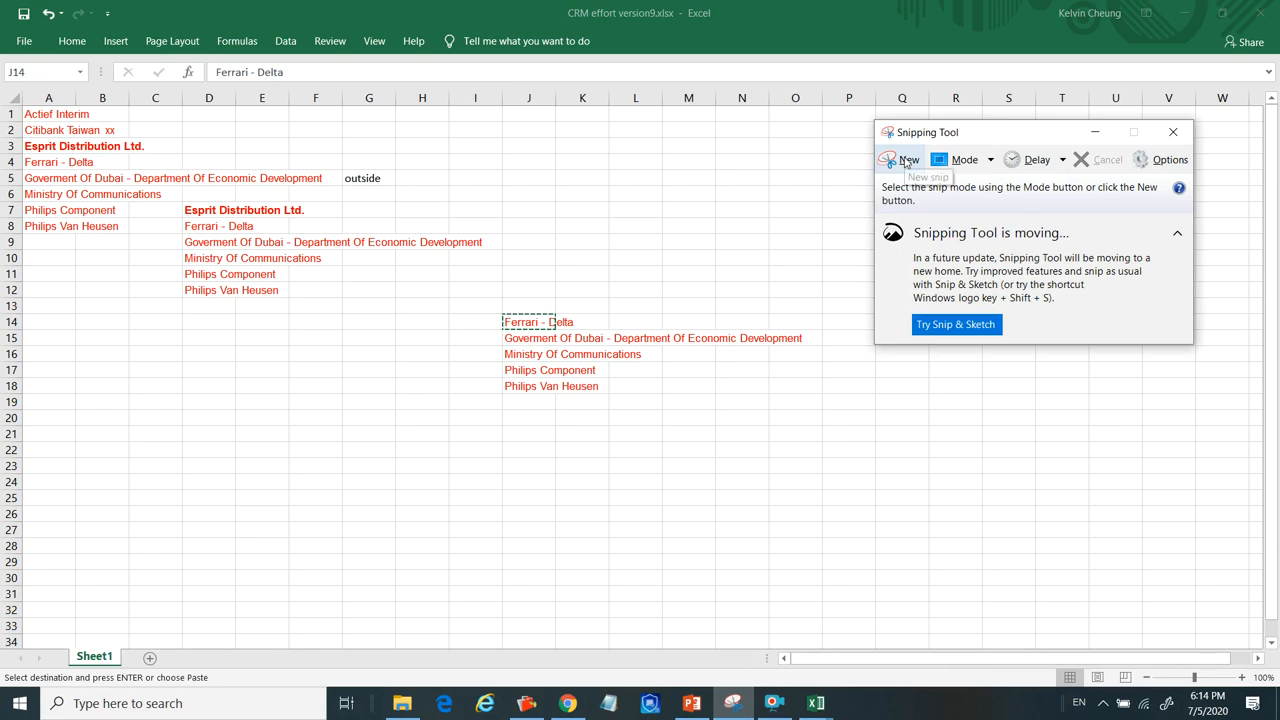
pyautogui.click(901, 159)
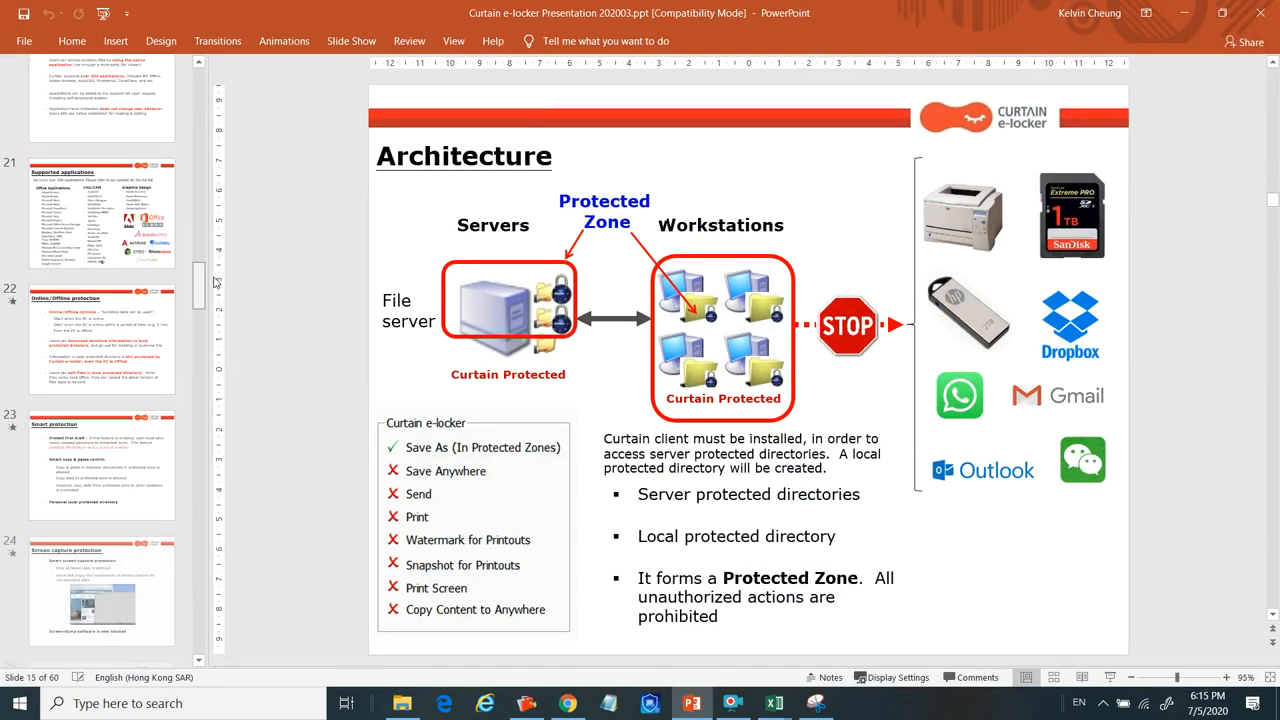
# Scroll down the PowerPoint slide thumbnails and select a slide.
pyautogui.scroll(-3)
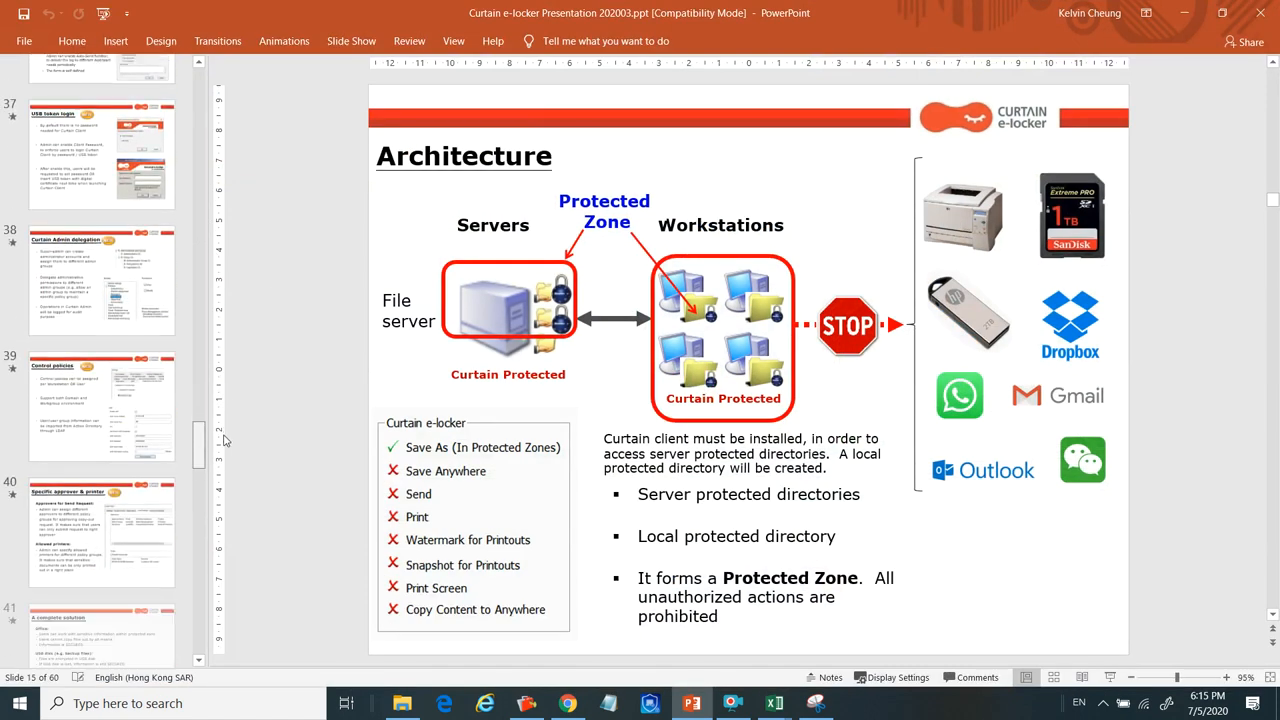
pyautogui.scroll(-3)
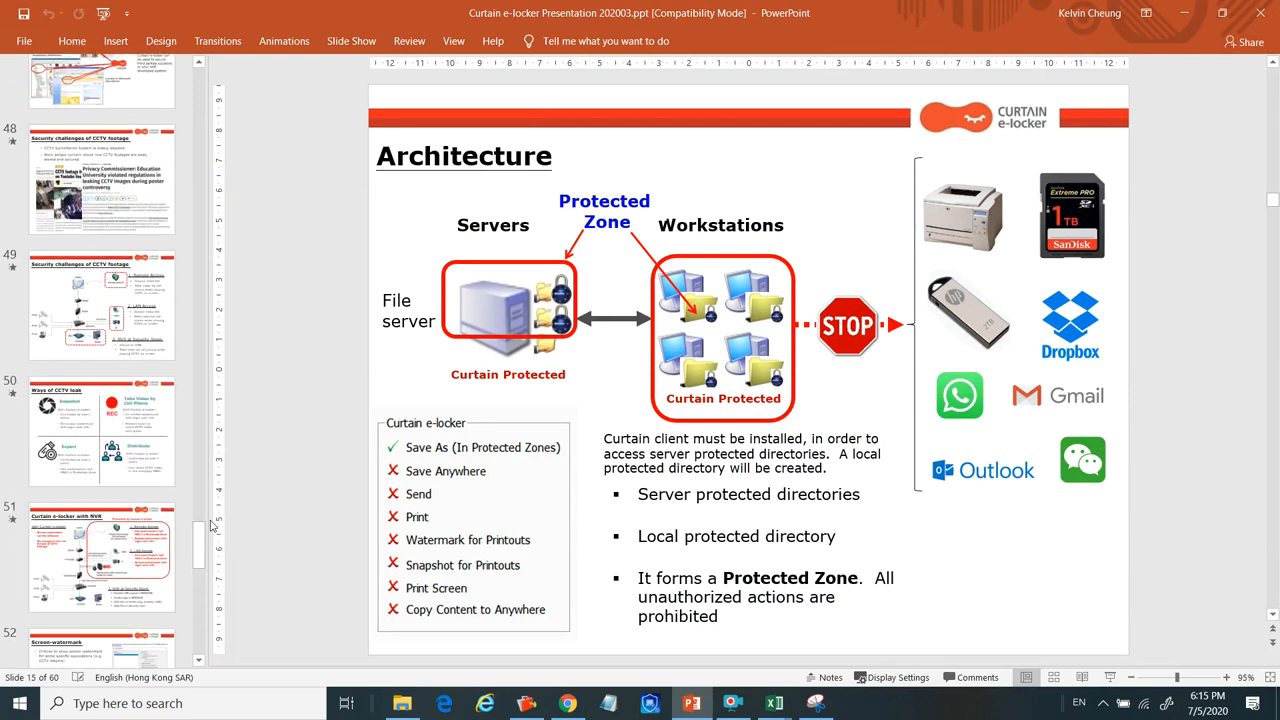
pyautogui.click(100, 178)
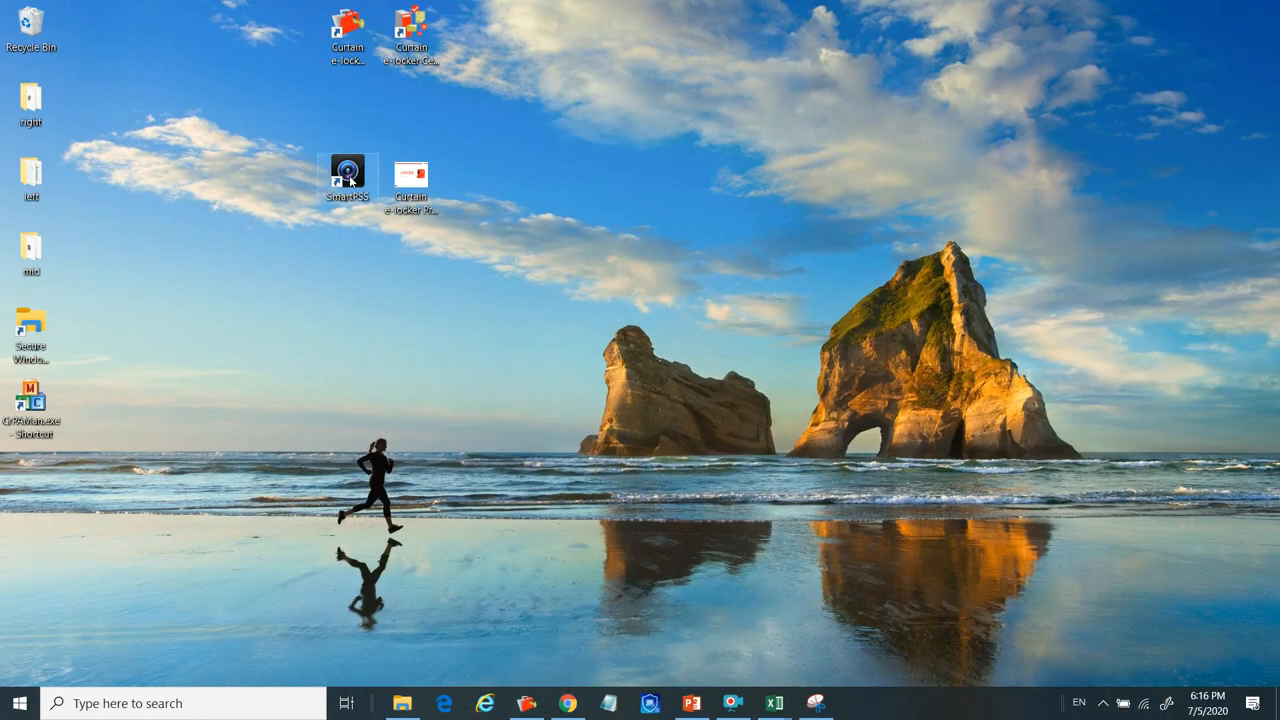
pyautogui.moveTo(350, 178)
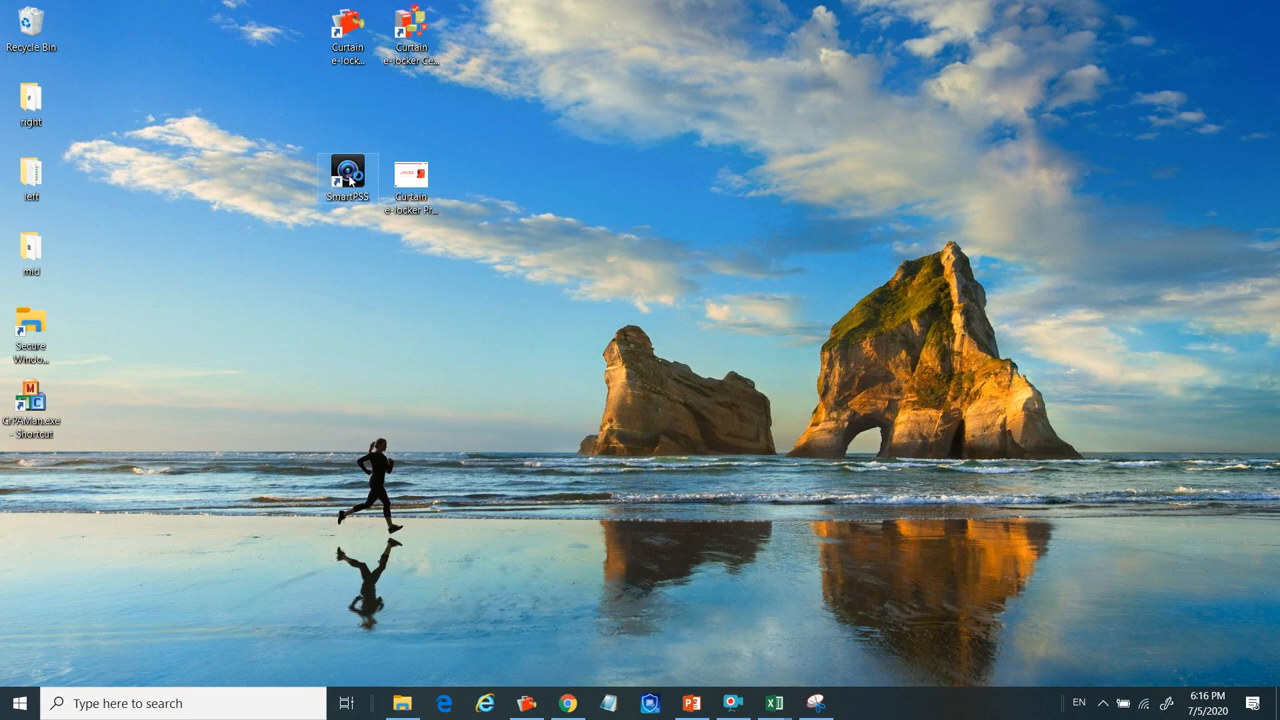
# Launch SmartPSS and enter the admin password in its login window.
pyautogui.doubleClick(347, 170)
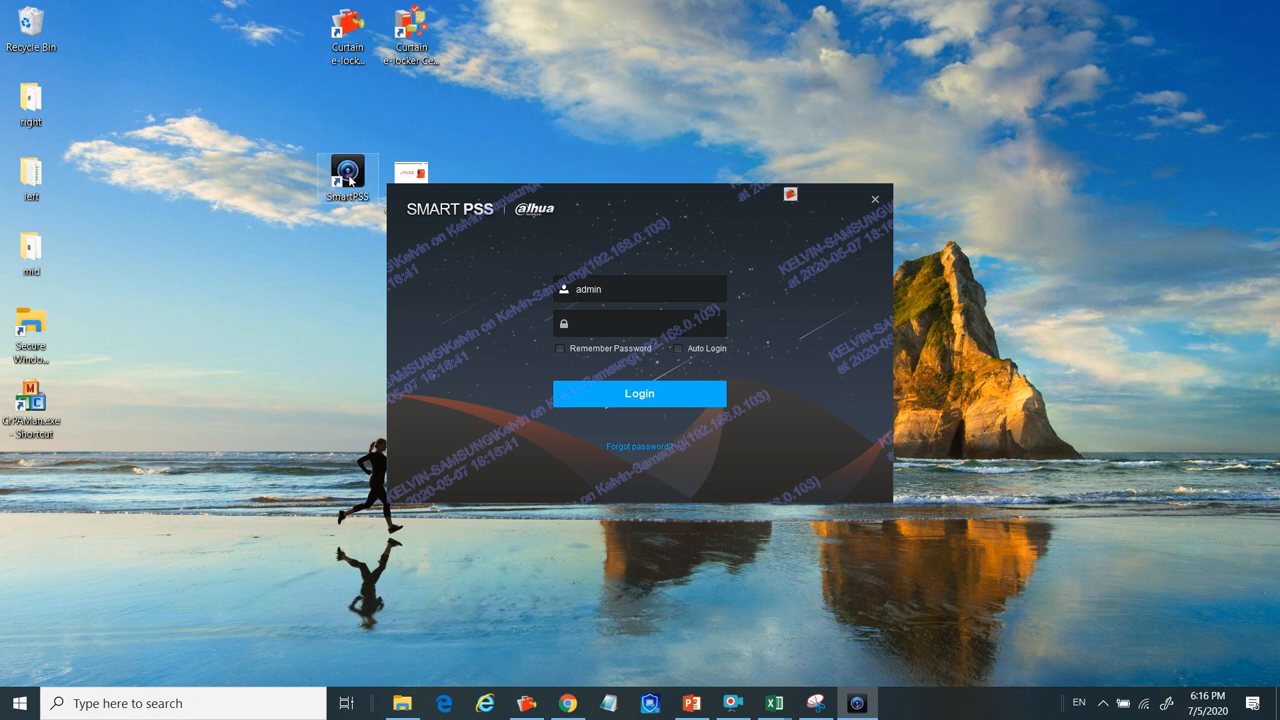
pyautogui.moveTo(720, 379)
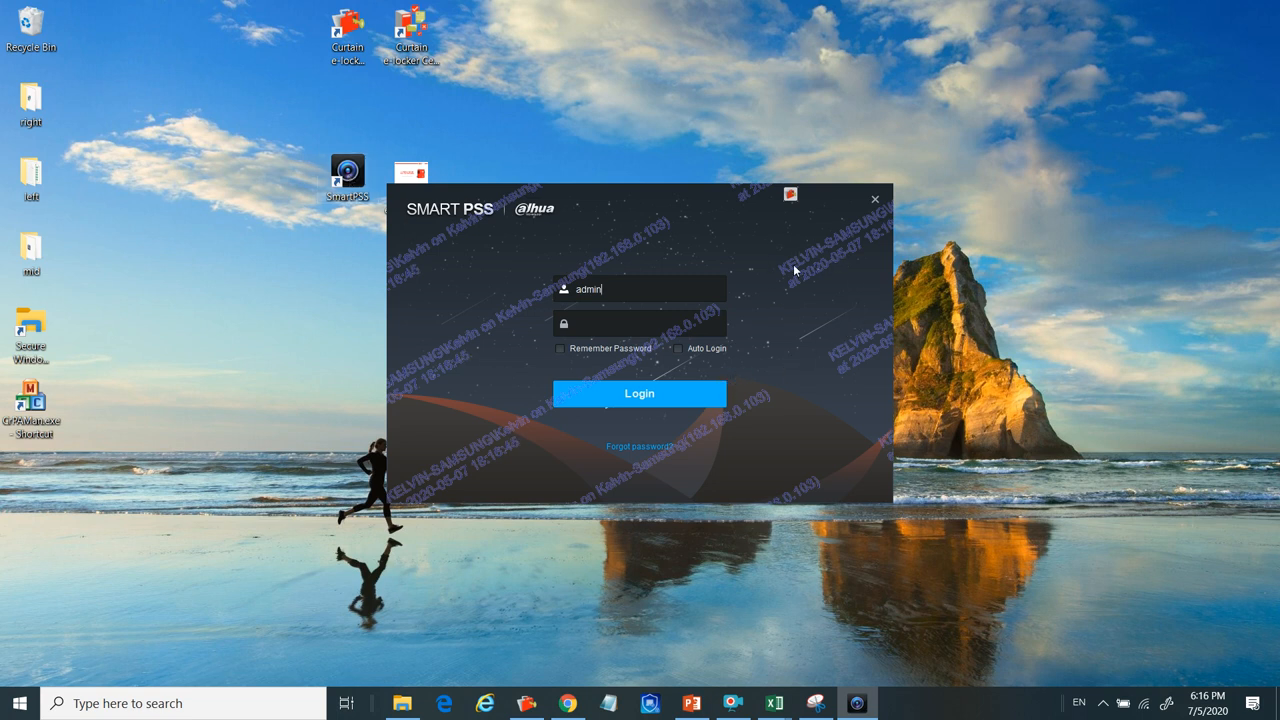
pyautogui.moveTo(837, 263)
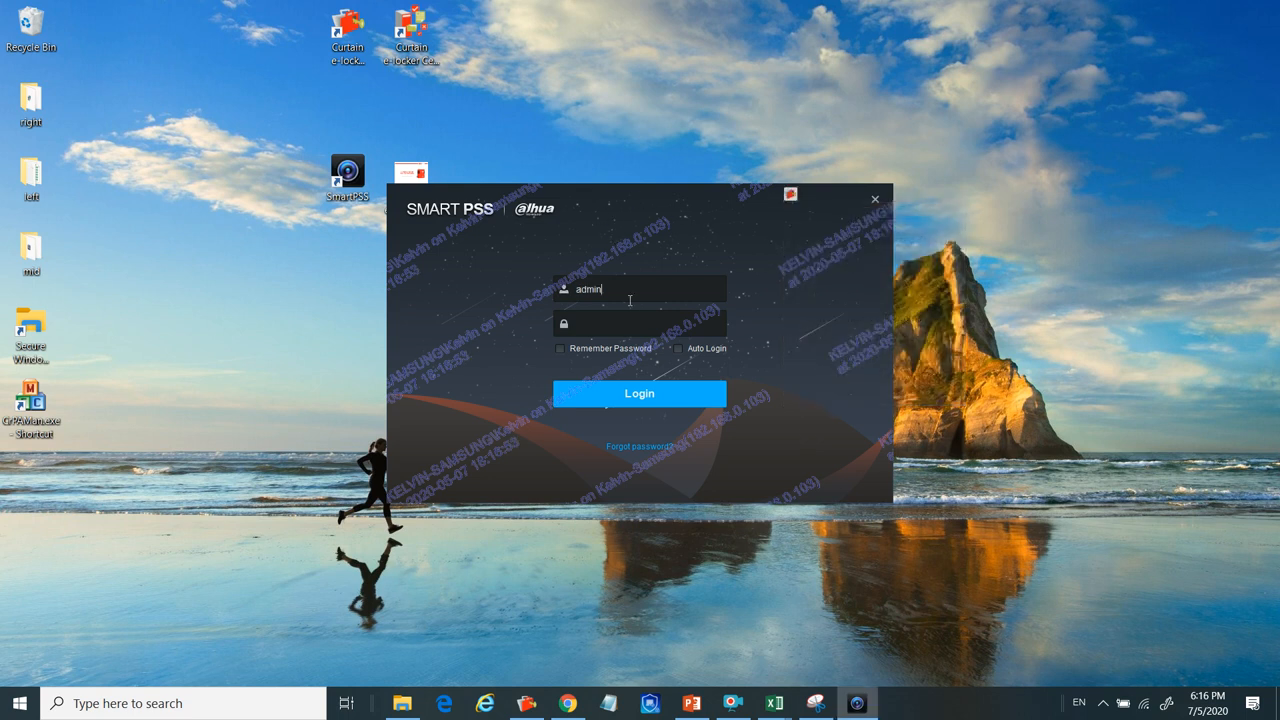
pyautogui.click(639, 323)
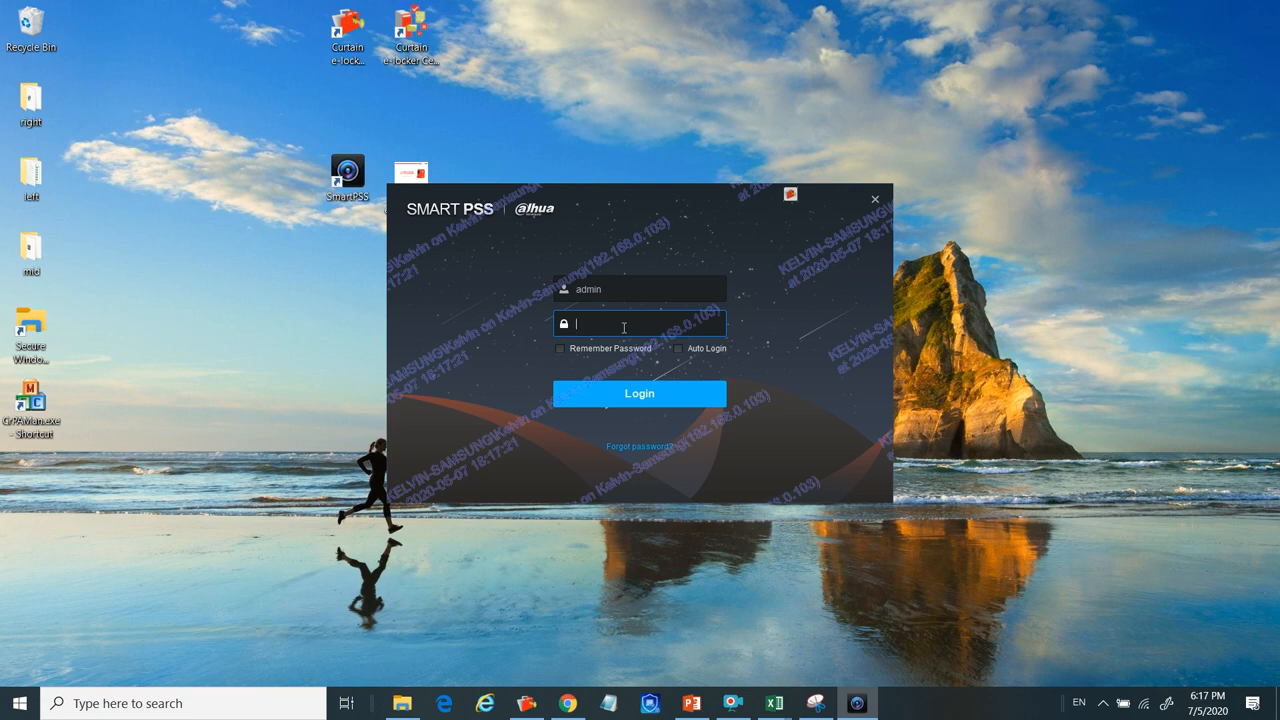
pyautogui.write('•')
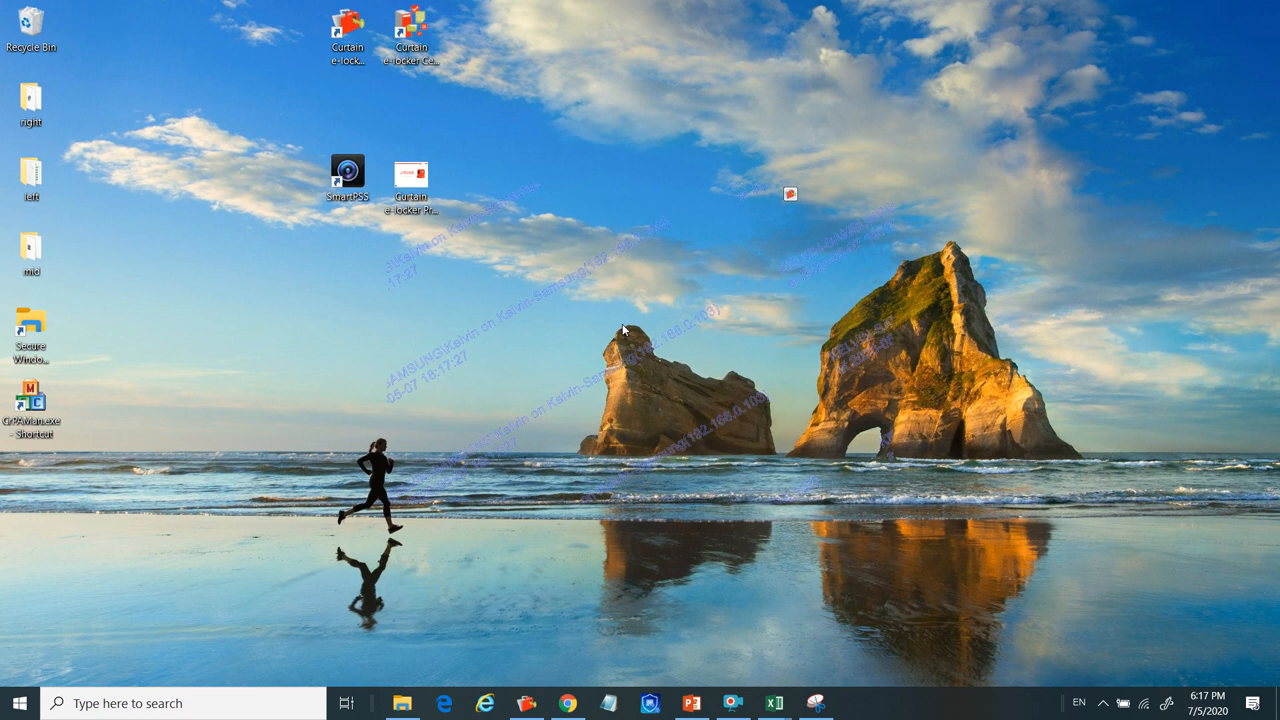
# Open SmartPSS Playback and select the Coworkshop-NVR recorder's IPC camera.
pyautogui.doubleClick(346, 169)
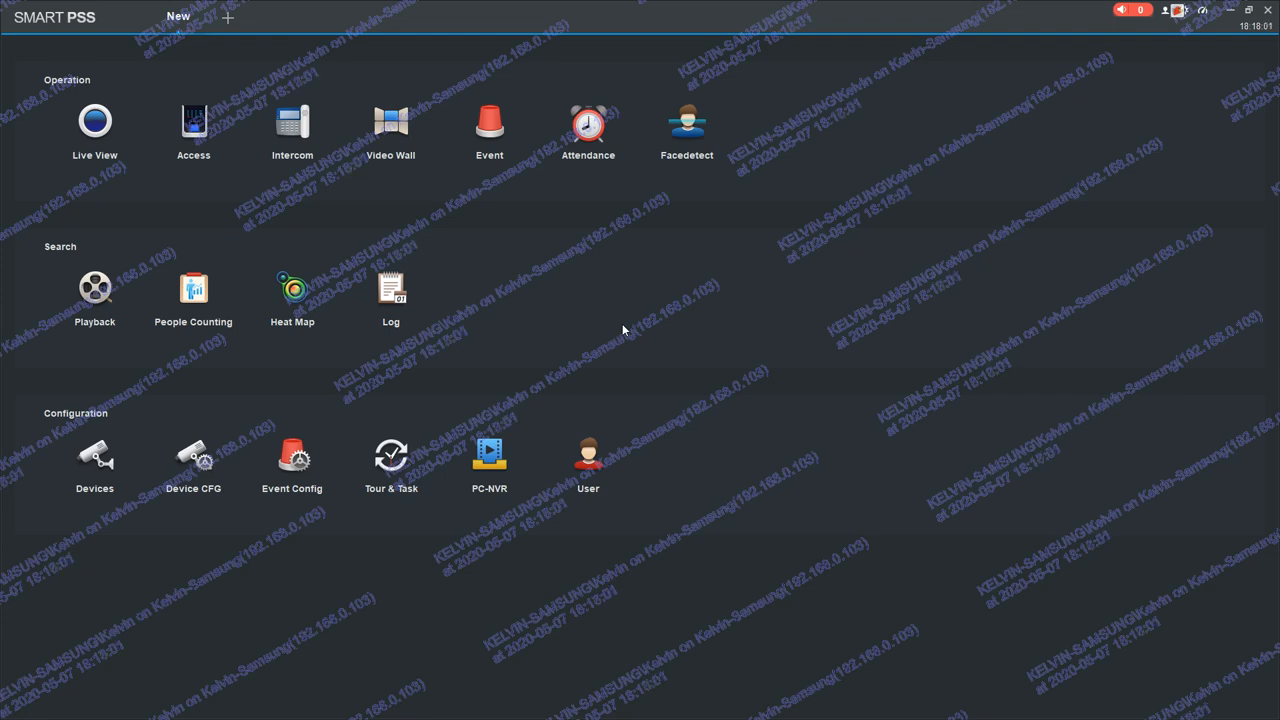
pyautogui.moveTo(94, 288)
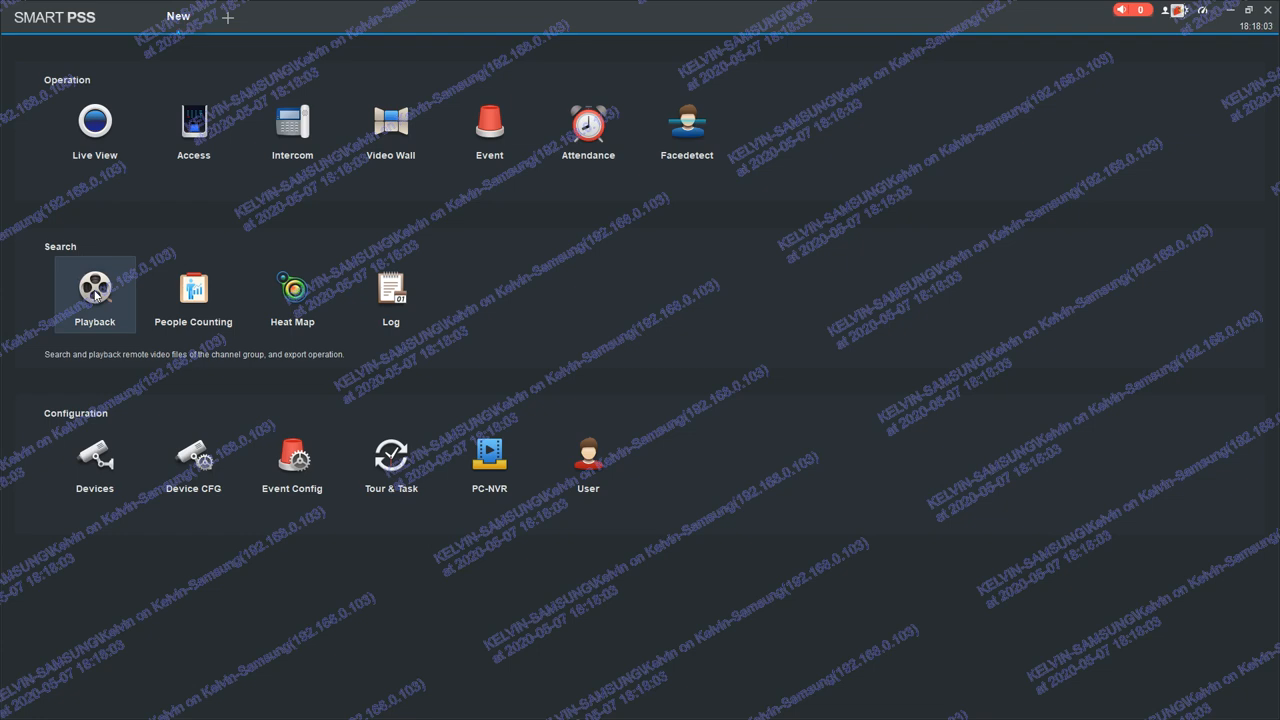
pyautogui.click(94, 287)
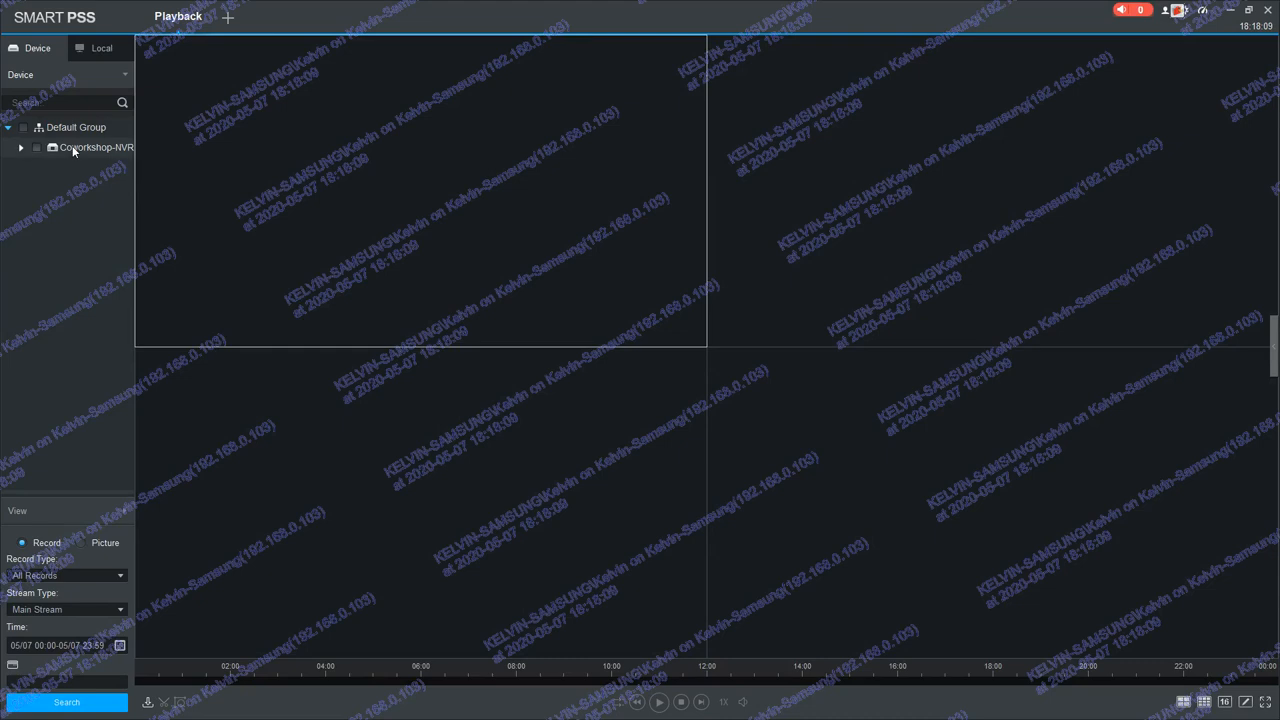
pyautogui.click(36, 147)
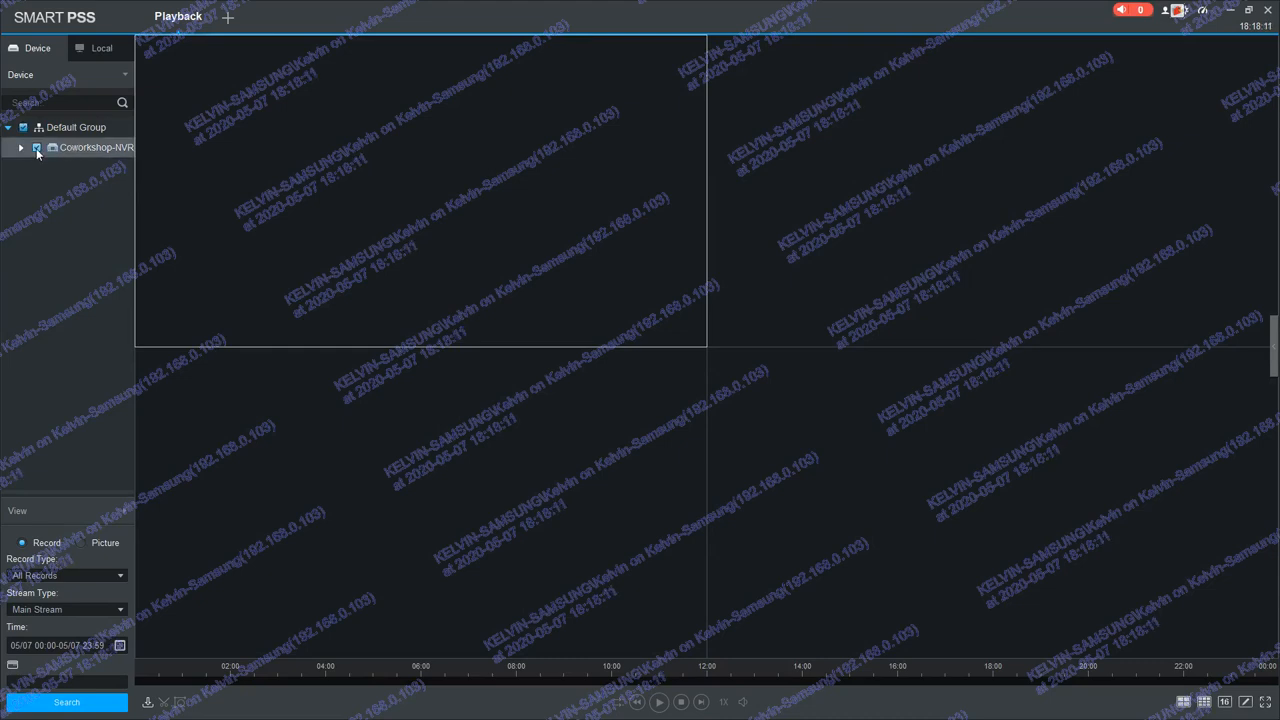
pyautogui.click(20, 147)
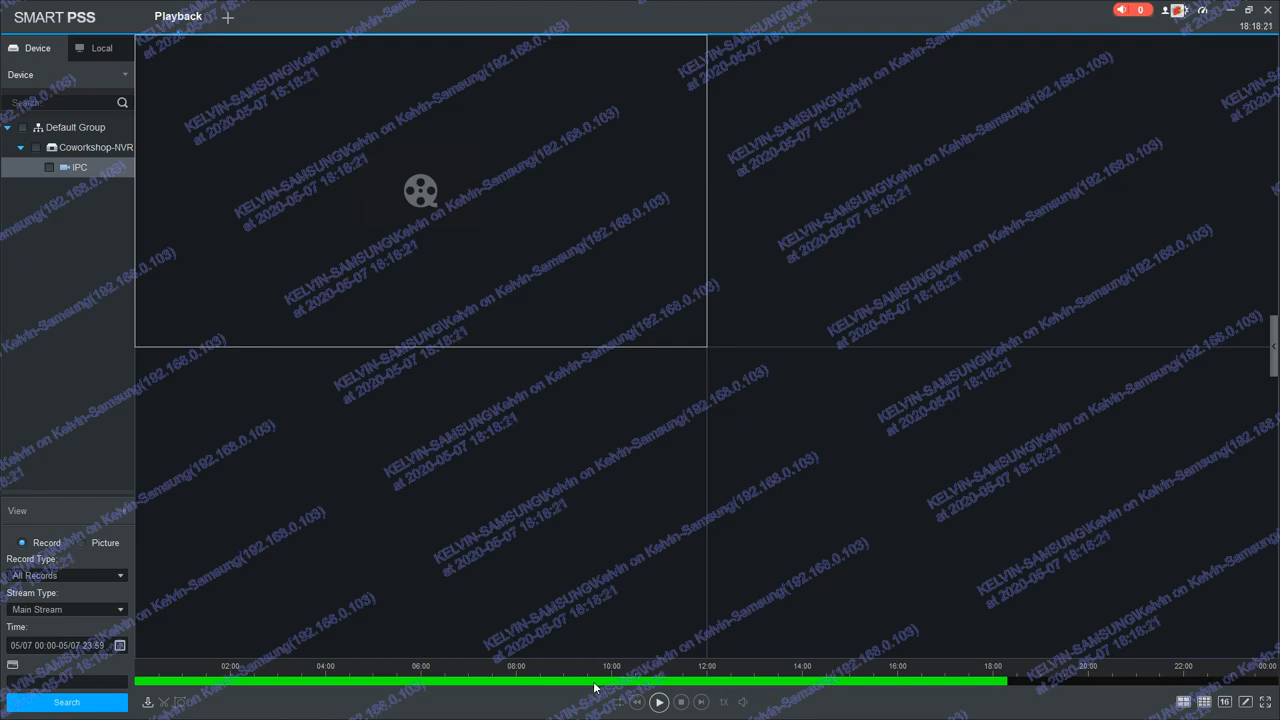
# Play the 2020-05-07 recording and jump to the morning footage.
pyautogui.click(666, 702)
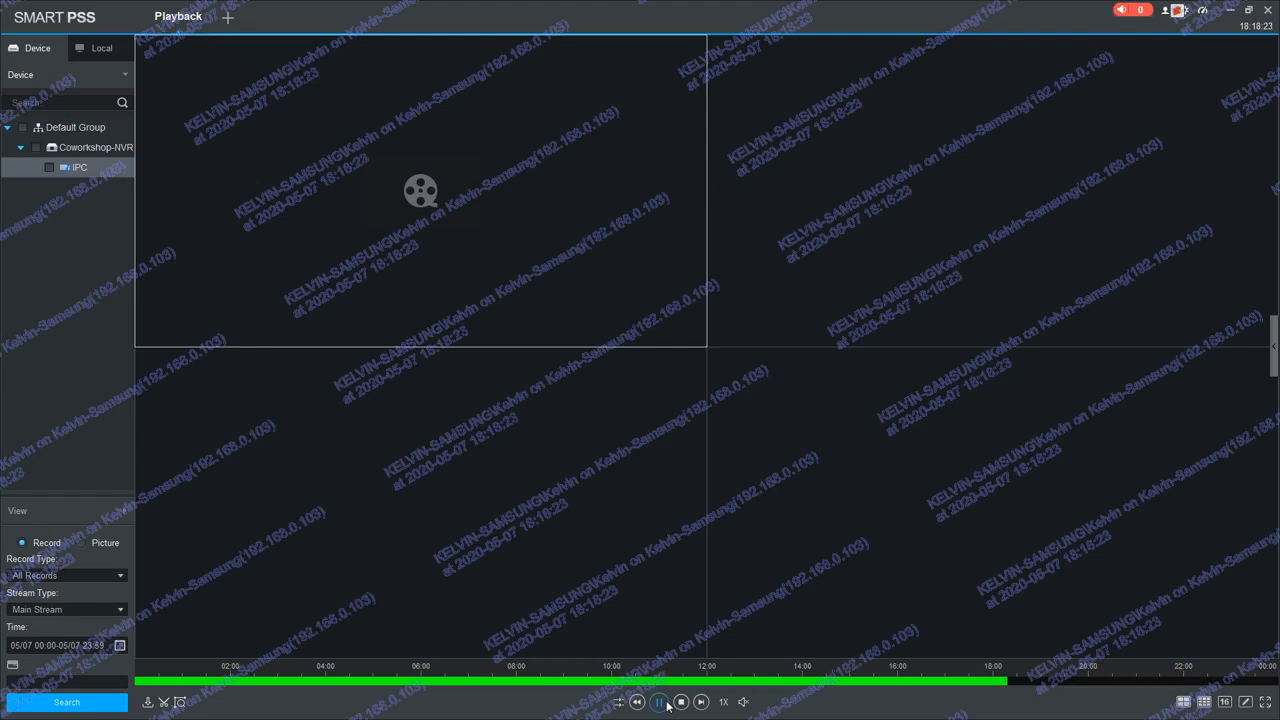
pyautogui.click(660, 701)
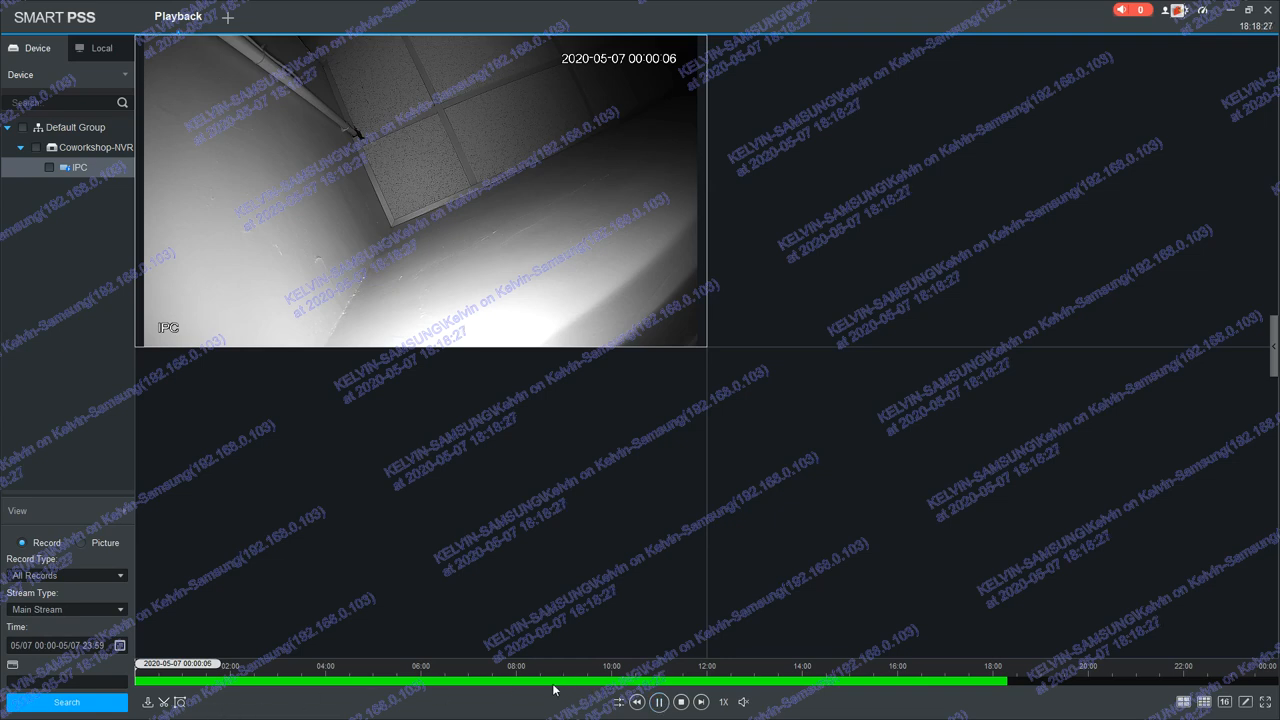
pyautogui.click(555, 678)
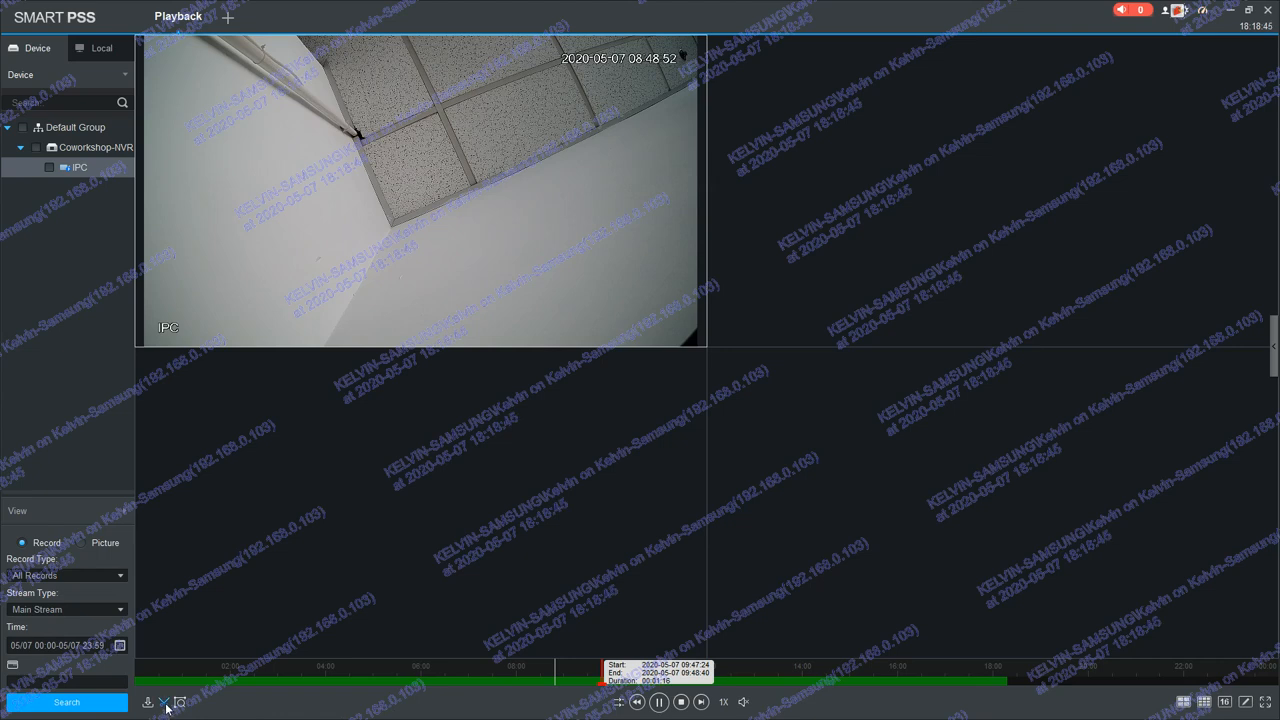
# Export the marked clip to the Desktop, which fails at 0 KB, and close Export Progress.
pyautogui.click(148, 702)
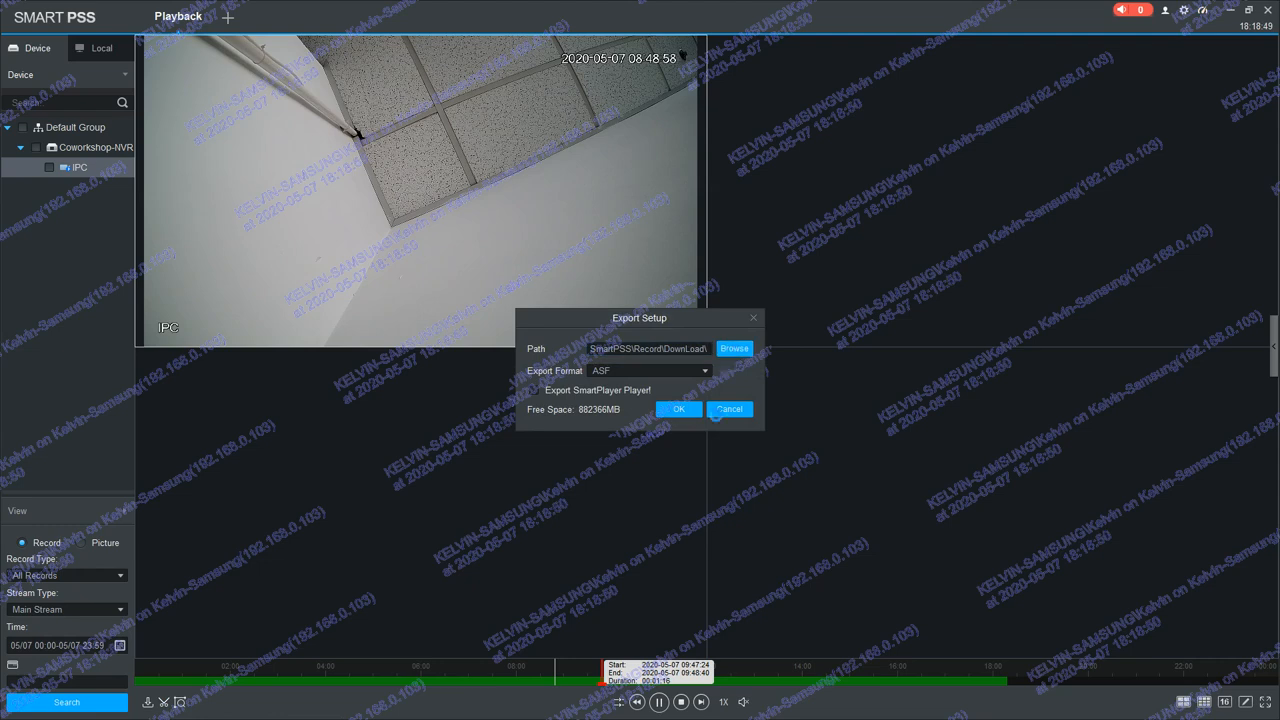
pyautogui.click(733, 348)
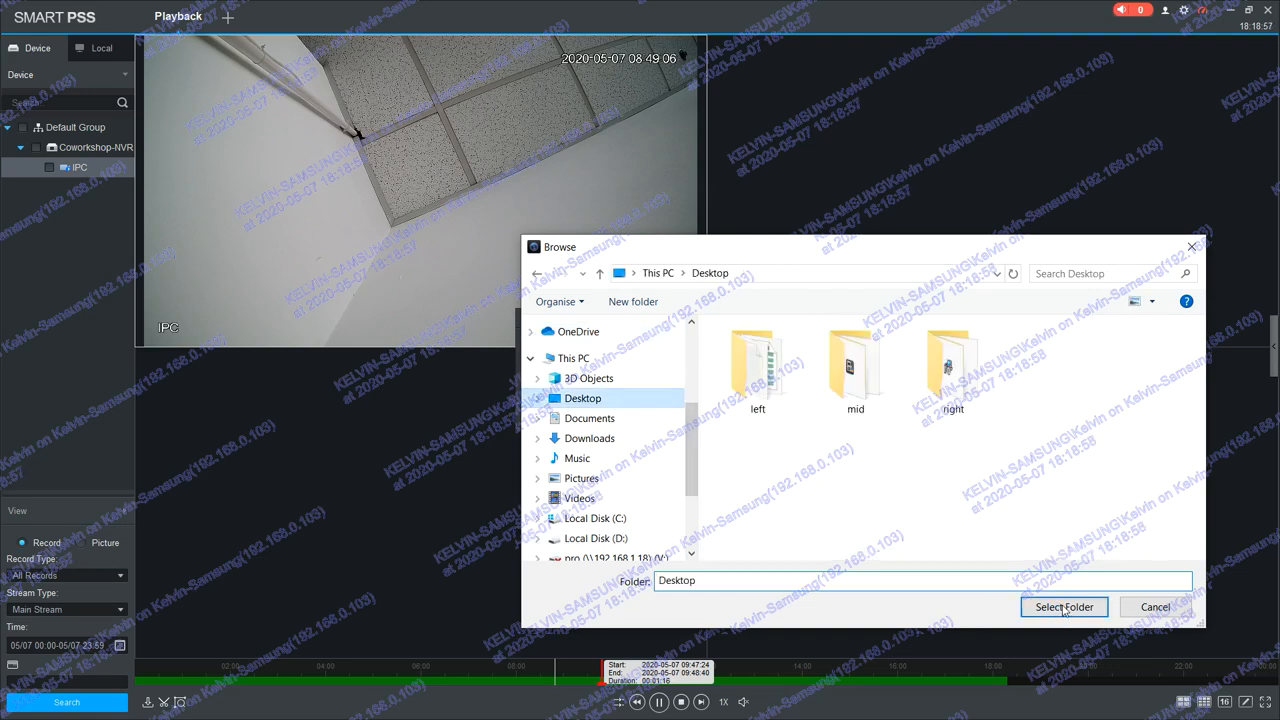
pyautogui.click(1064, 606)
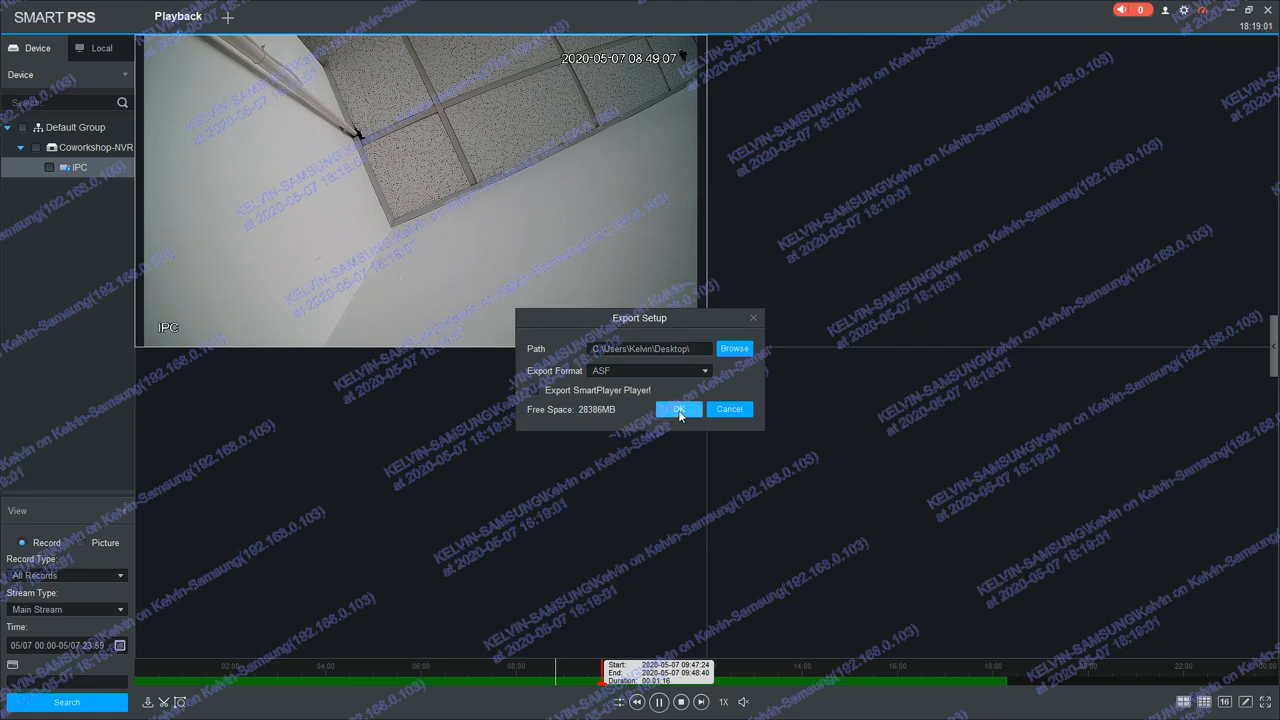
pyautogui.click(678, 409)
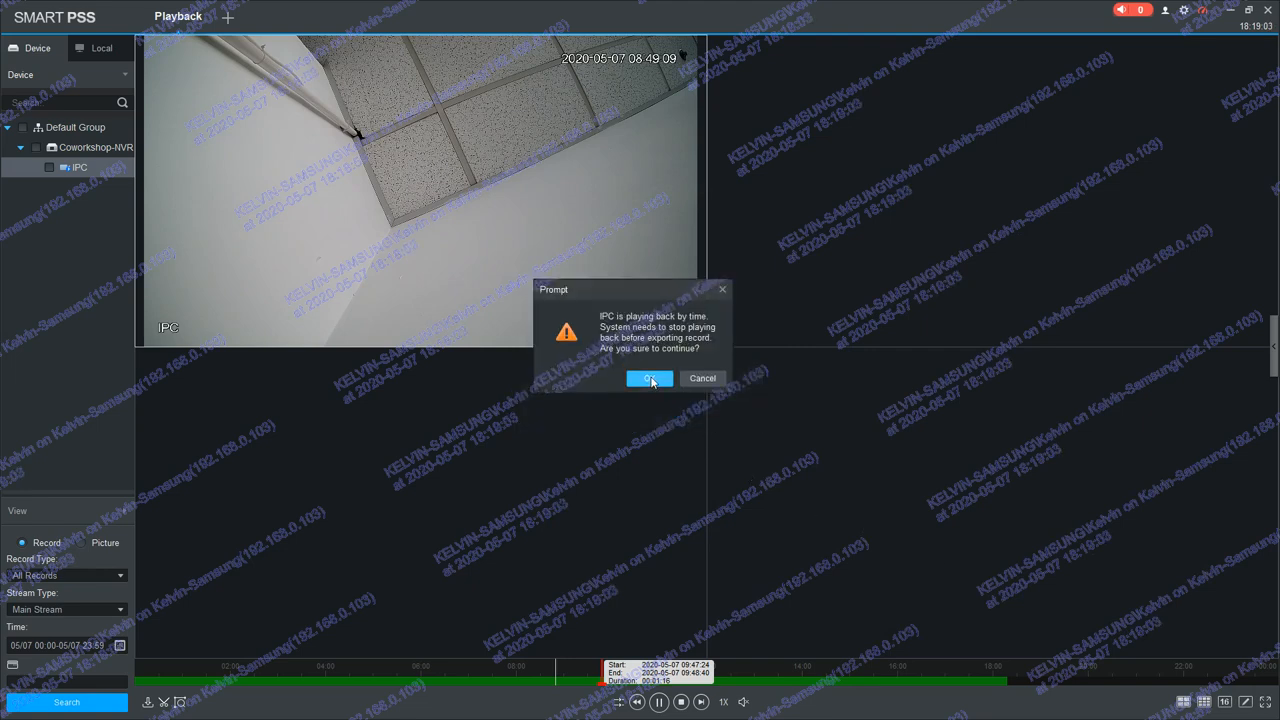
pyautogui.click(649, 378)
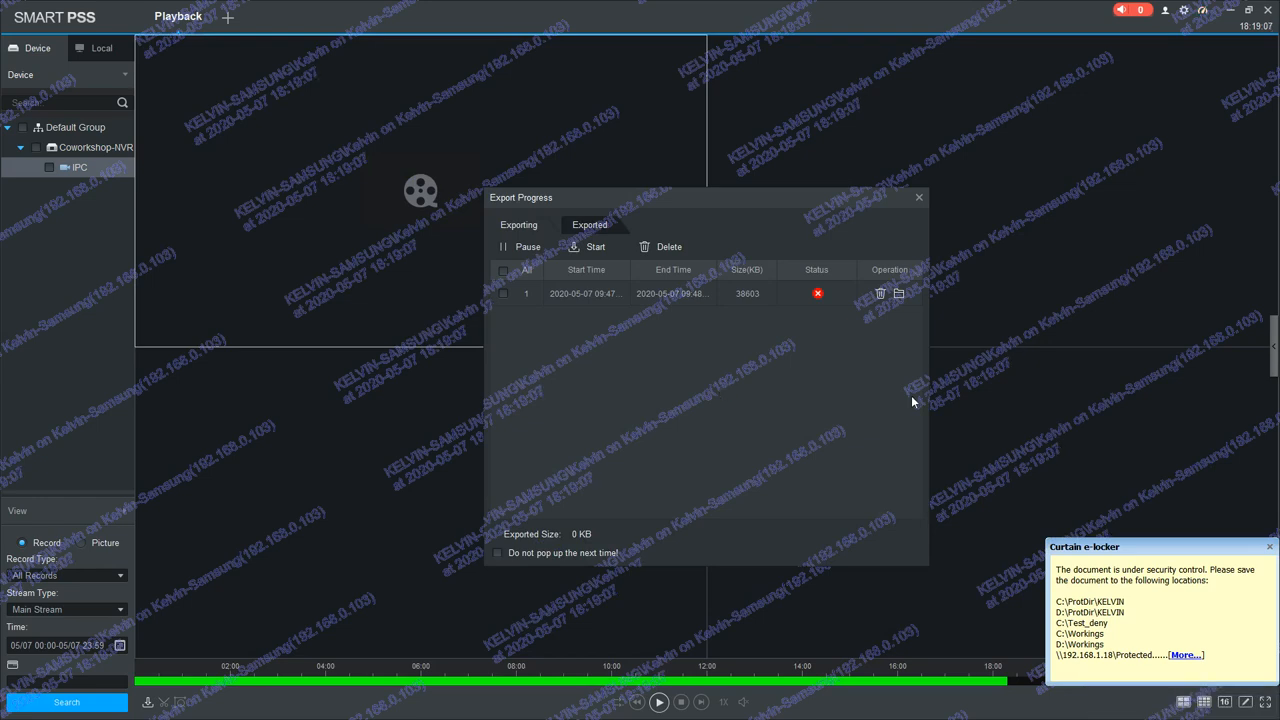
pyautogui.moveTo(845, 342)
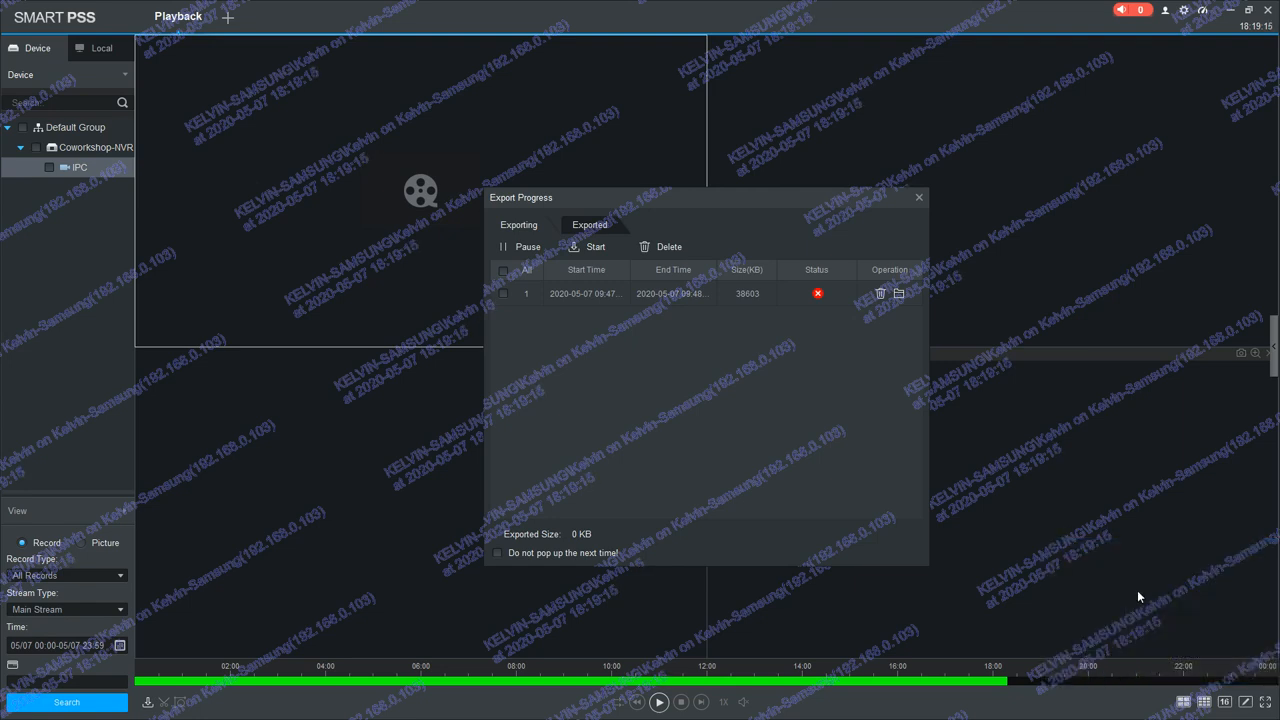
pyautogui.moveTo(1024, 491)
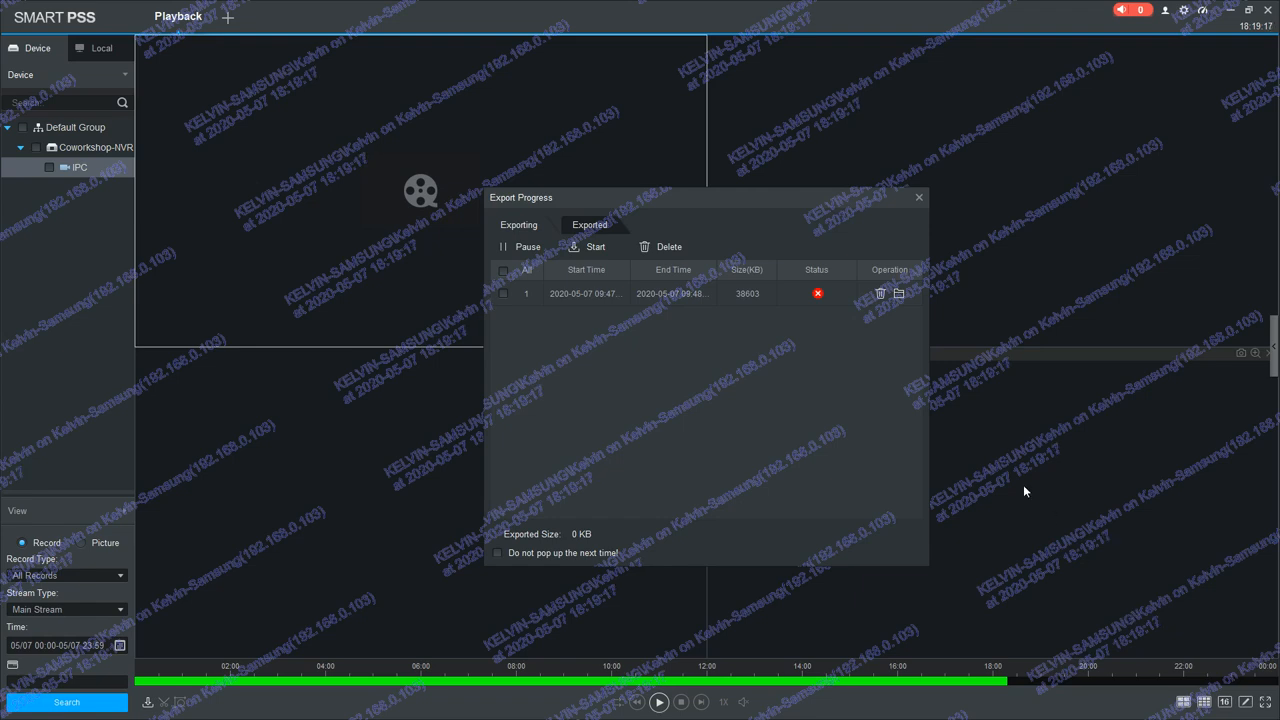
pyautogui.click(918, 197)
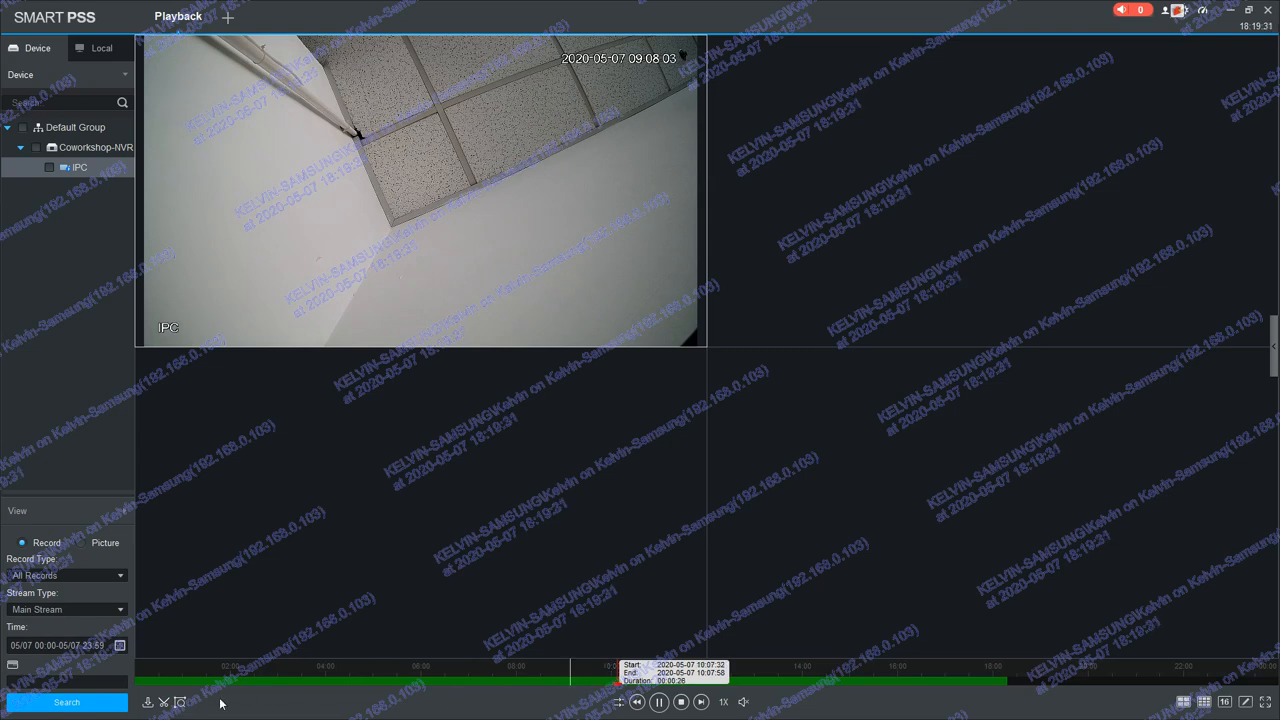
# Export the 26-second clip as MP4 into C:\Workings.
pyautogui.click(148, 703)
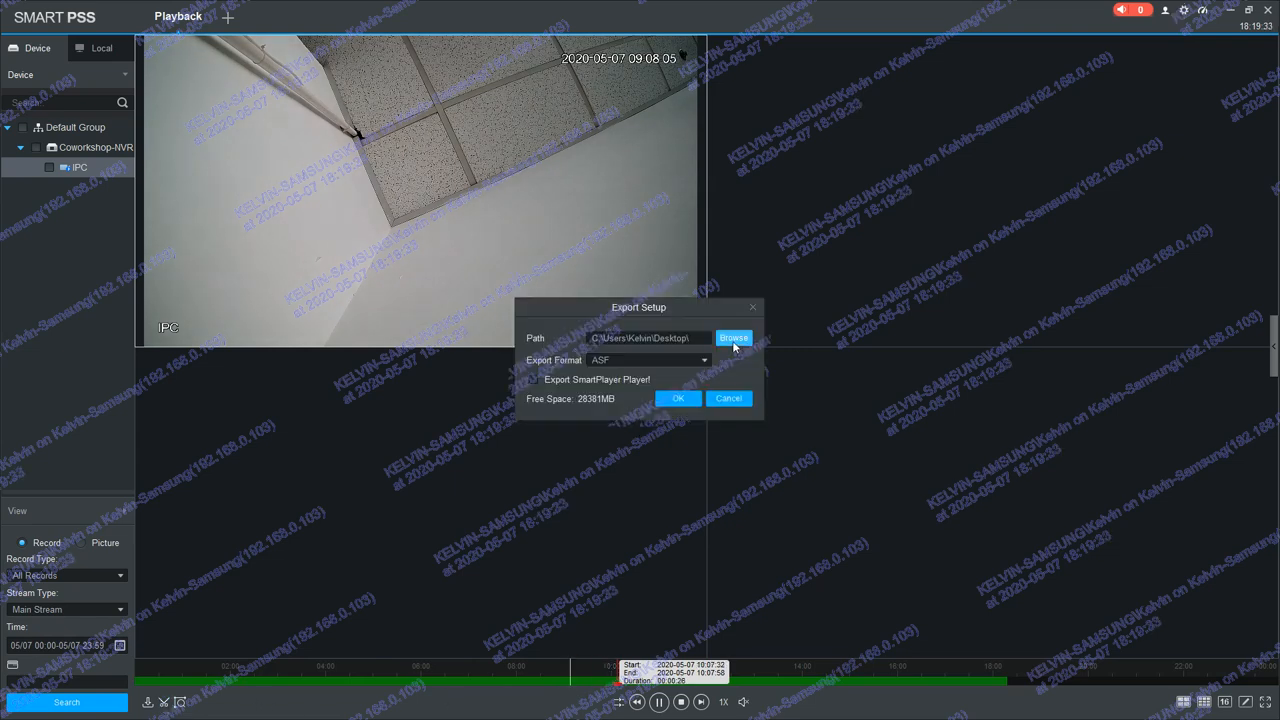
pyautogui.click(732, 338)
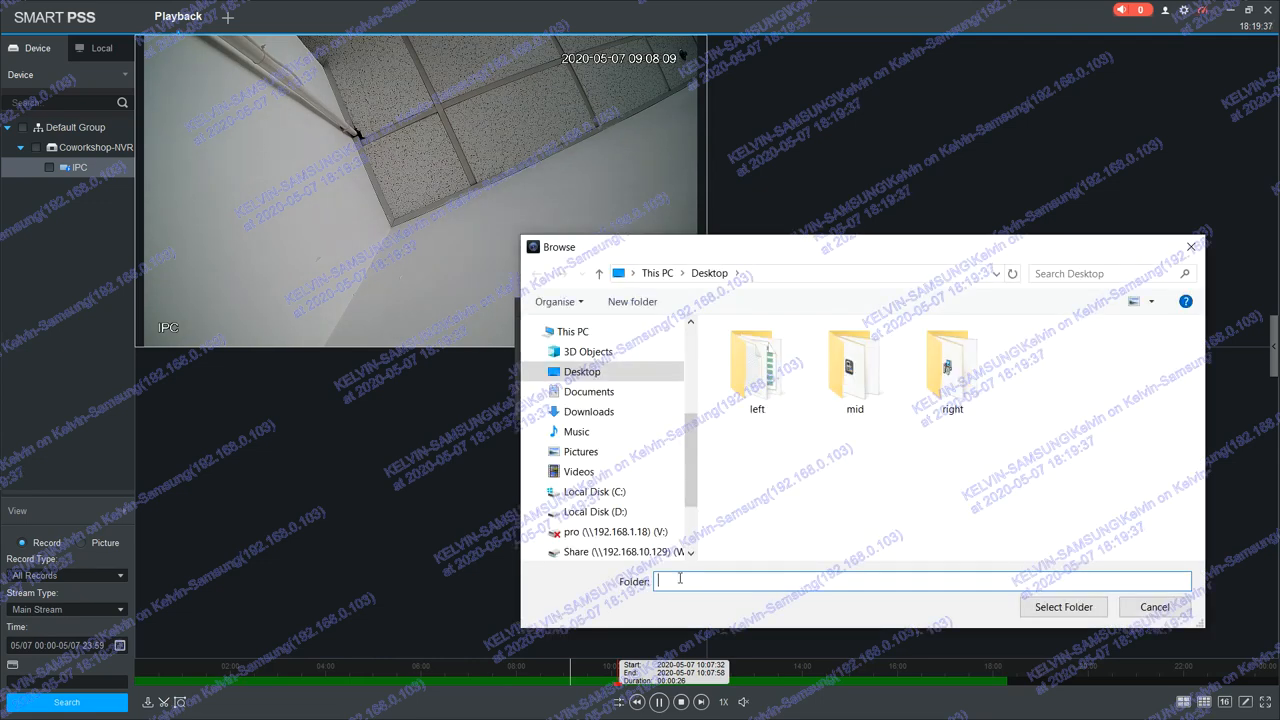
pyautogui.write('c:\\w')
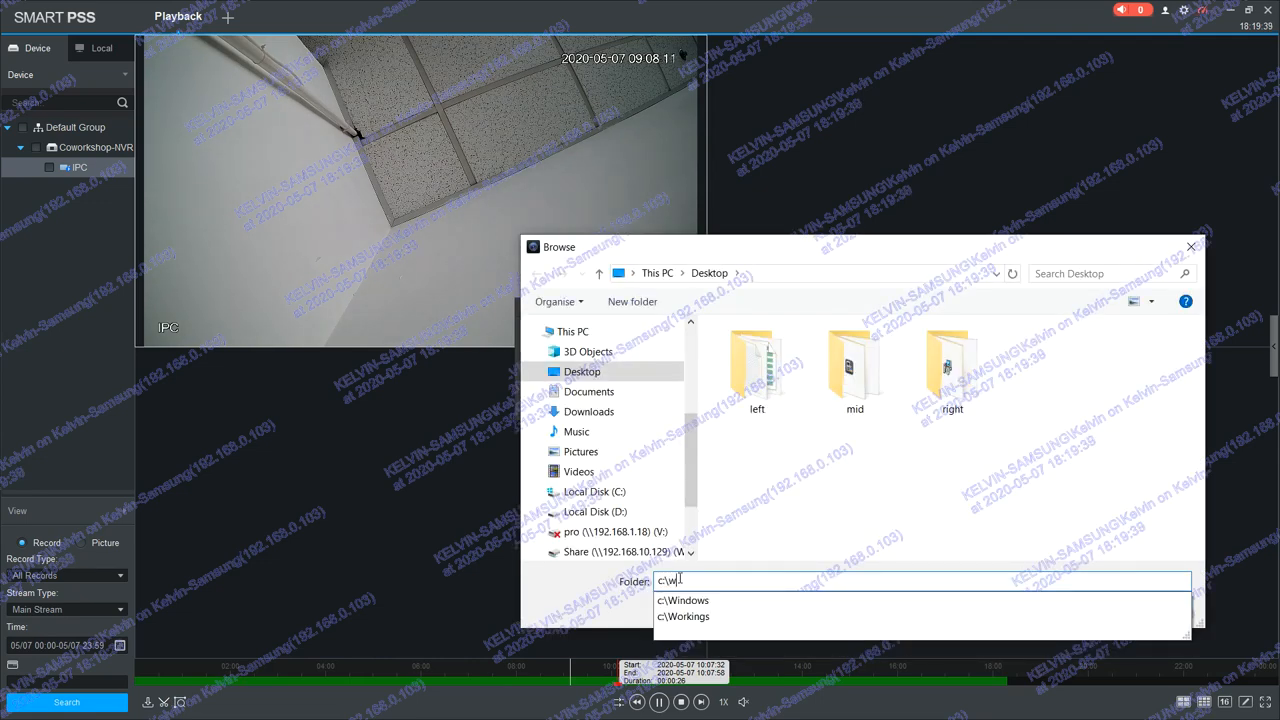
pyautogui.moveTo(706, 621)
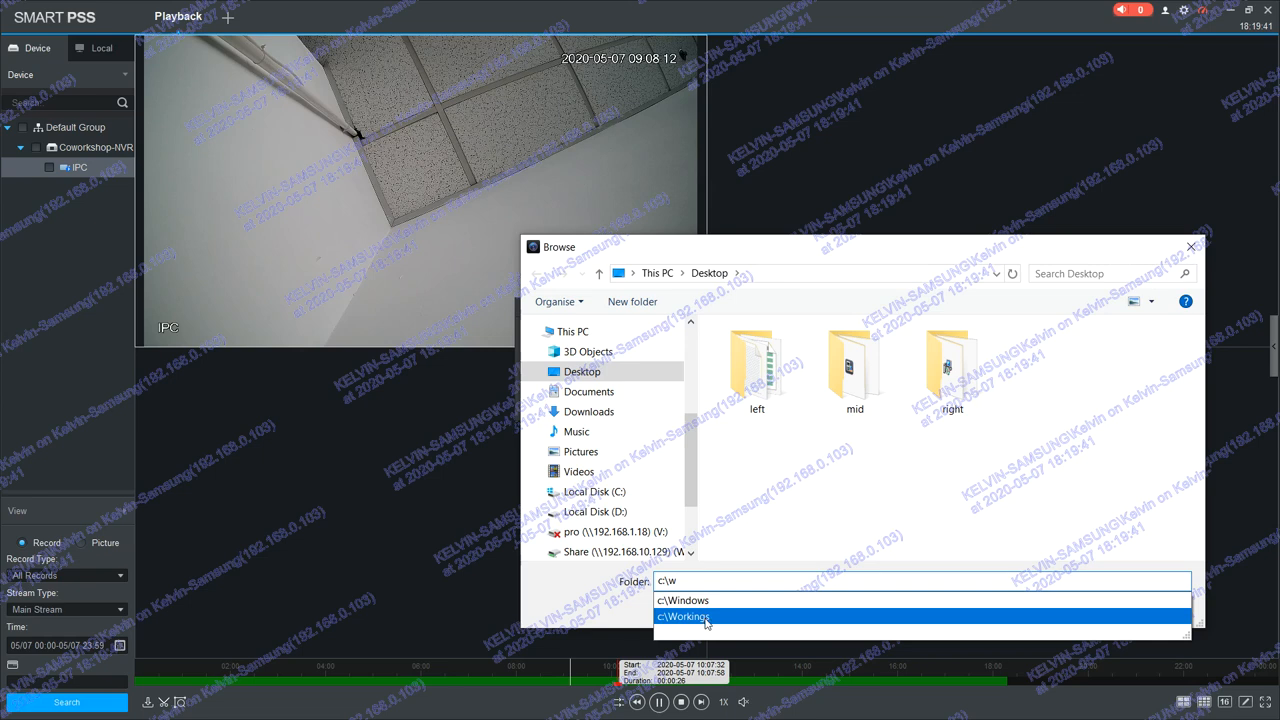
pyautogui.click(684, 616)
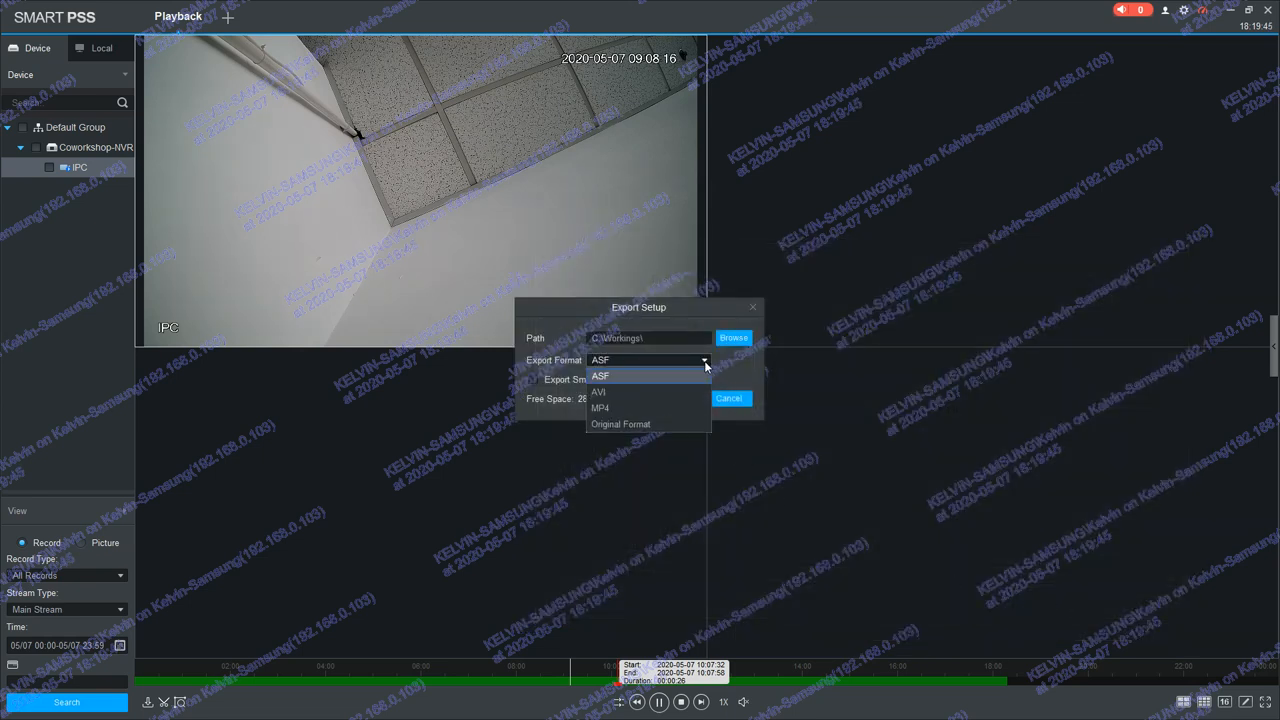
pyautogui.click(599, 407)
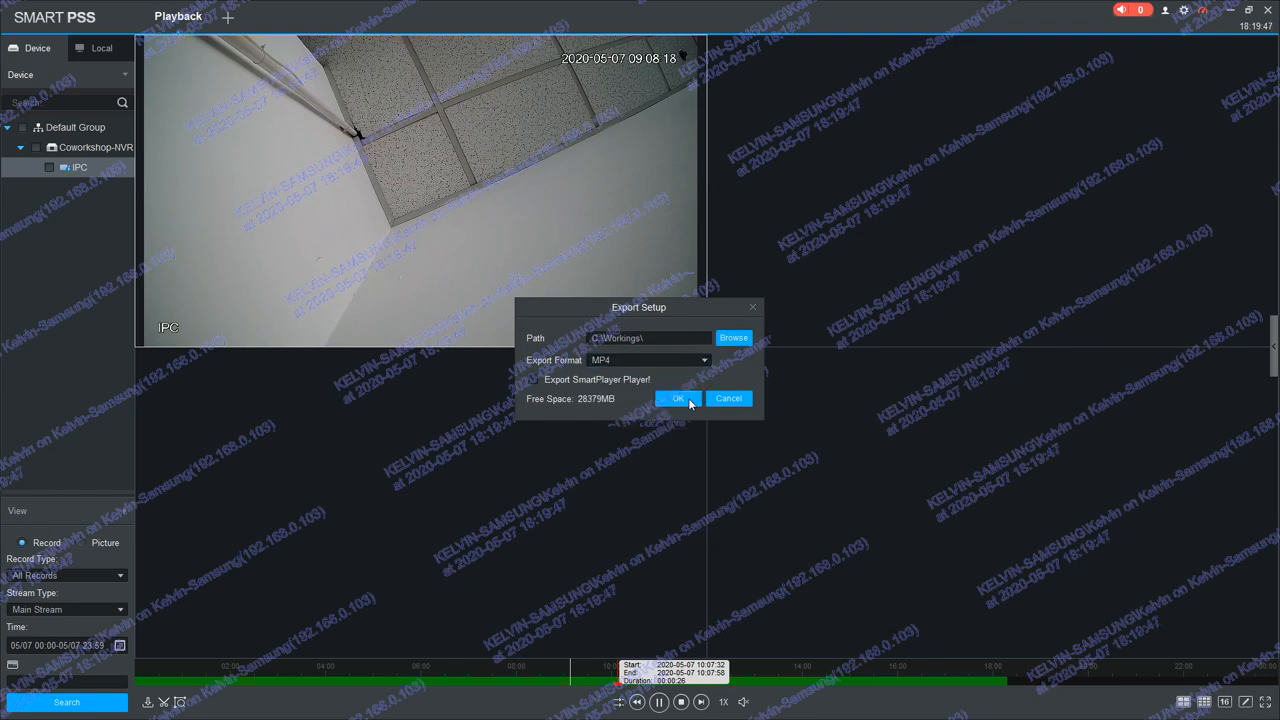
pyautogui.click(678, 398)
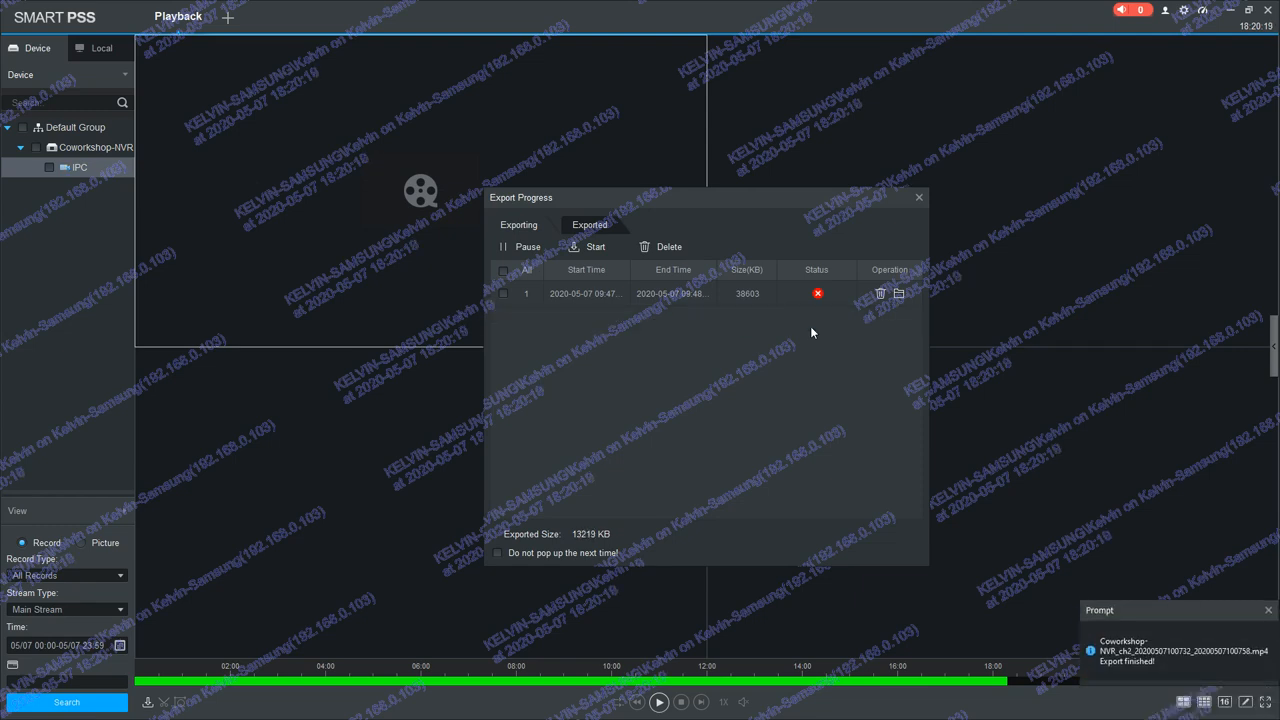
pyautogui.moveTo(831, 327)
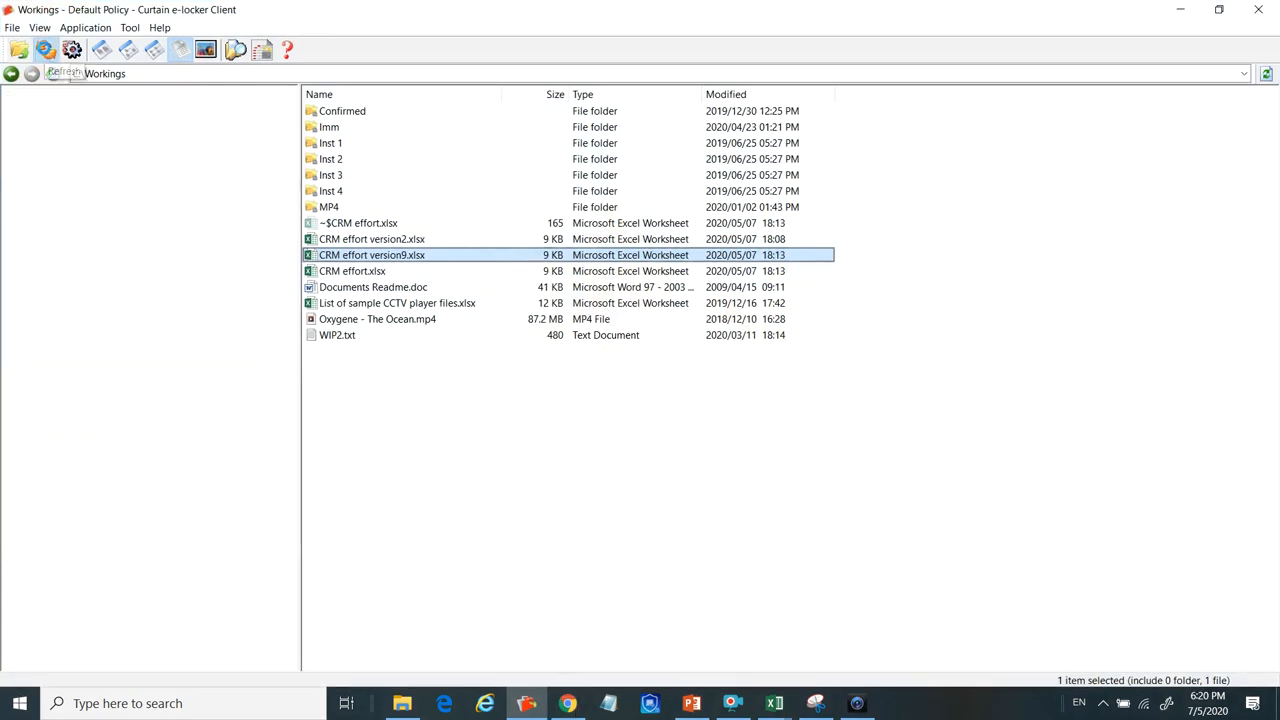
# Refresh the C:\Workings listing to reveal the 12.9 MB Coworkshop-NVR MP4.
pyautogui.click(72, 48)
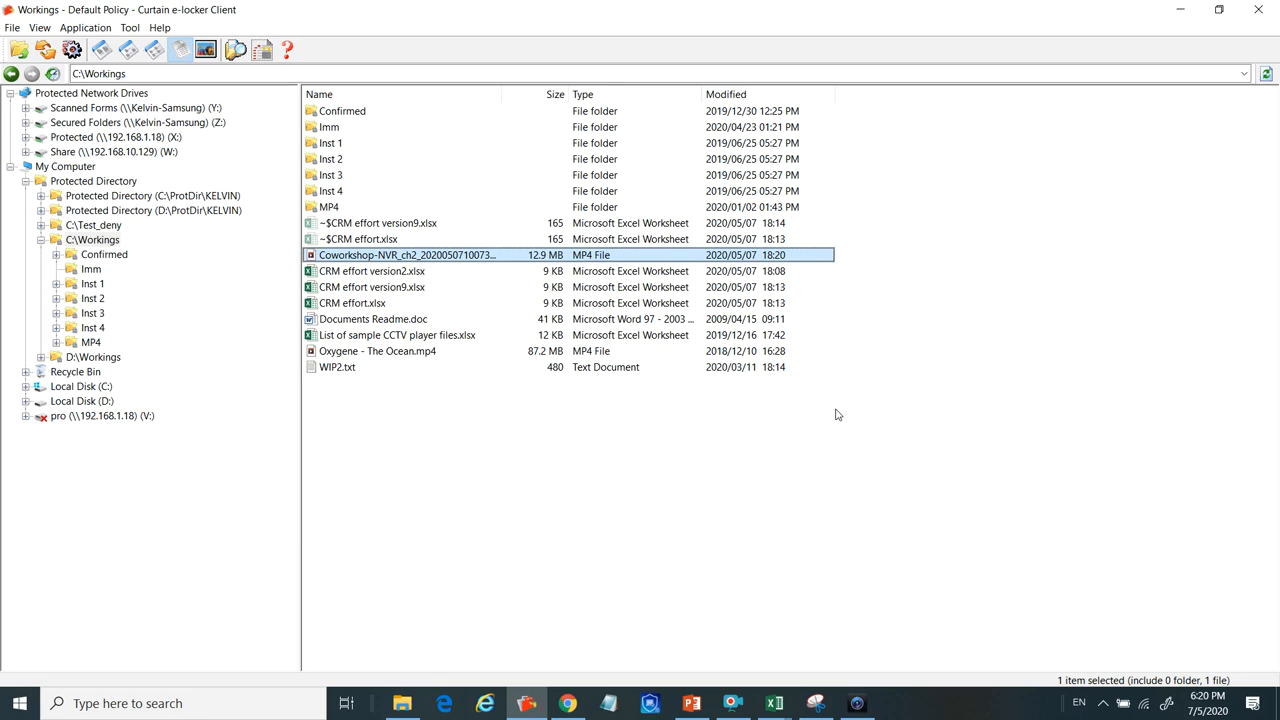
pyautogui.doubleClick(406, 255)
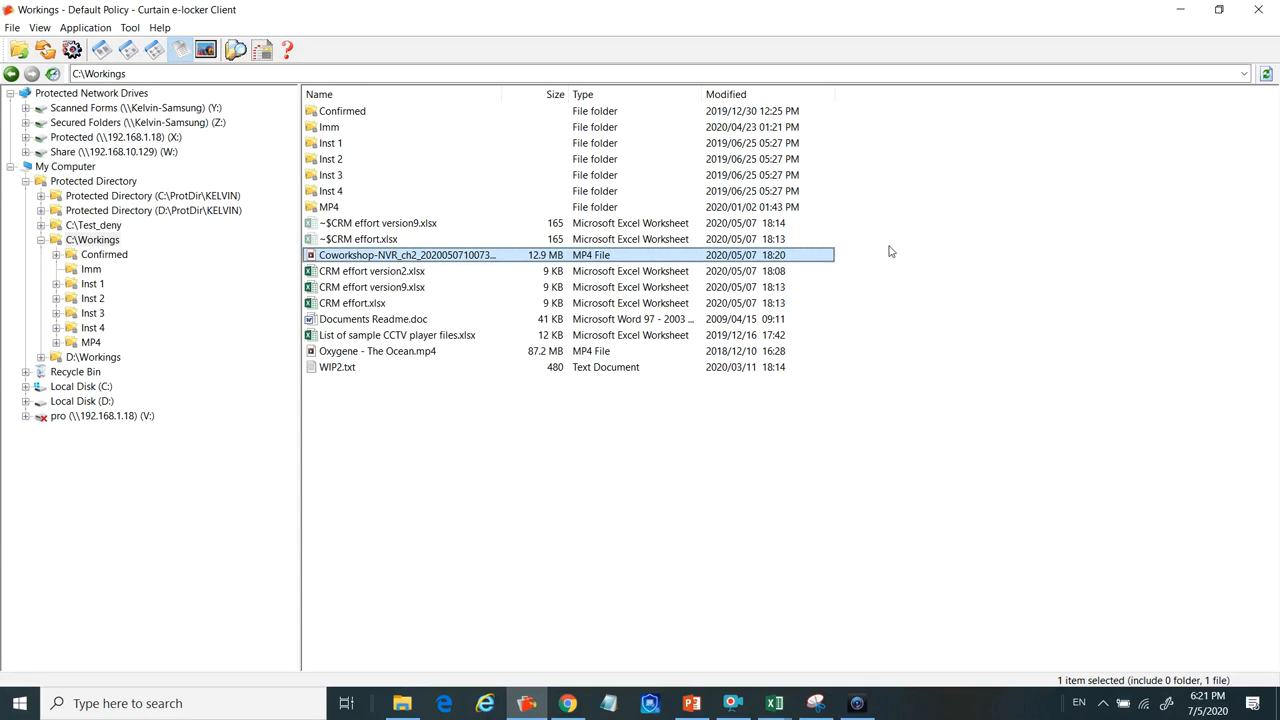
pyautogui.moveTo(887, 275)
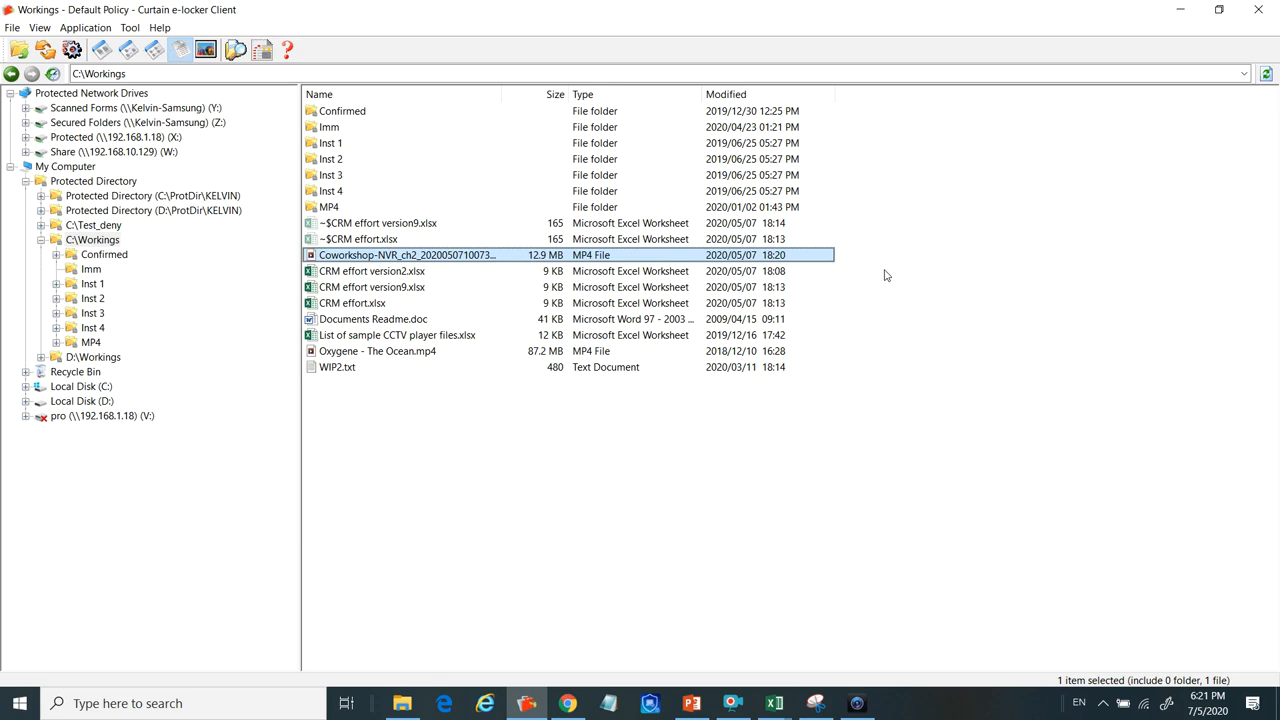
# Encrypt the Coworkshop-NVR MP4 to the desktop with a password, Client-only decryption.
pyautogui.rightClick(425, 255)
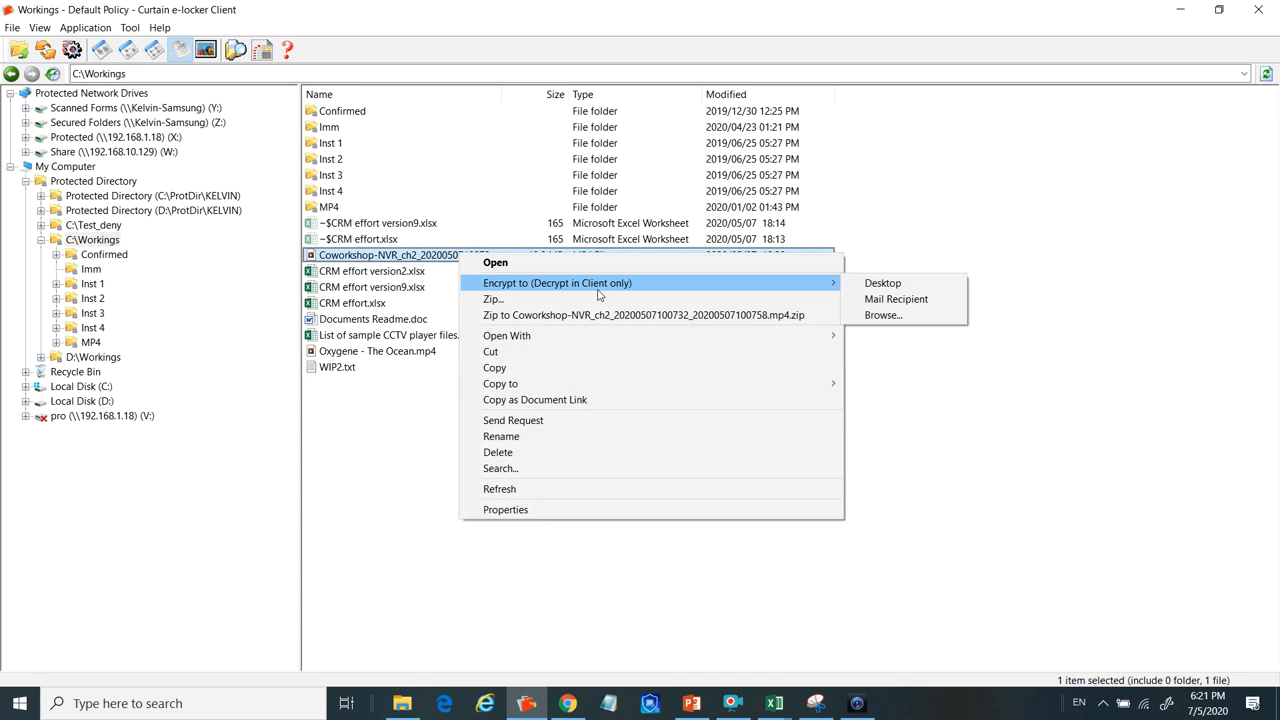
pyautogui.moveTo(891, 290)
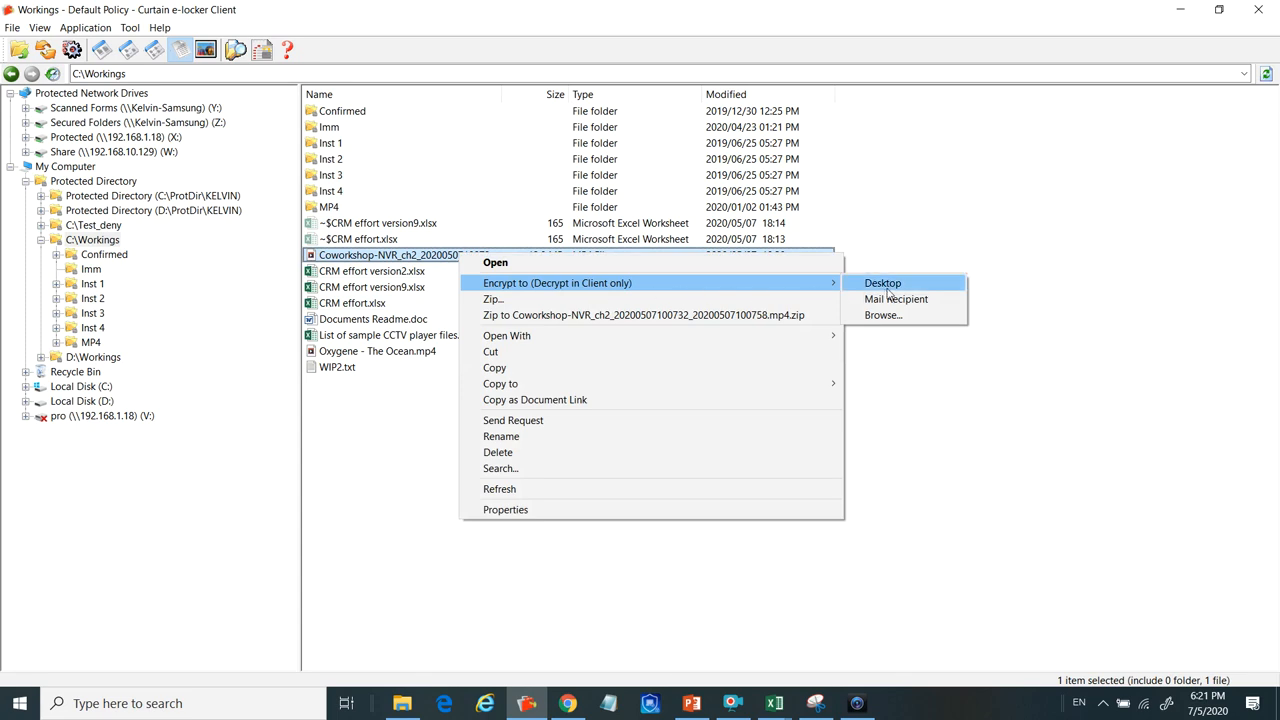
pyautogui.click(883, 282)
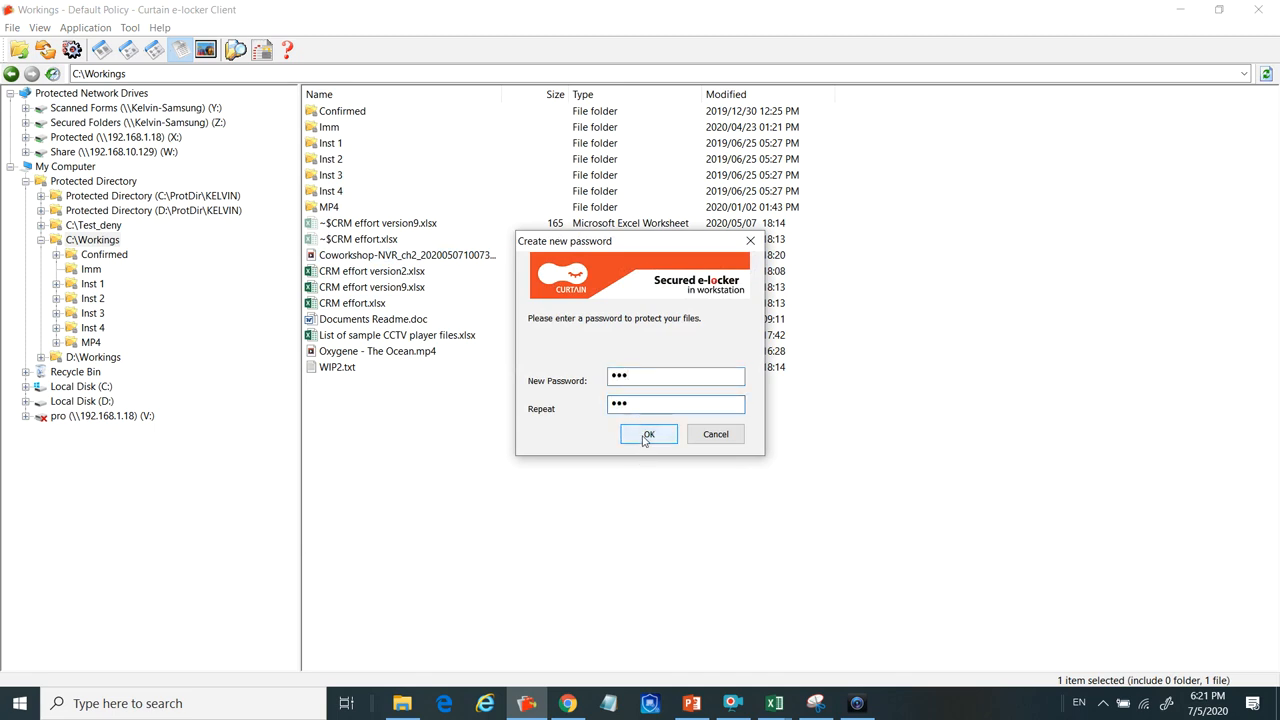
pyautogui.click(648, 434)
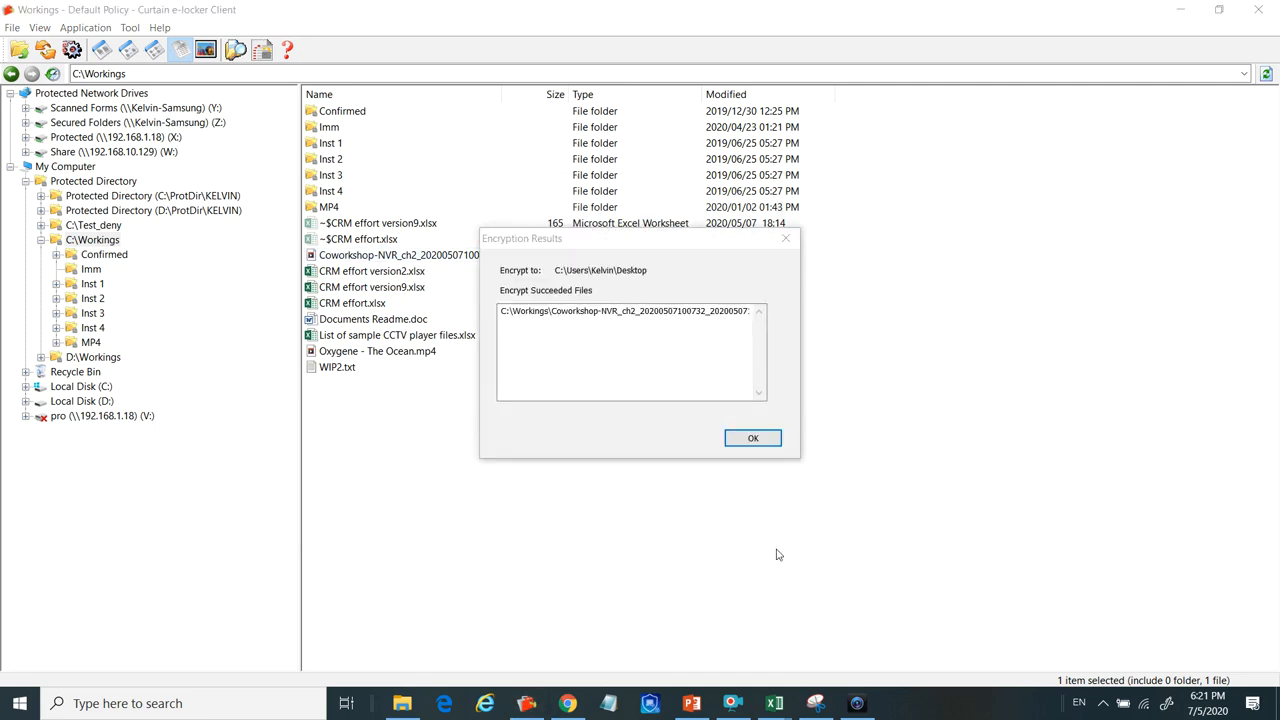
pyautogui.moveTo(620, 284)
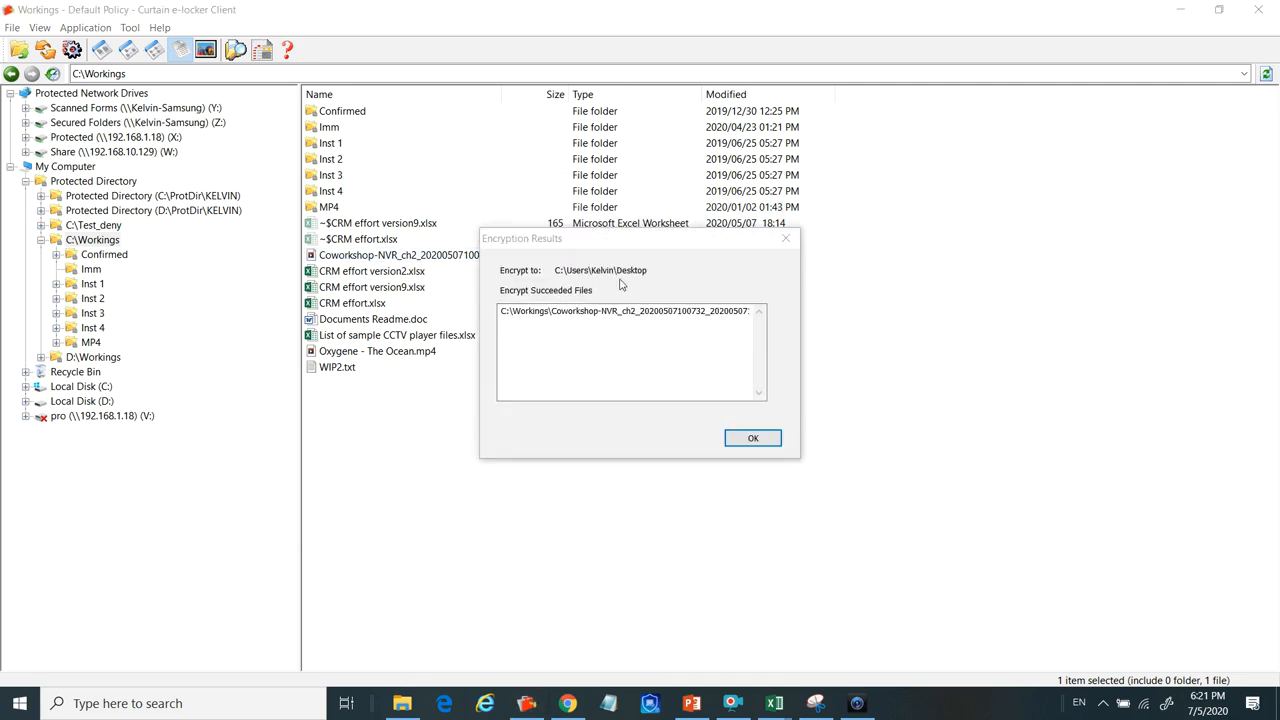
pyautogui.moveTo(603, 295)
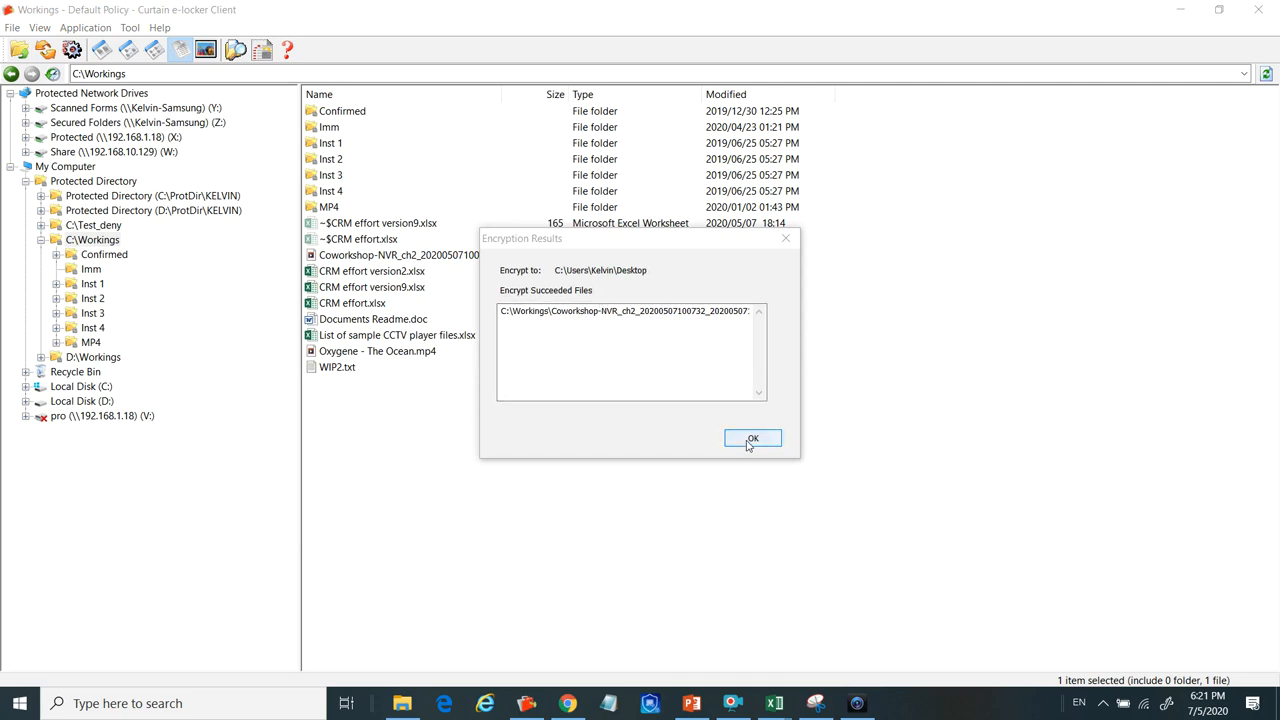
pyautogui.click(753, 438)
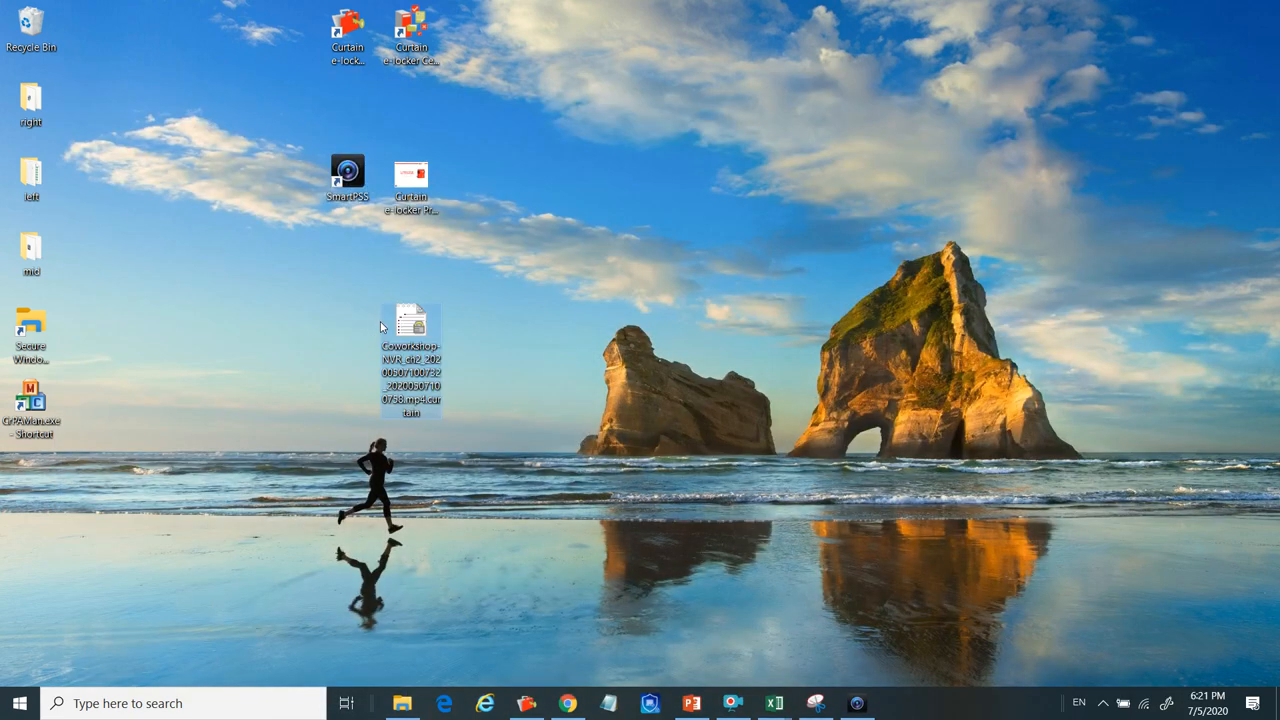
pyautogui.moveTo(381, 327)
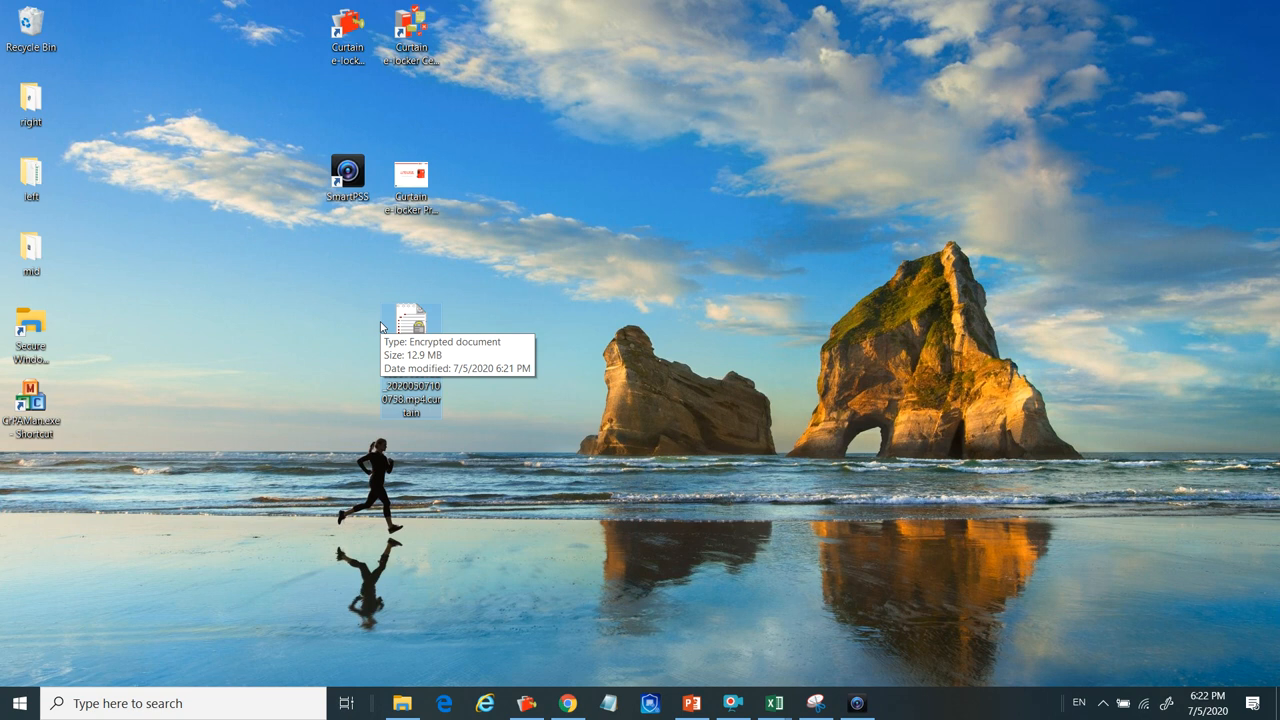
pyautogui.moveTo(643, 442)
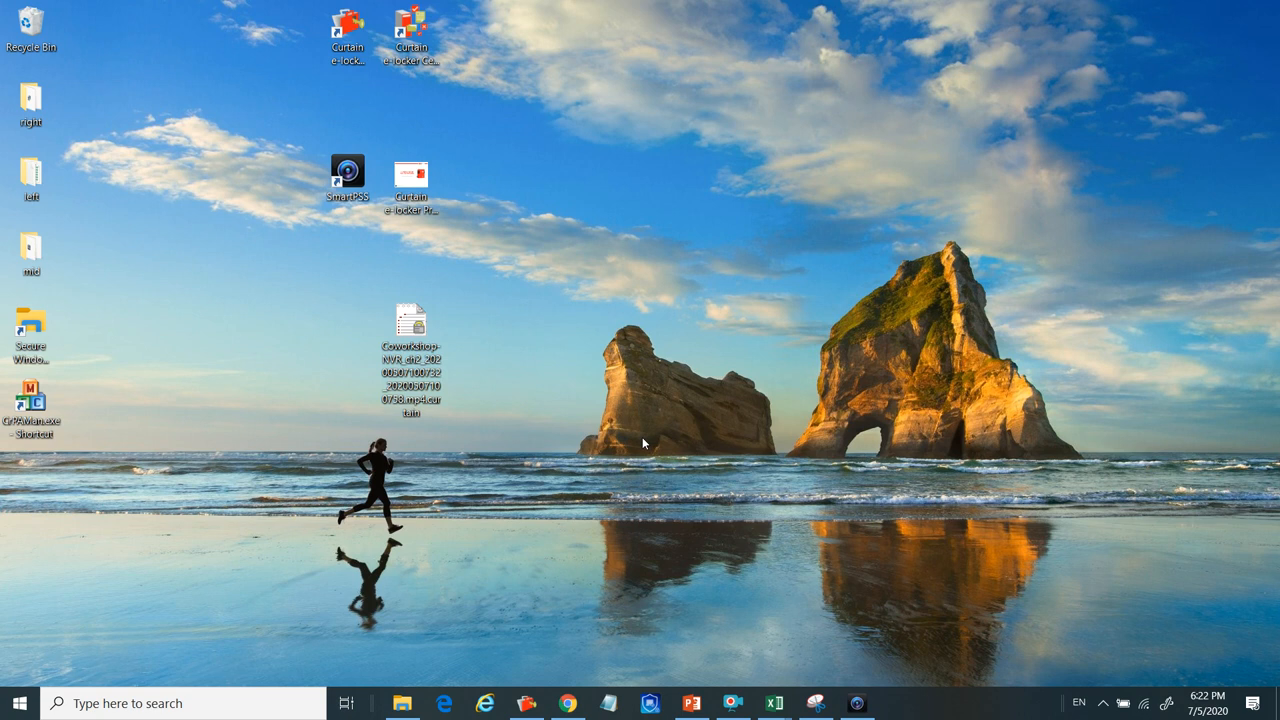
pyautogui.moveTo(653, 461)
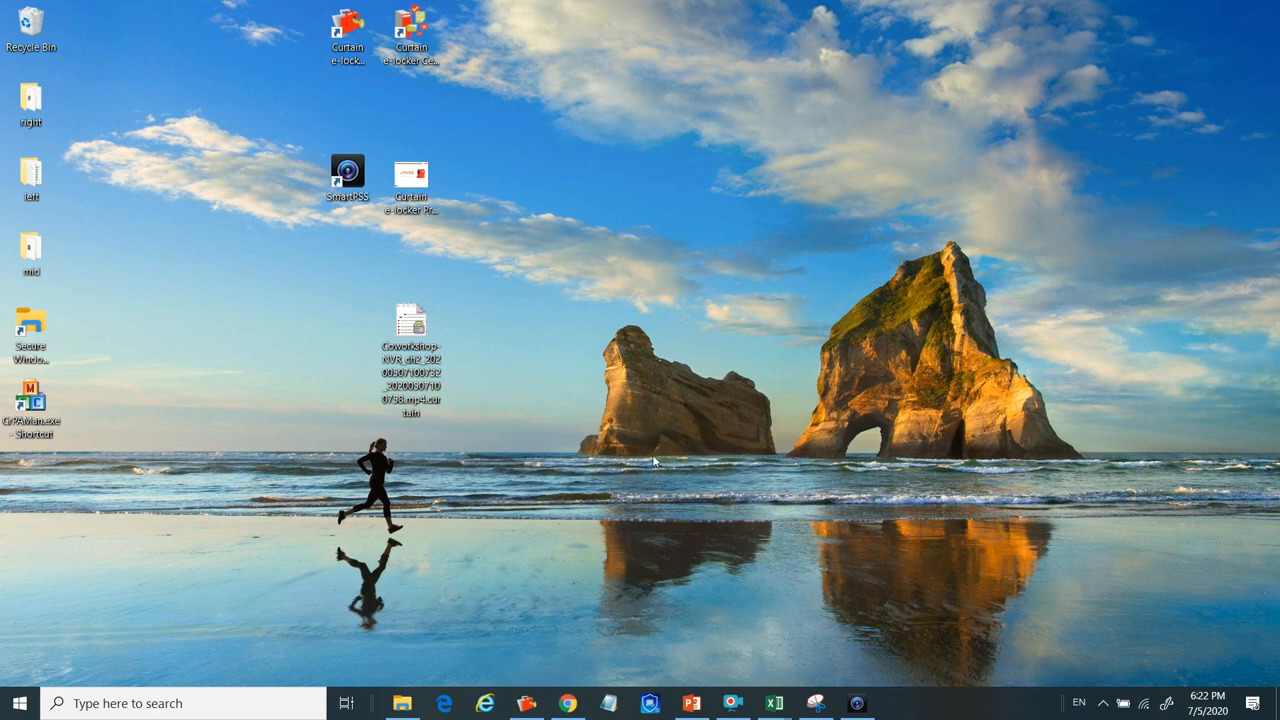